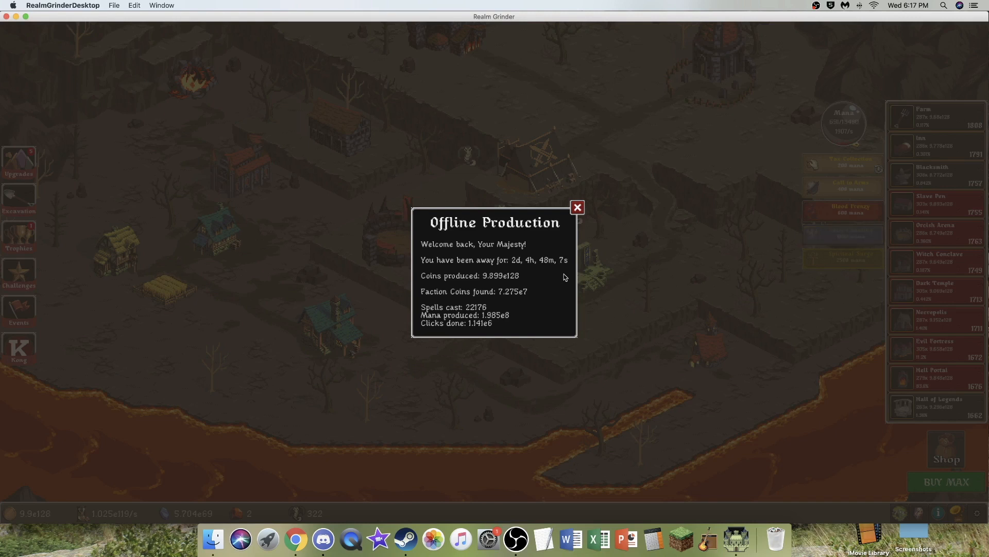
Dismiss the offline production summary and browse the trophy collection and upgrade list.
{"action": "left_click", "coordinate": [576, 208]}
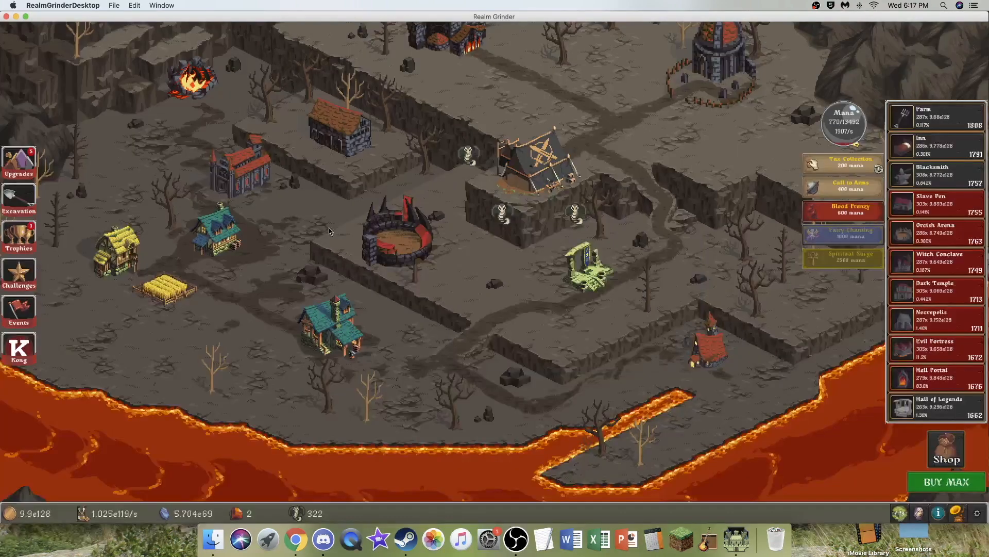
{"action": "left_click", "coordinate": [18, 237]}
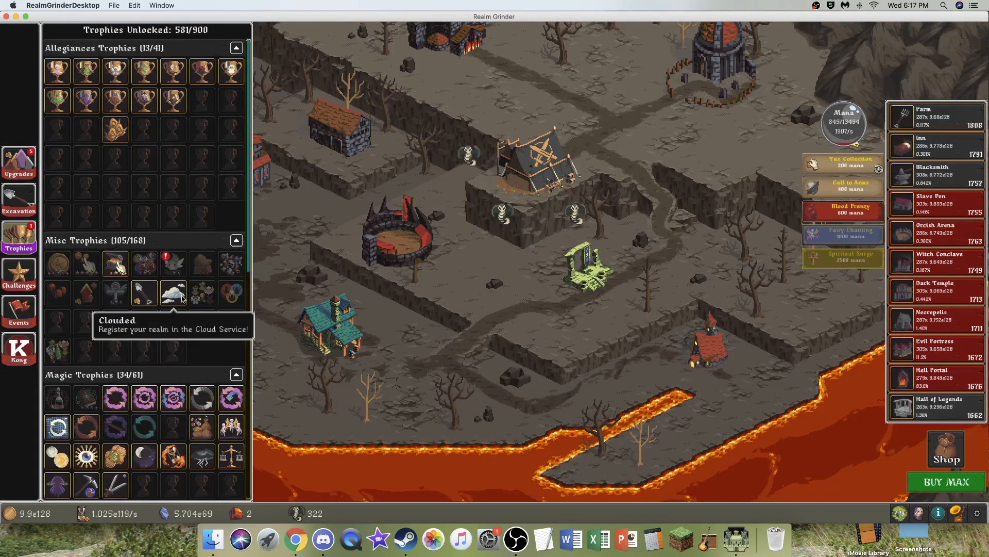
{"action": "mouse_move", "coordinate": [173, 263]}
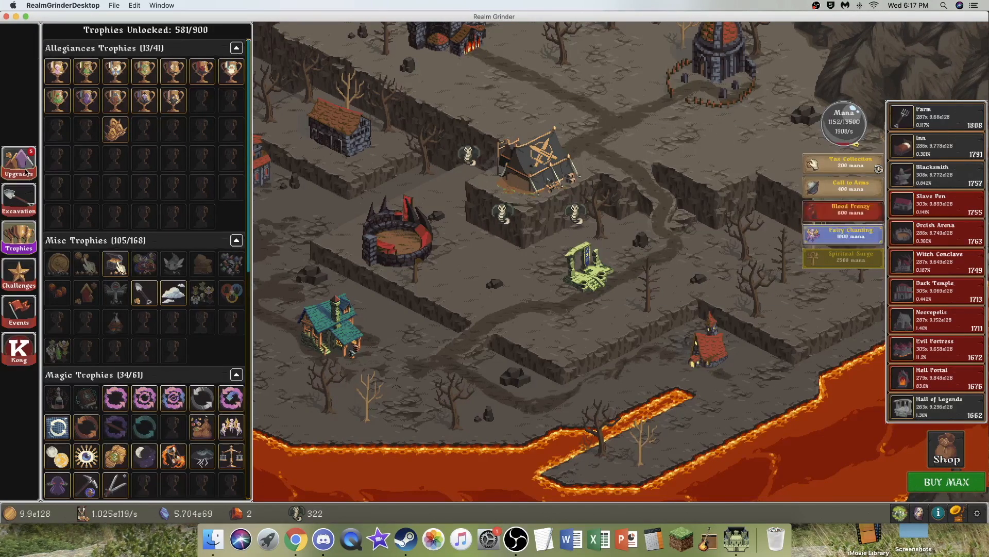
{"action": "left_click", "coordinate": [19, 165]}
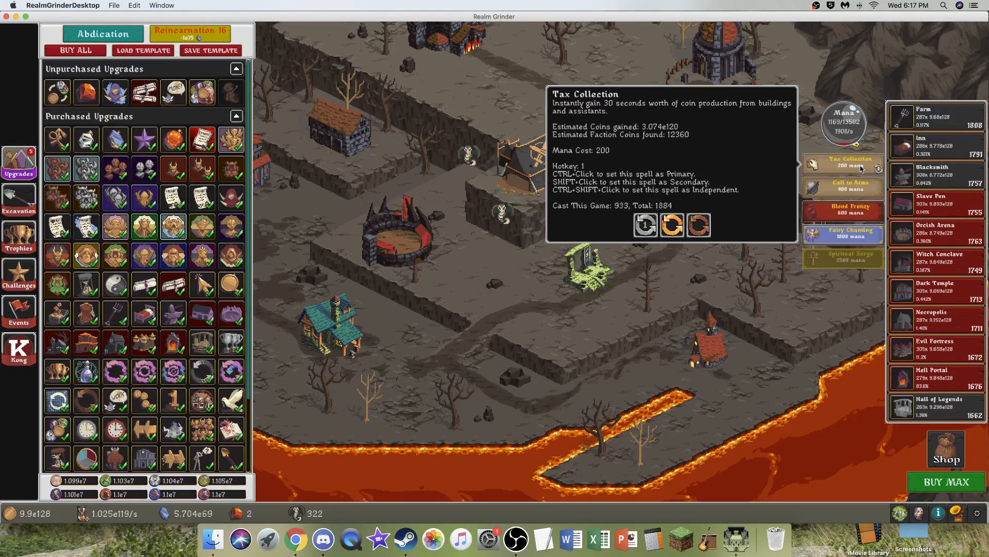
Buy the Assistant Cartel upgrade and bring up the abdication confirmation.
{"action": "left_click", "coordinate": [841, 164]}
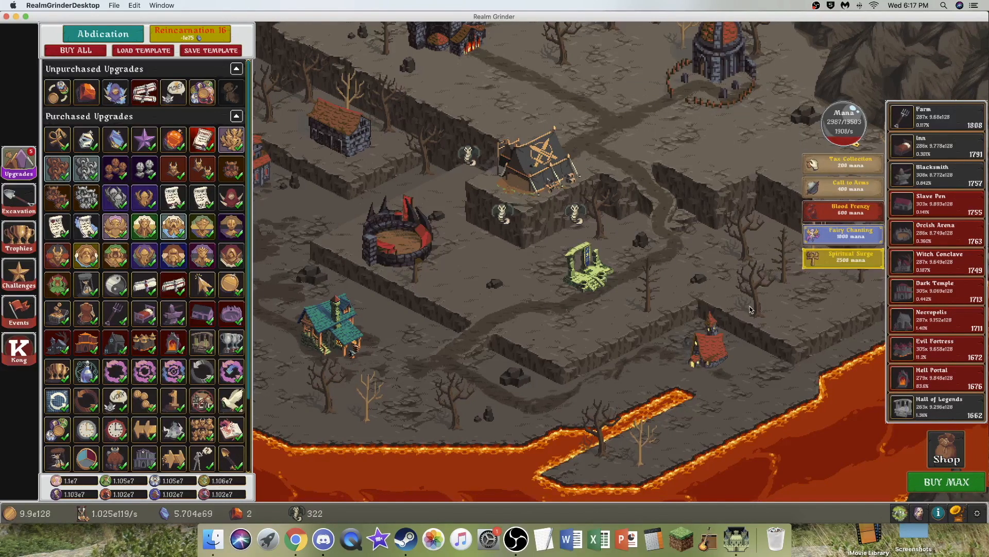
{"action": "mouse_move", "coordinate": [936, 318]}
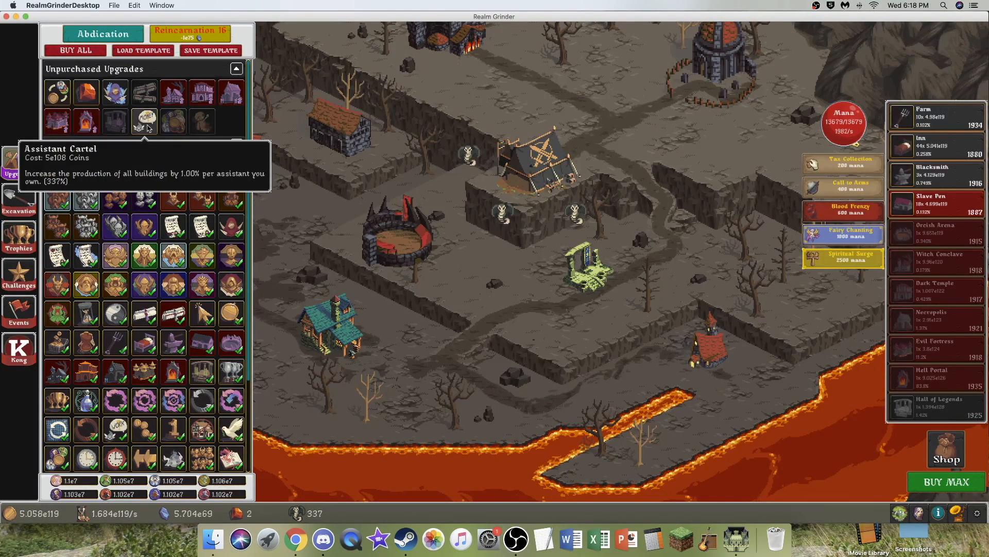
{"action": "left_click", "coordinate": [144, 119]}
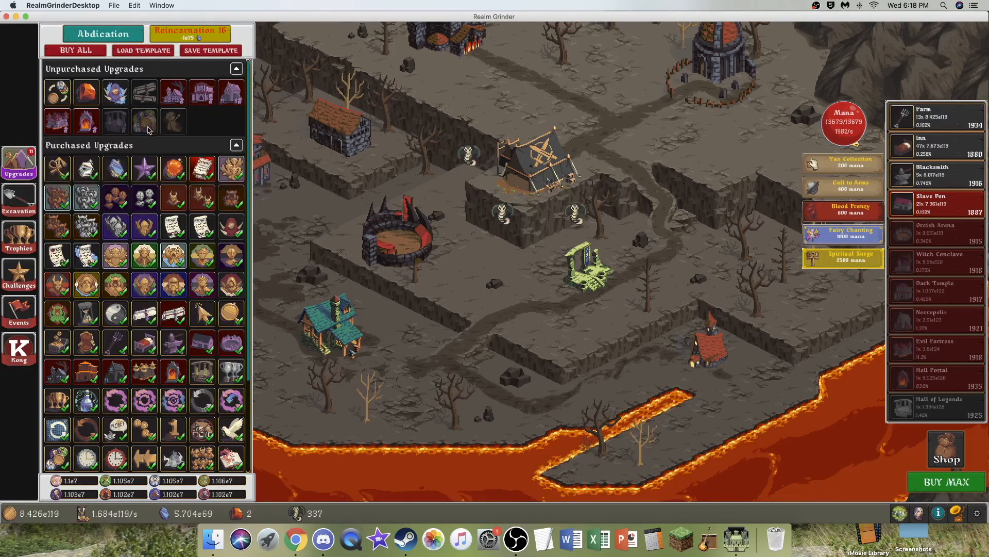
{"action": "left_click", "coordinate": [103, 33]}
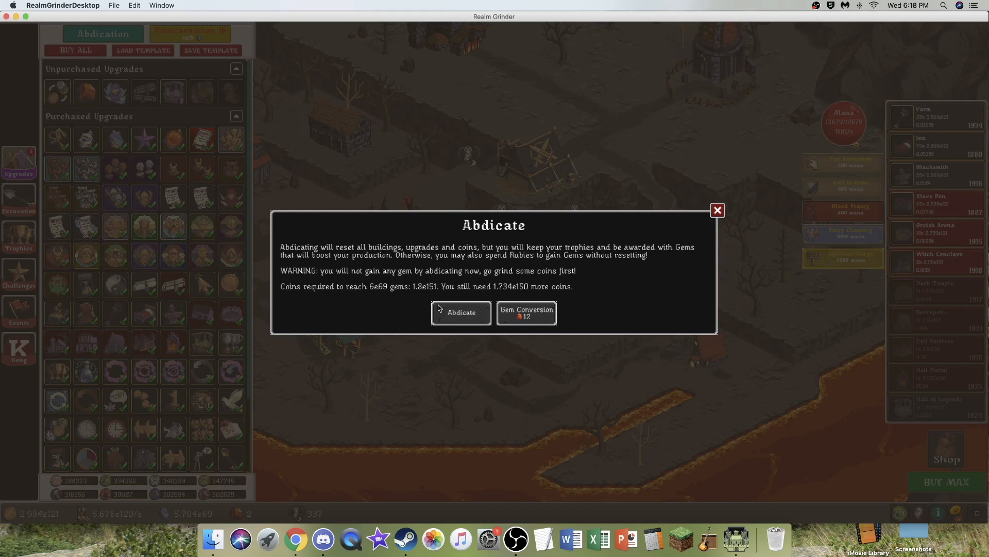
Confirm abdication to reset the realm, then bring up the bloodline choices.
{"action": "left_click", "coordinate": [461, 312]}
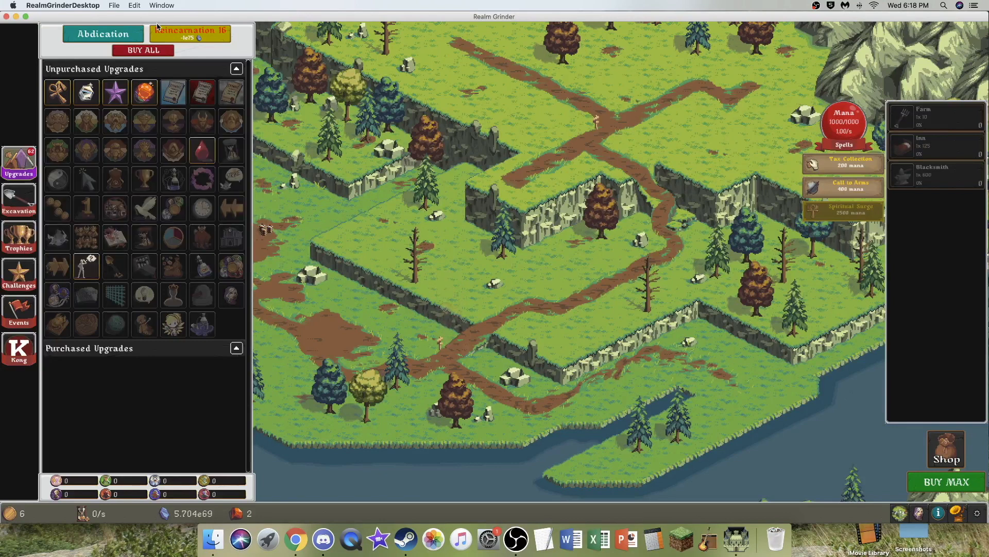
{"action": "left_click", "coordinate": [143, 51]}
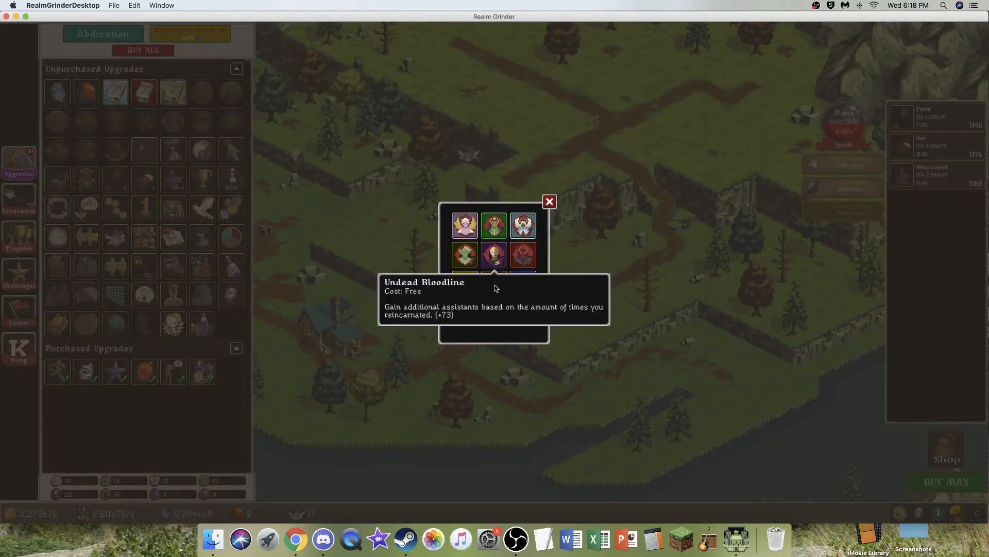
{"action": "mouse_move", "coordinate": [494, 225]}
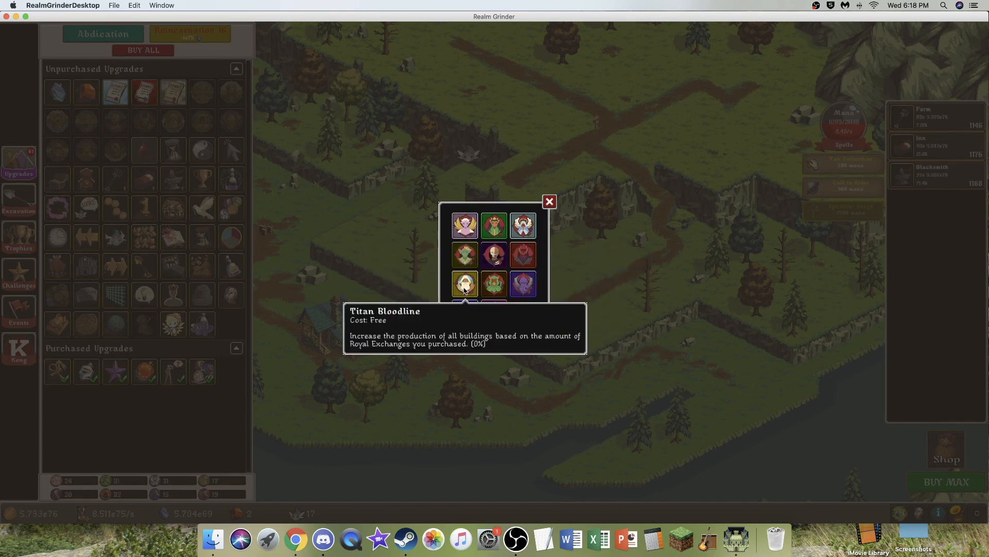
{"action": "mouse_move", "coordinate": [494, 284]}
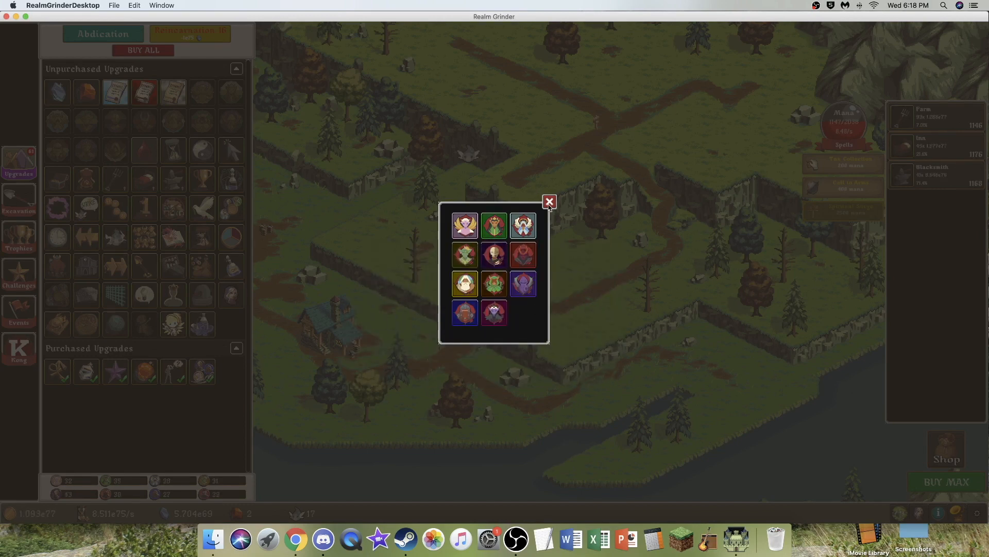
Buy all affordable buildings and upgrades, including Royal Exchanges and the Elf faction upgrade.
{"action": "left_click", "coordinate": [548, 202]}
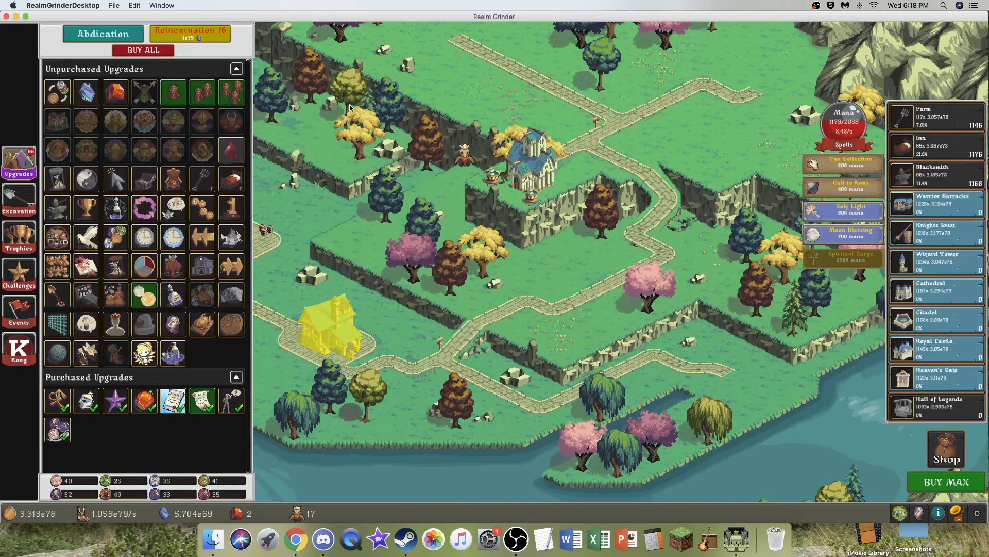
{"action": "left_click", "coordinate": [143, 51]}
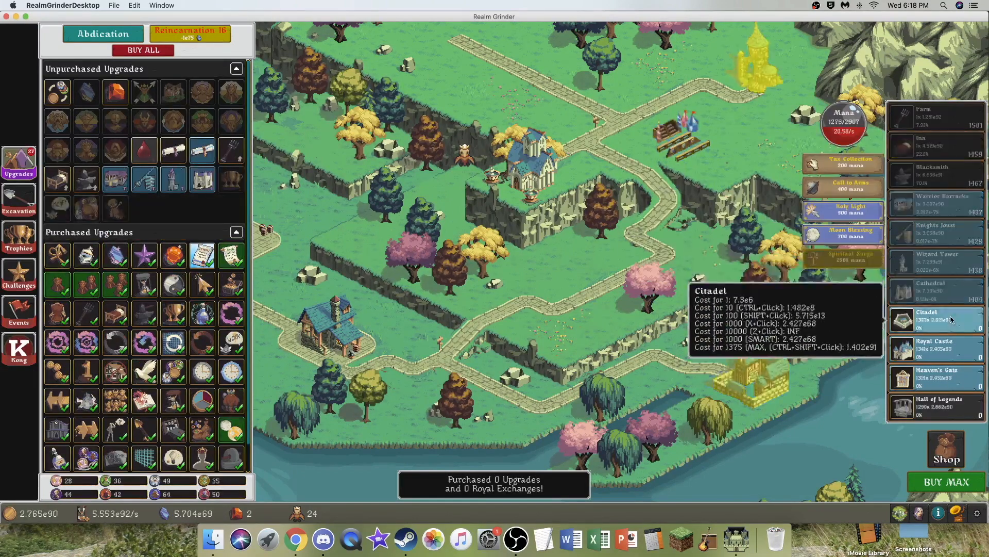
{"action": "left_click", "coordinate": [142, 51]}
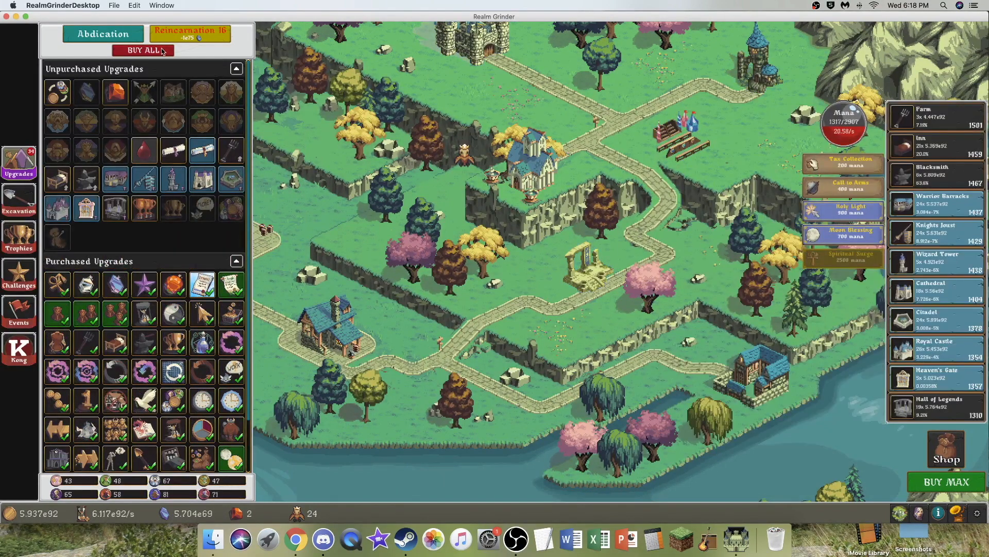
{"action": "left_click", "coordinate": [143, 50]}
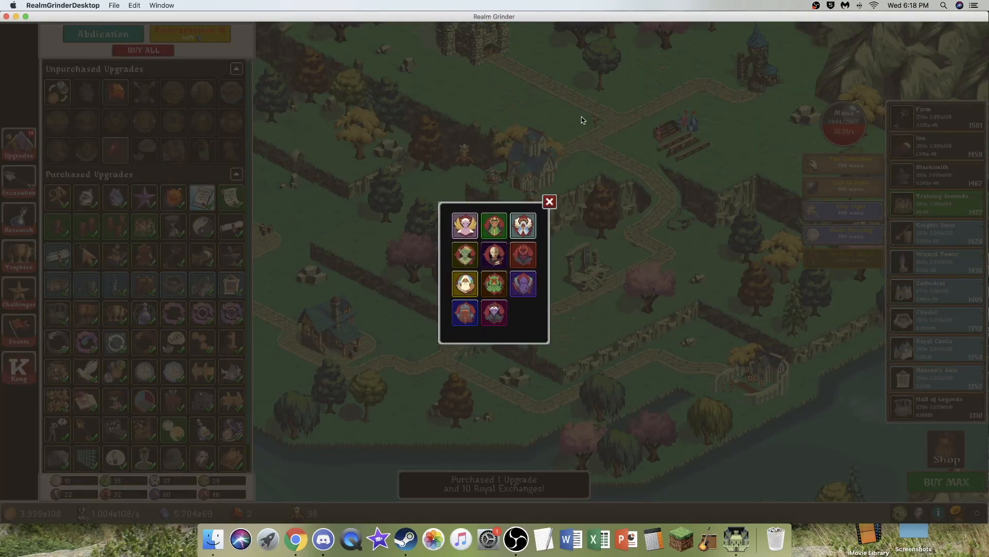
{"action": "left_click", "coordinate": [548, 202]}
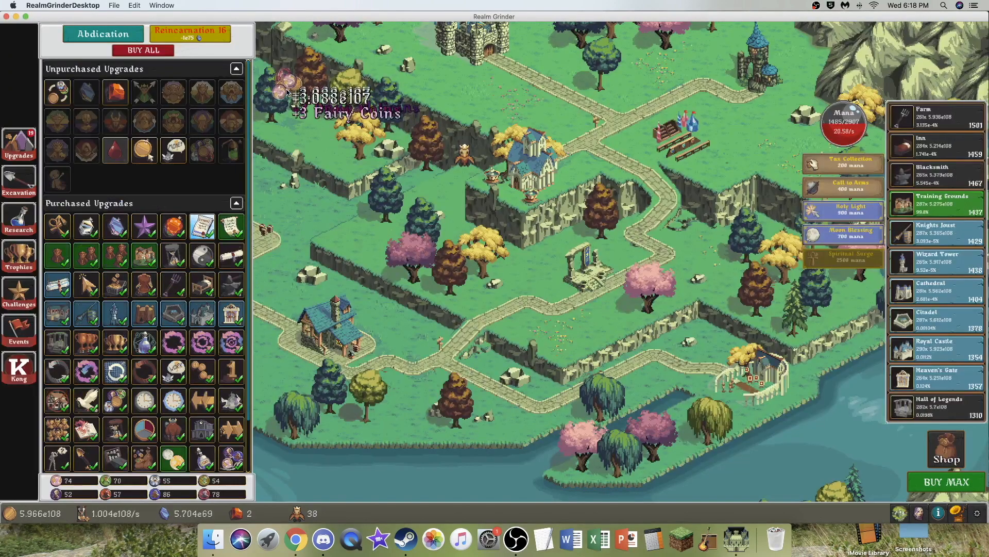
{"action": "left_click", "coordinate": [19, 180]}
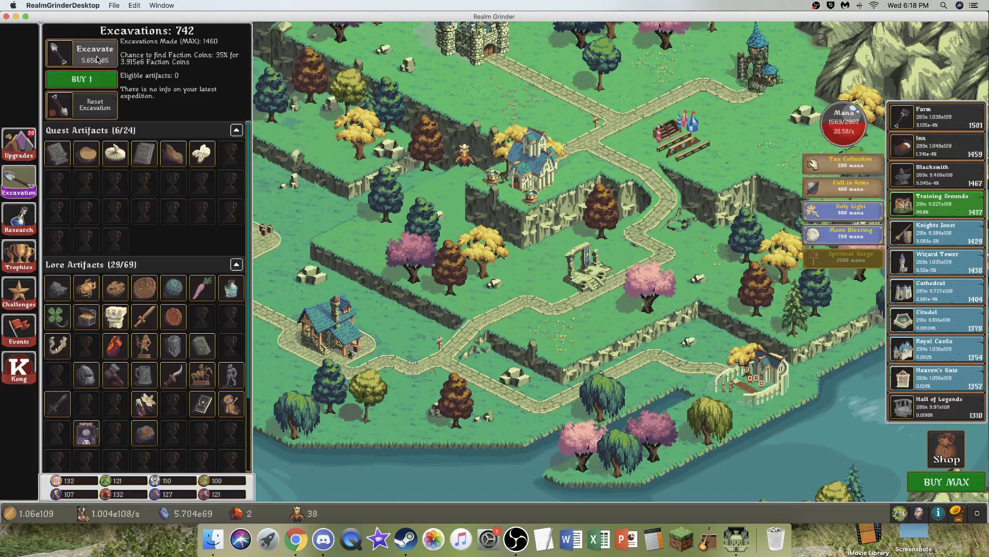
Dig a new excavation and review the research branches' next tiers.
{"action": "left_click", "coordinate": [18, 144]}
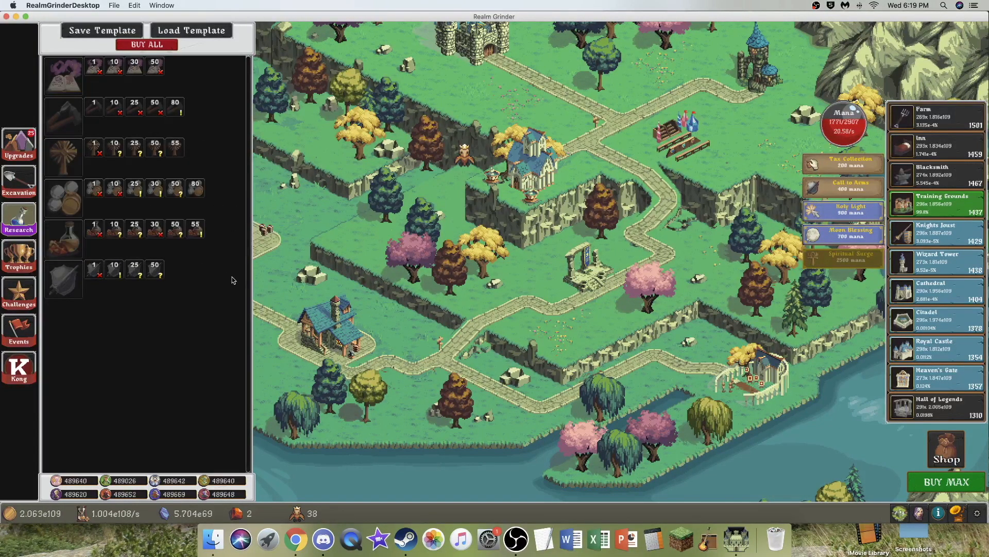
{"action": "mouse_move", "coordinate": [134, 187]}
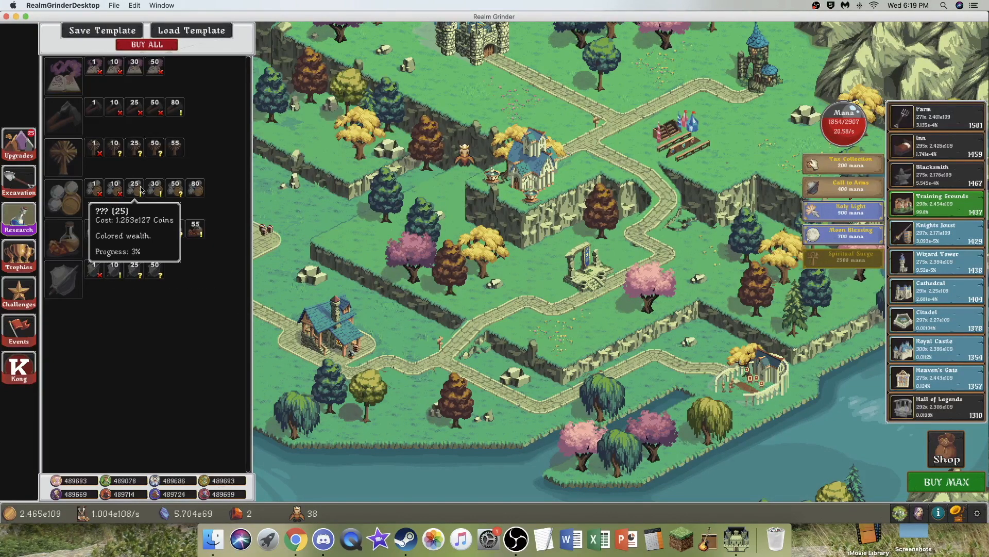
{"action": "left_click", "coordinate": [19, 142]}
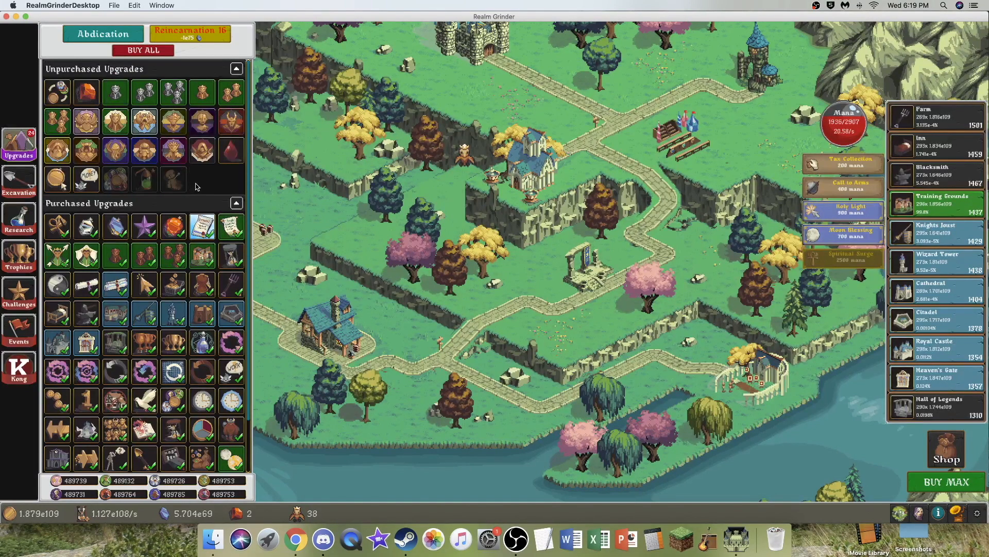
Buy all affordable buildings and upgrades, finishing with the For Science! upgrade.
{"action": "left_click", "coordinate": [143, 50]}
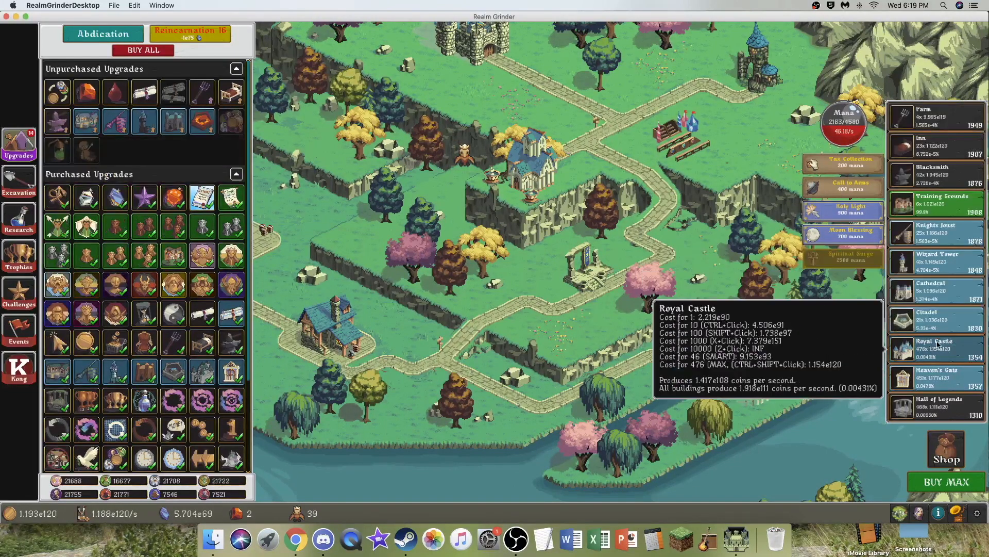
{"action": "left_click", "coordinate": [936, 349]}
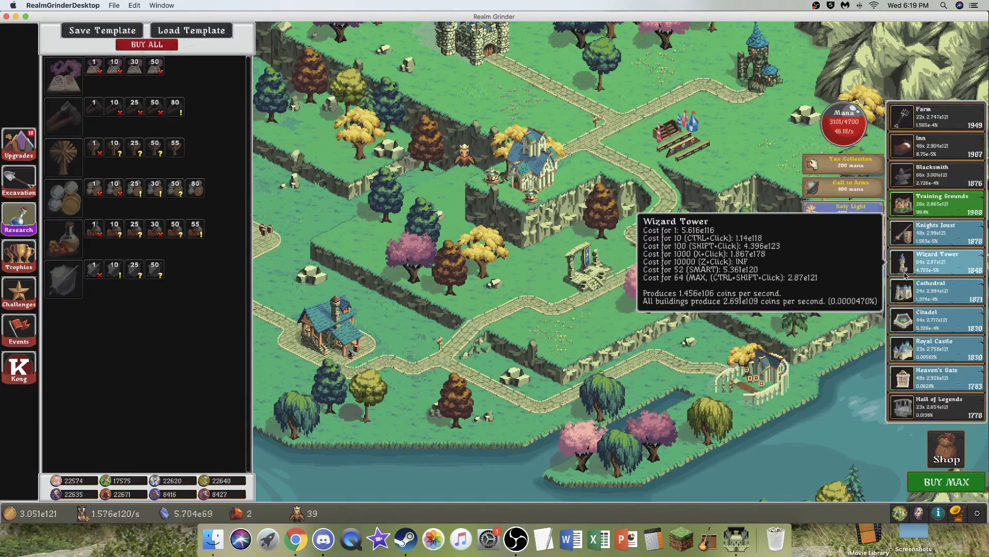
{"action": "mouse_move", "coordinate": [95, 268]}
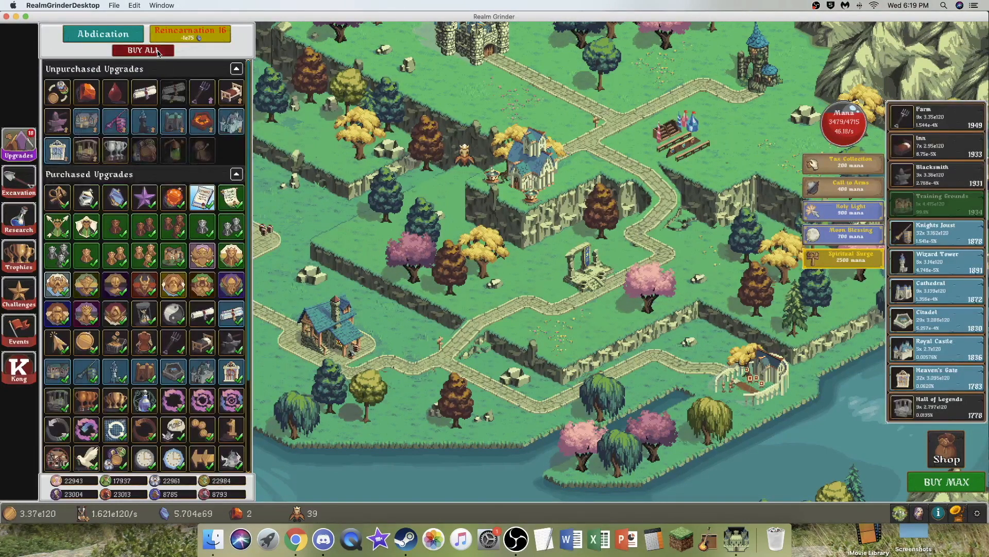
{"action": "left_click", "coordinate": [142, 51]}
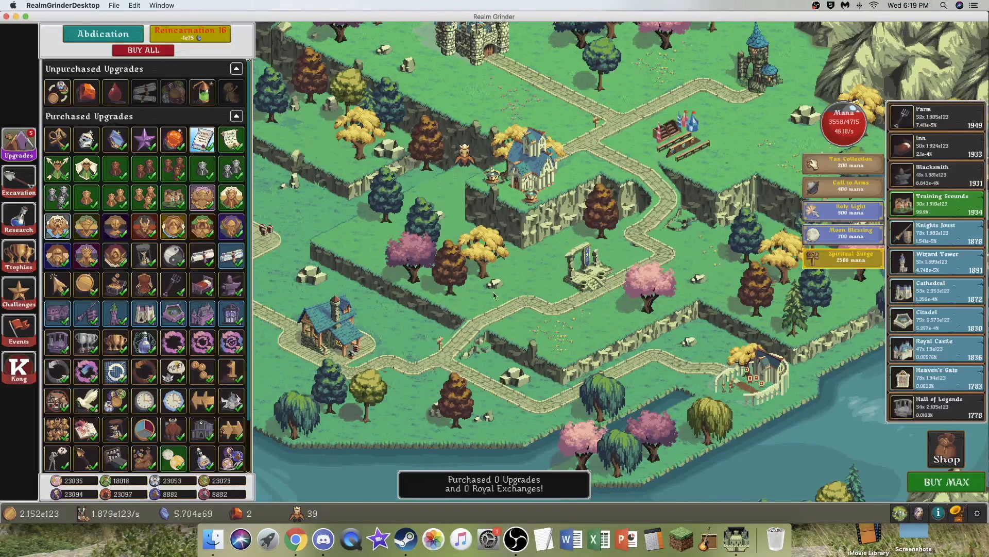
{"action": "left_click", "coordinate": [202, 92]}
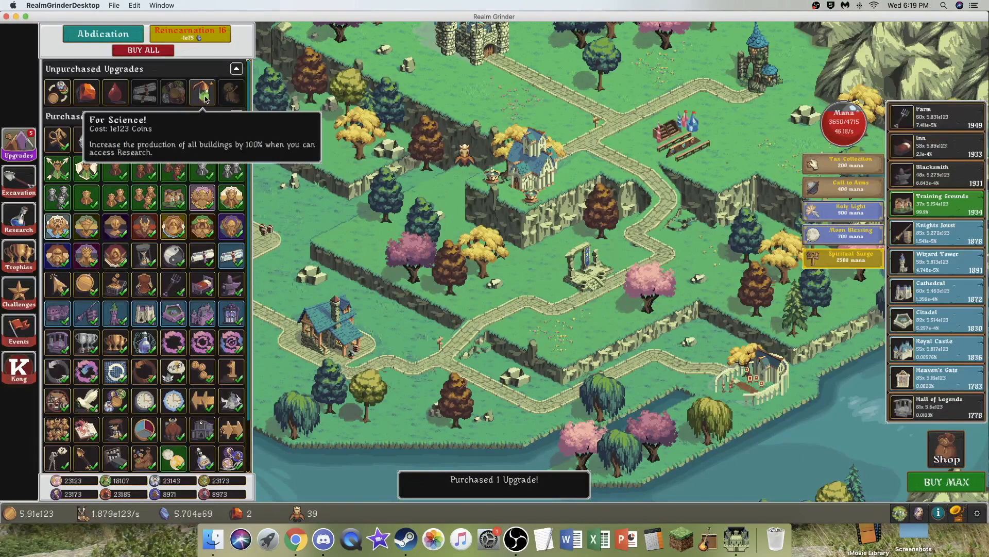
{"action": "left_click", "coordinate": [202, 93]}
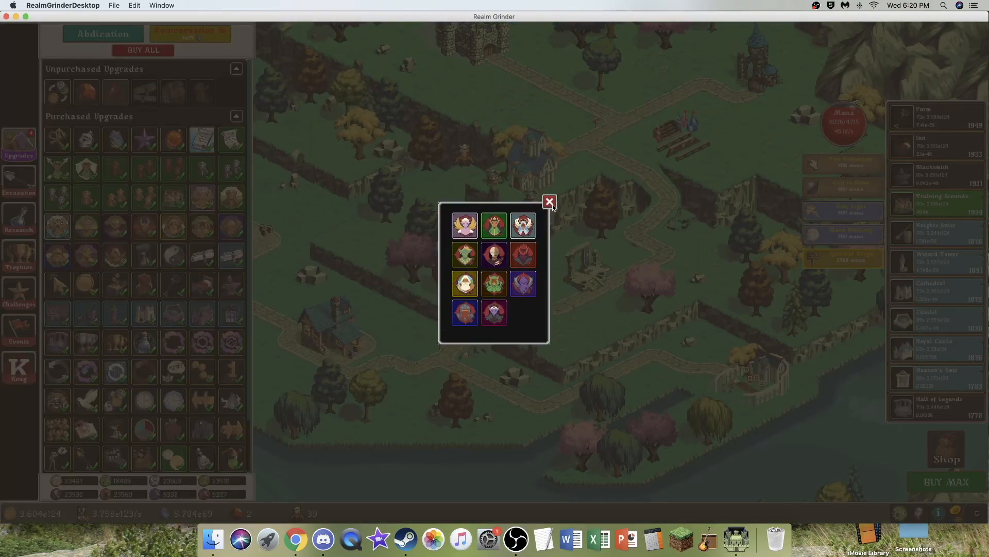
{"action": "mouse_move", "coordinate": [464, 283]}
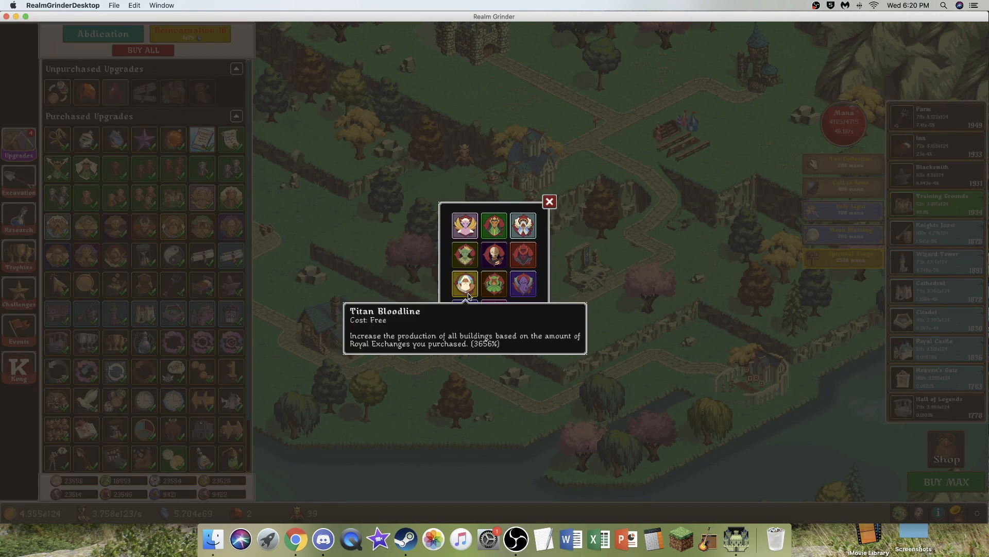
Pick the Titan Bloodline and buy the newly affordable upgrades and buildings.
{"action": "left_click", "coordinate": [547, 201]}
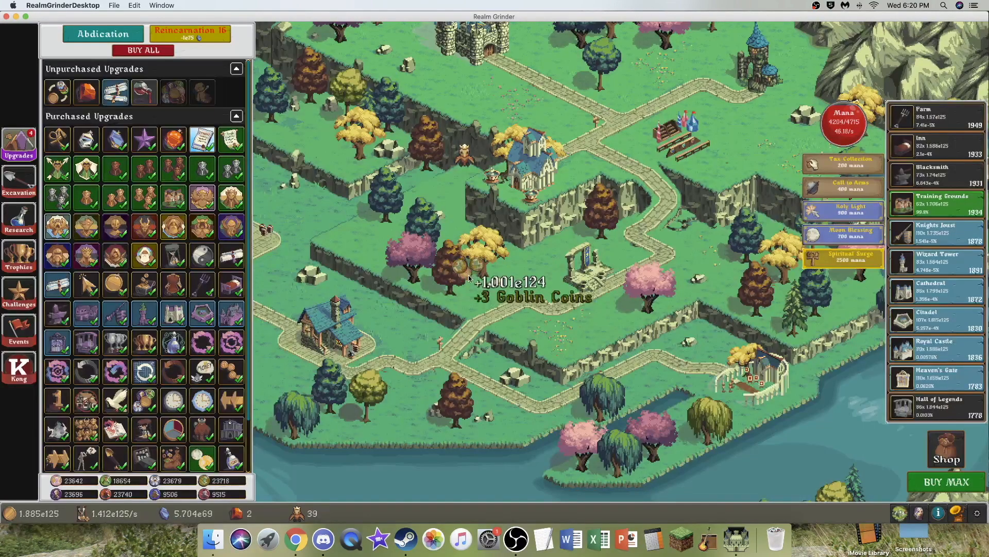
{"action": "left_click", "coordinate": [143, 50]}
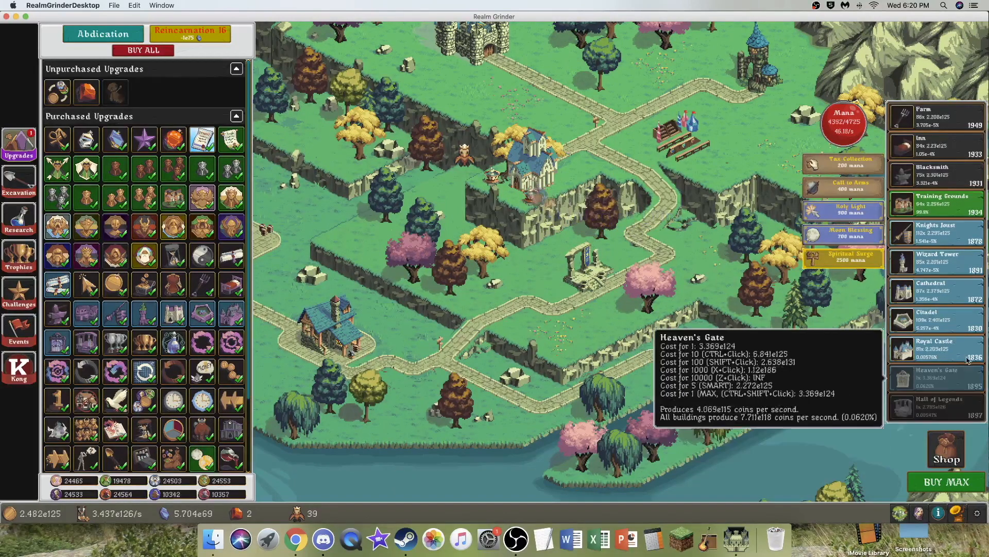
{"action": "mouse_move", "coordinate": [937, 234]}
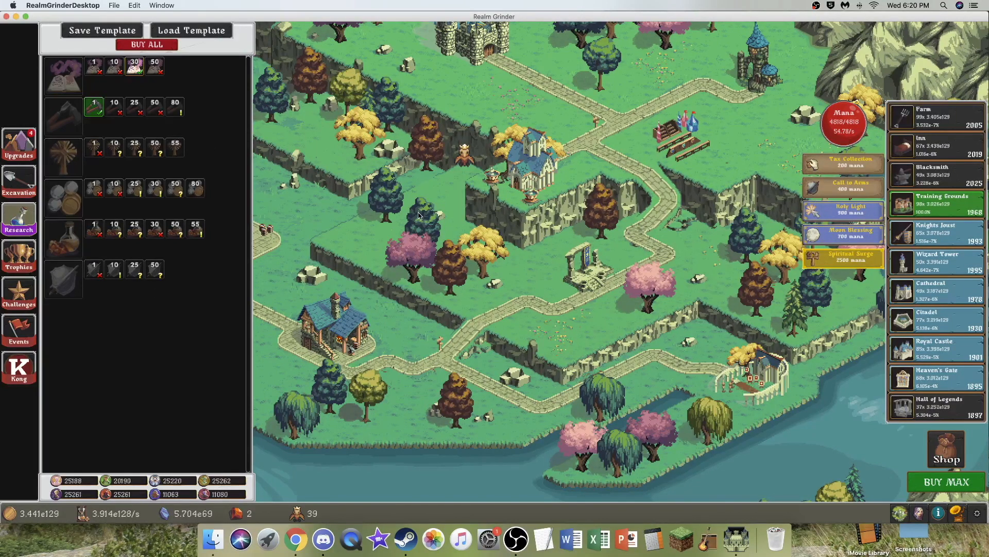
{"action": "mouse_move", "coordinate": [133, 193]}
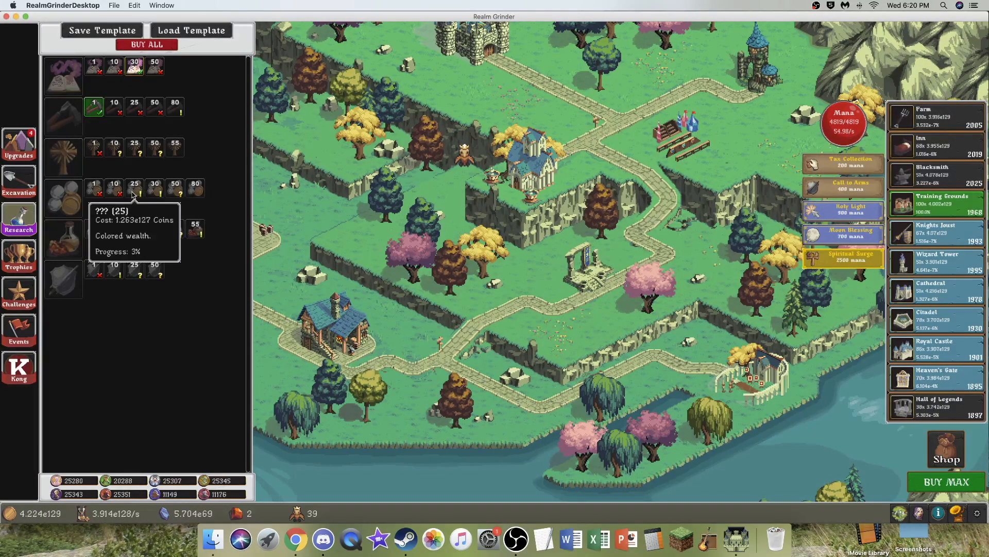
Buy the tier-10 research in the bottom shield branch of the Research tree.
{"action": "left_click", "coordinate": [685, 192]}
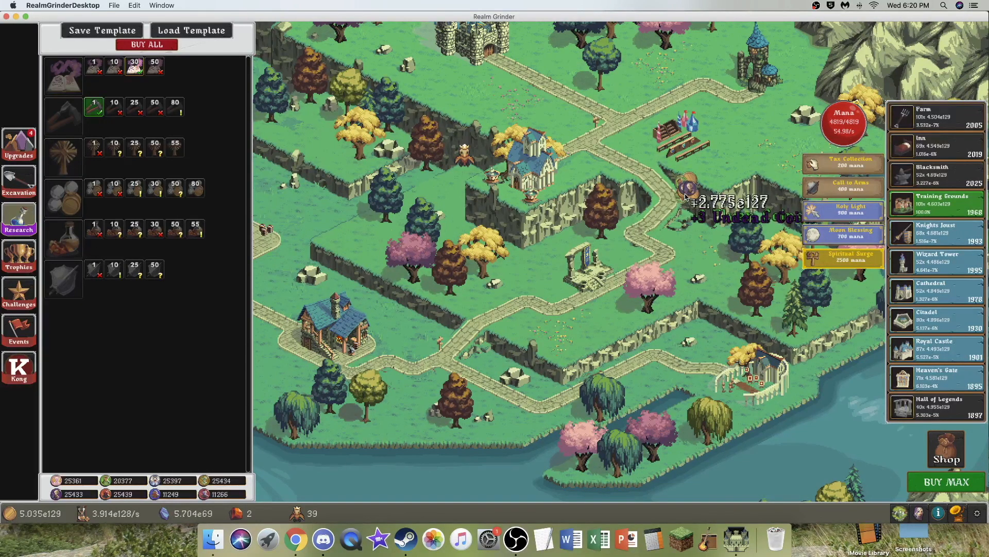
{"action": "mouse_move", "coordinate": [851, 160]}
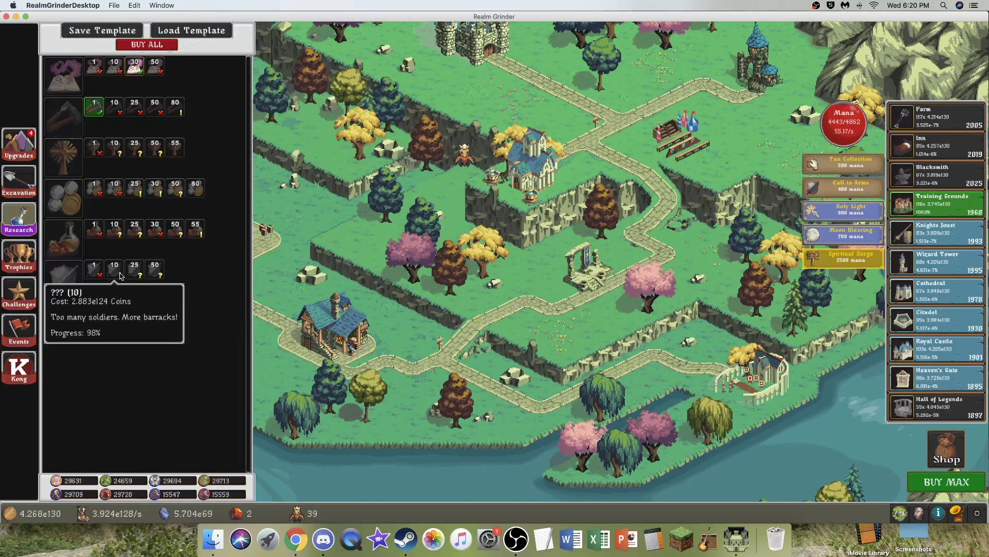
{"action": "left_click", "coordinate": [114, 266]}
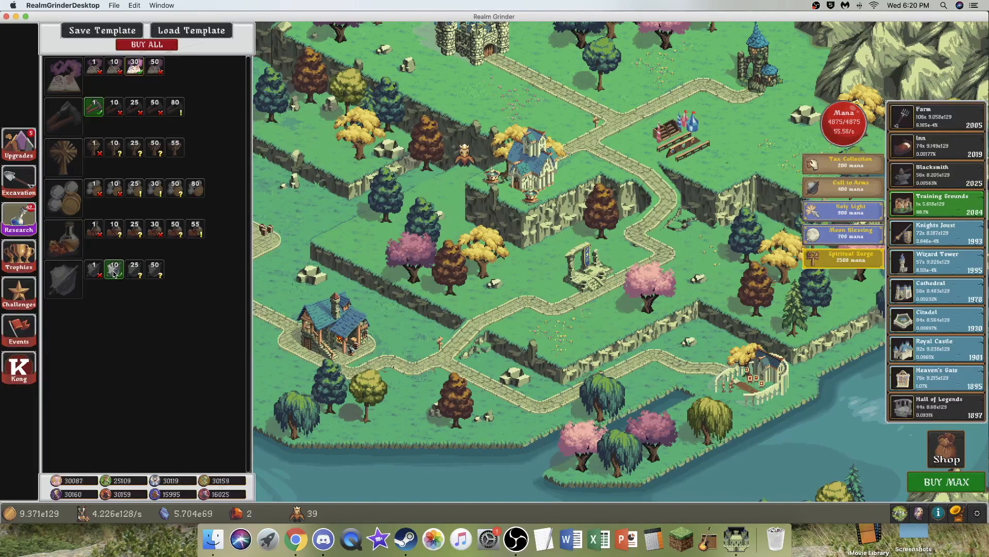
{"action": "left_click", "coordinate": [113, 265]}
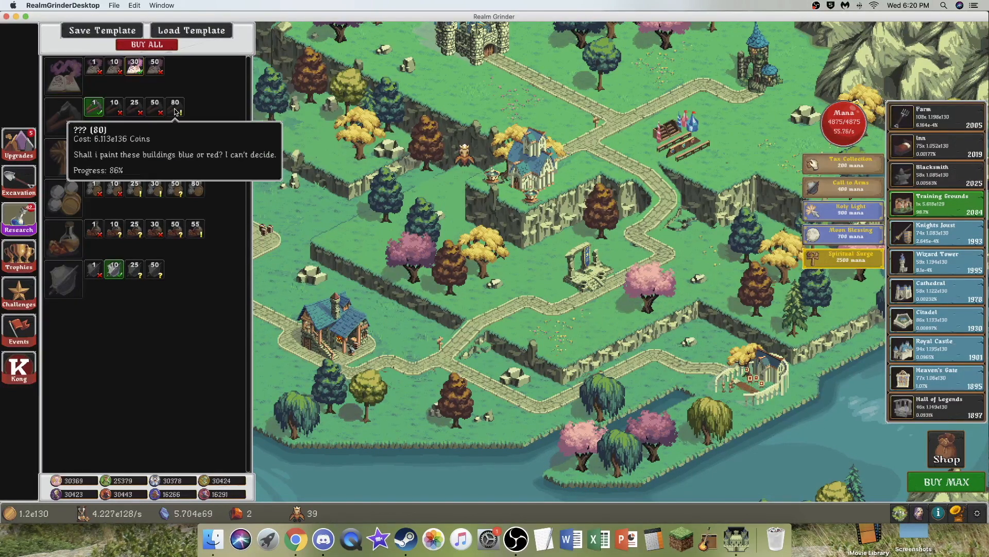
{"action": "mouse_move", "coordinate": [154, 188]}
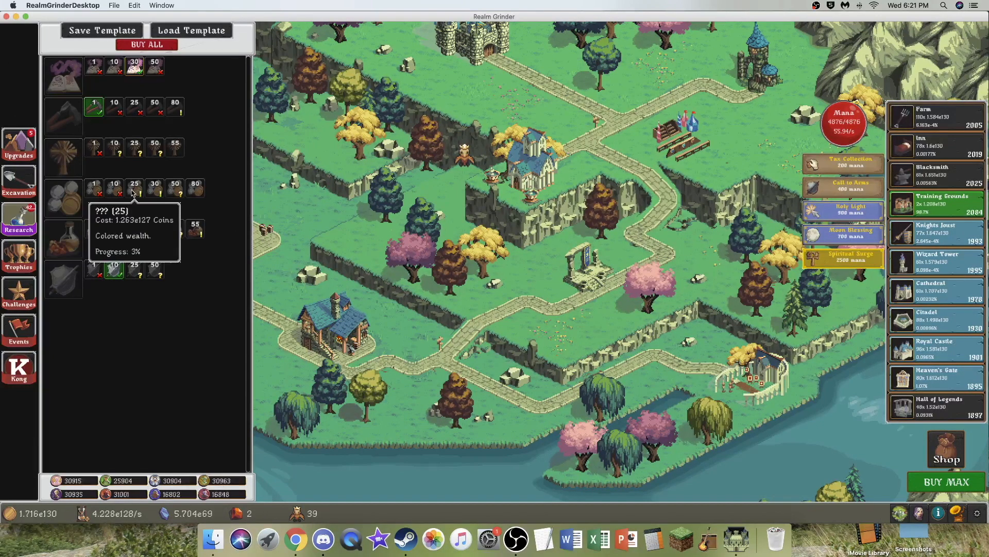
{"action": "left_click", "coordinate": [19, 144]}
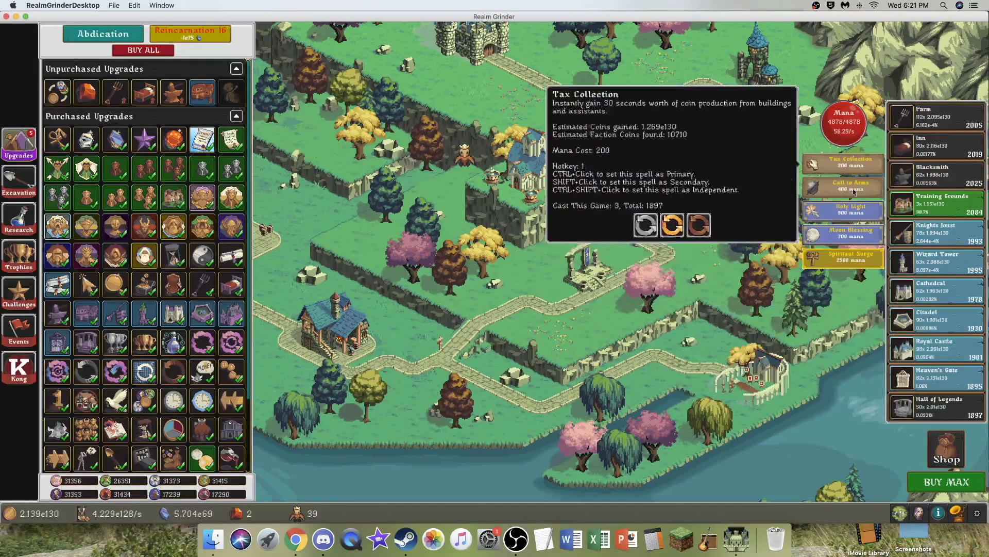
{"action": "mouse_move", "coordinate": [842, 233]}
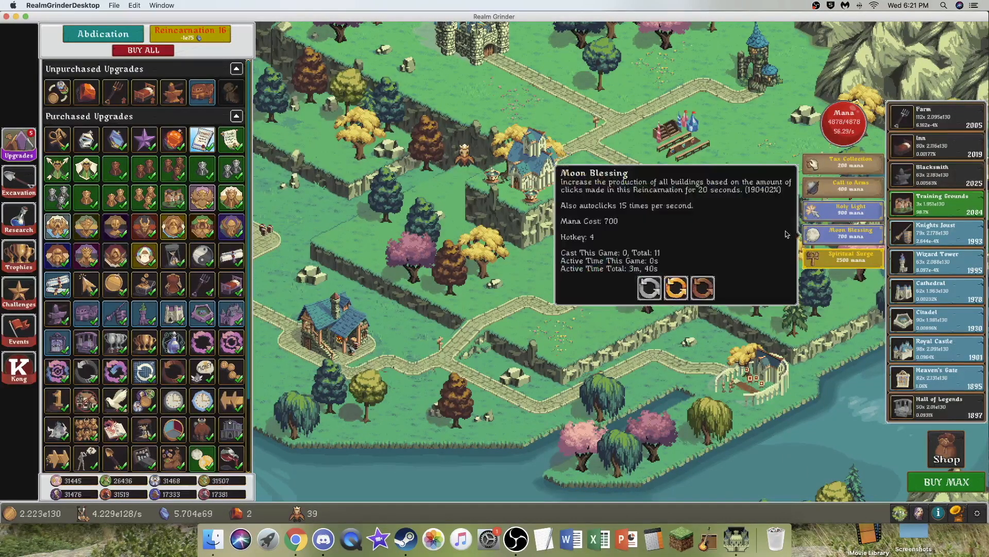
{"action": "mouse_move", "coordinate": [775, 206]}
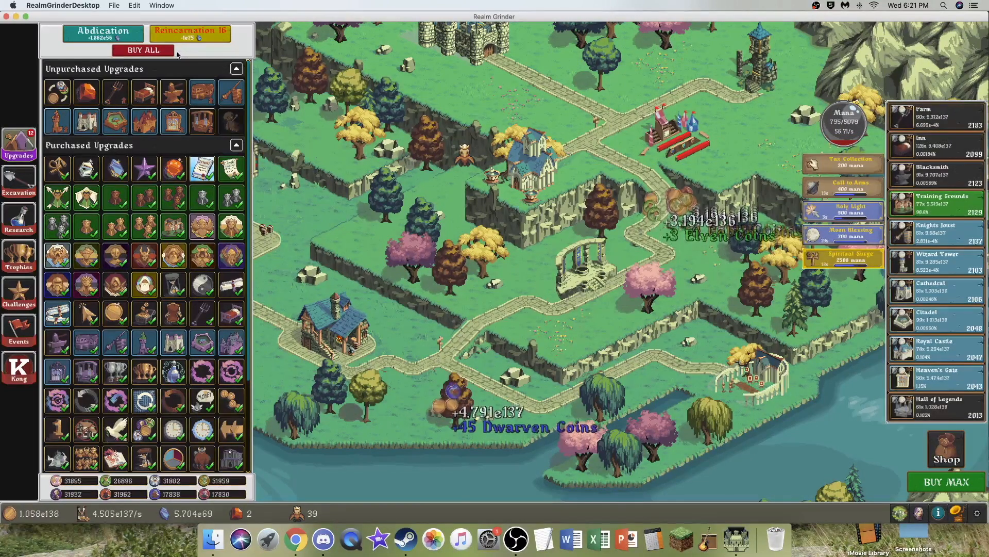
Buy the newly affordable upgrades and export the save to the clipboard.
{"action": "left_click", "coordinate": [143, 51]}
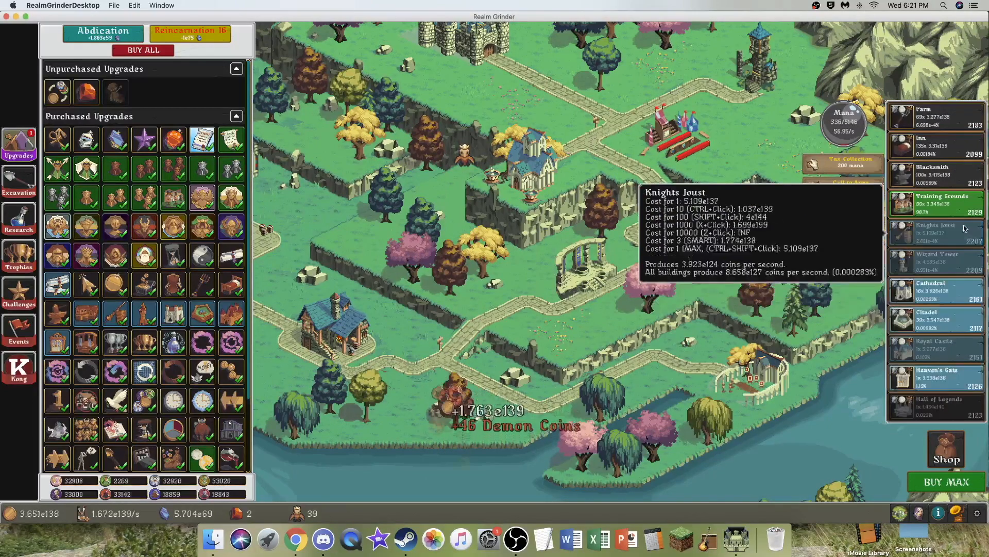
{"action": "mouse_move", "coordinate": [842, 162]}
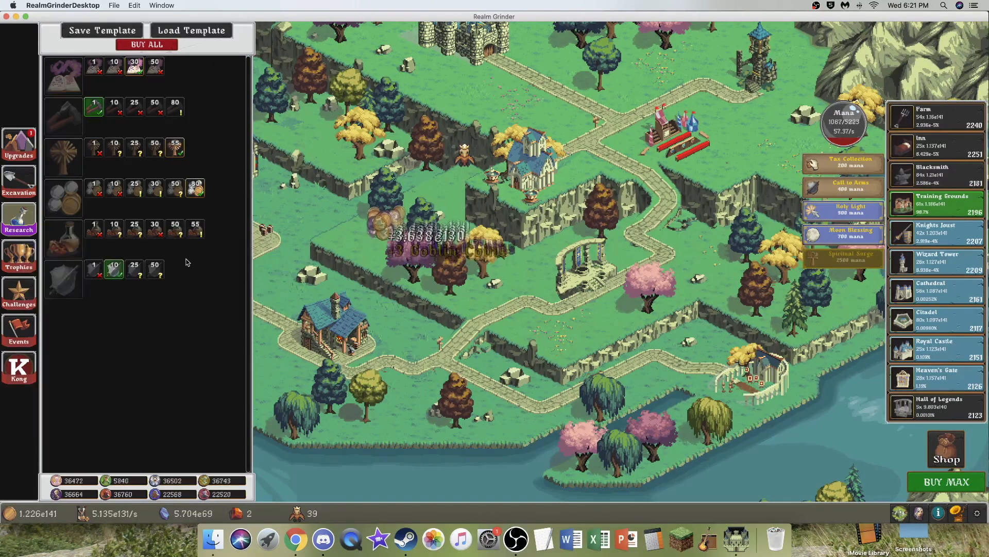
{"action": "mouse_move", "coordinate": [115, 267]}
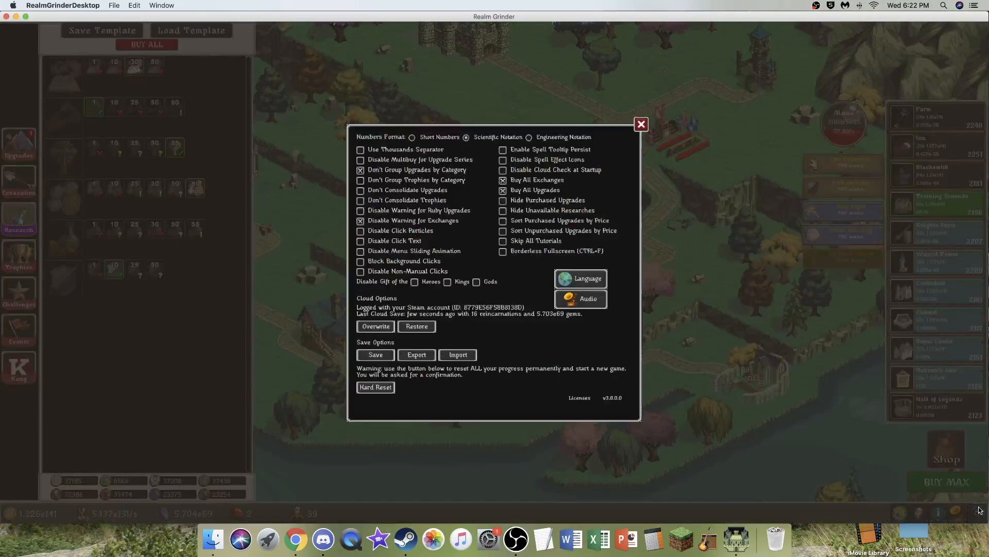
{"action": "left_click", "coordinate": [416, 354]}
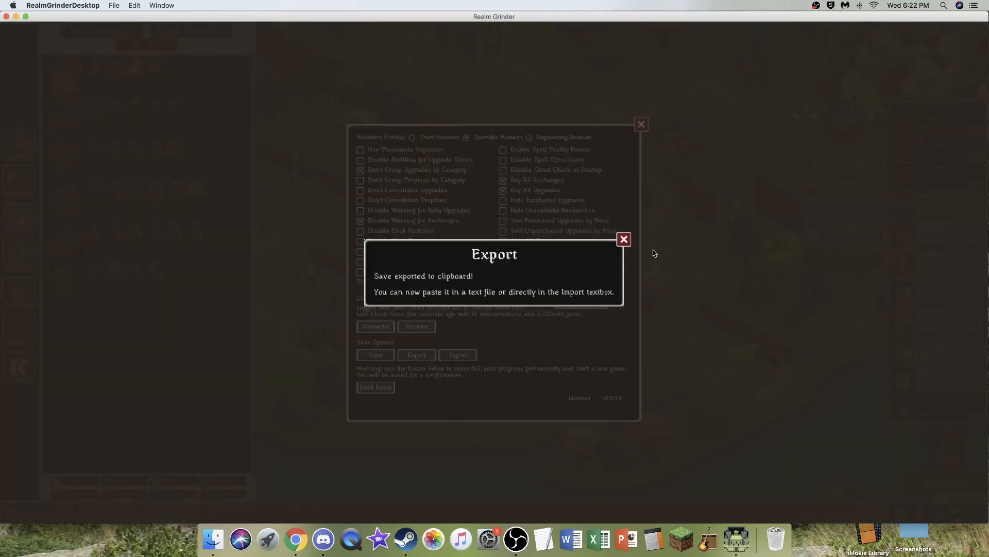
{"action": "left_click", "coordinate": [624, 239]}
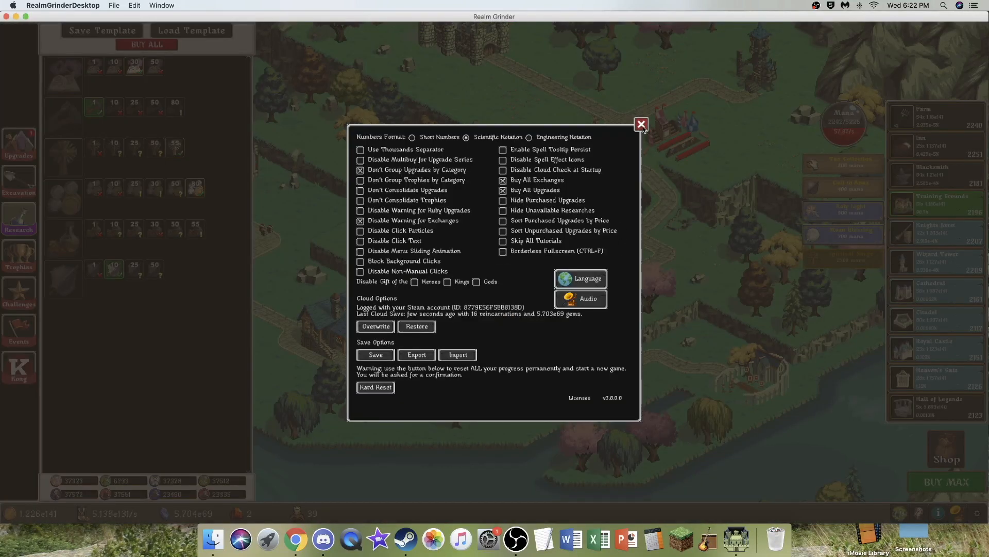
{"action": "left_click", "coordinate": [641, 124]}
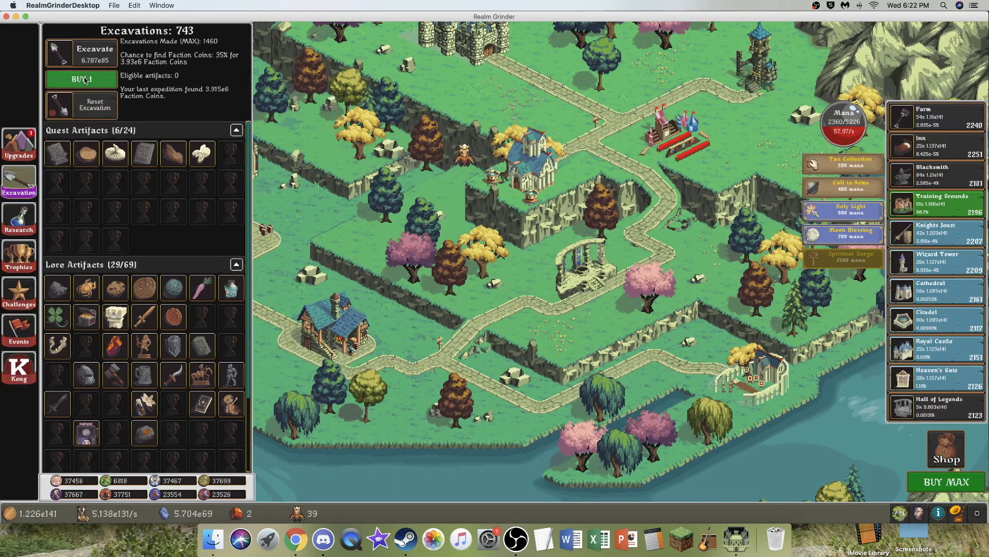
Run more excavations for faction coins and return to the research branches.
{"action": "left_click", "coordinate": [94, 53]}
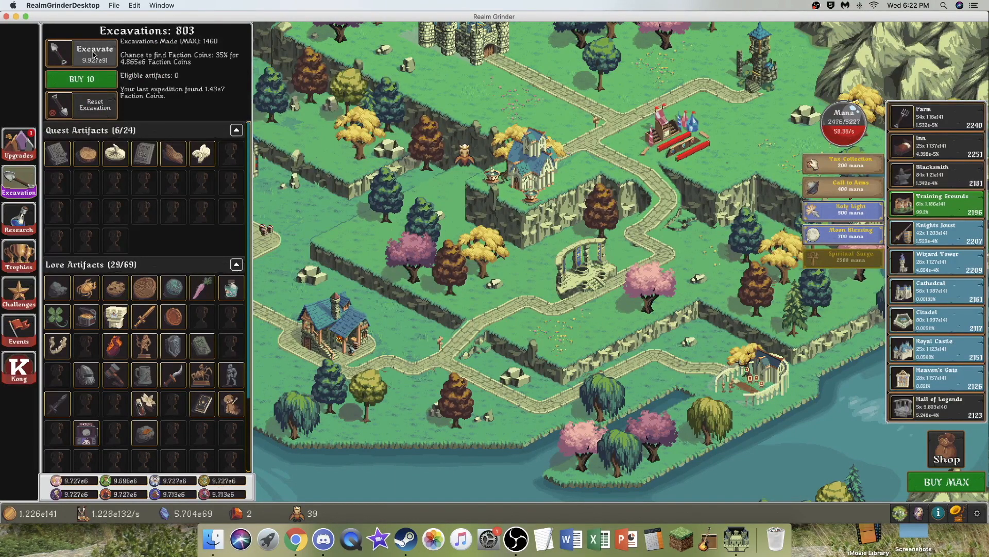
{"action": "left_click", "coordinate": [19, 220]}
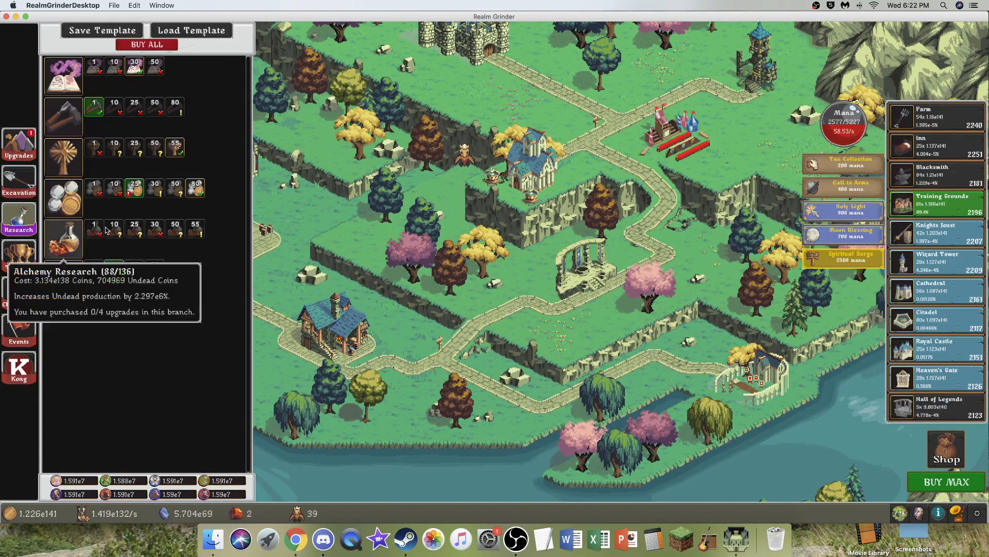
{"action": "mouse_move", "coordinate": [134, 188]}
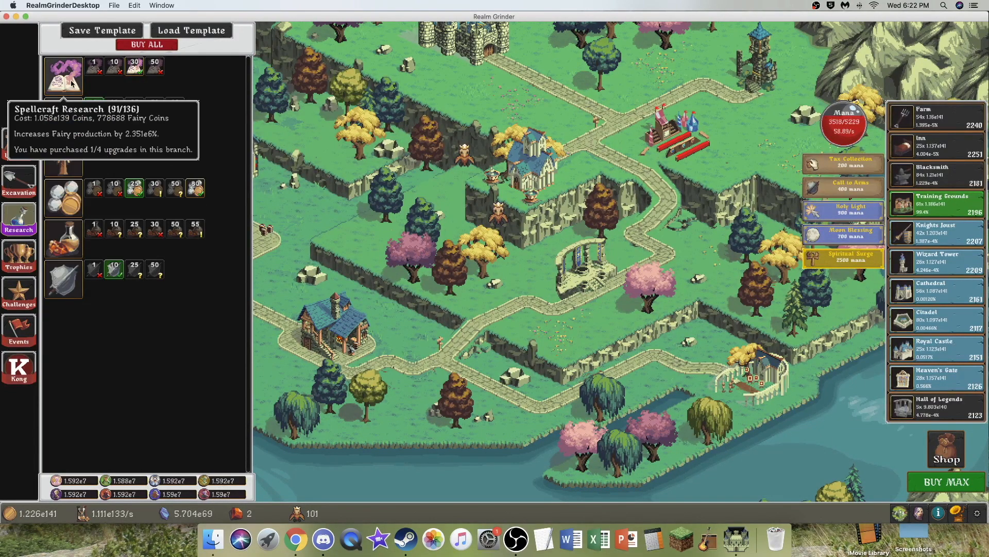
Push Spellcraft Research to 100, add Craftsmanship tiers, then cast Tax Collection for Warfare tiers.
{"action": "left_click", "coordinate": [62, 74]}
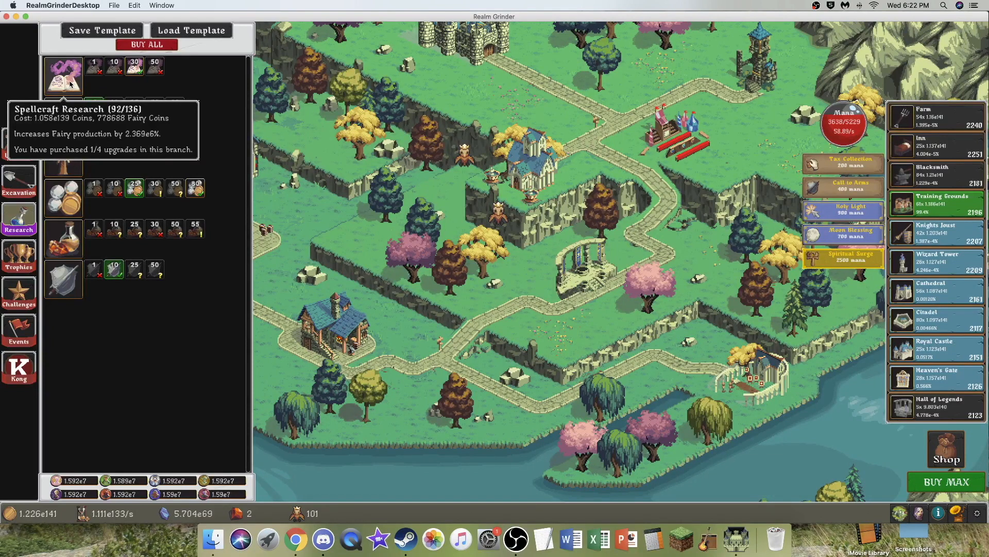
{"action": "left_click", "coordinate": [63, 75]}
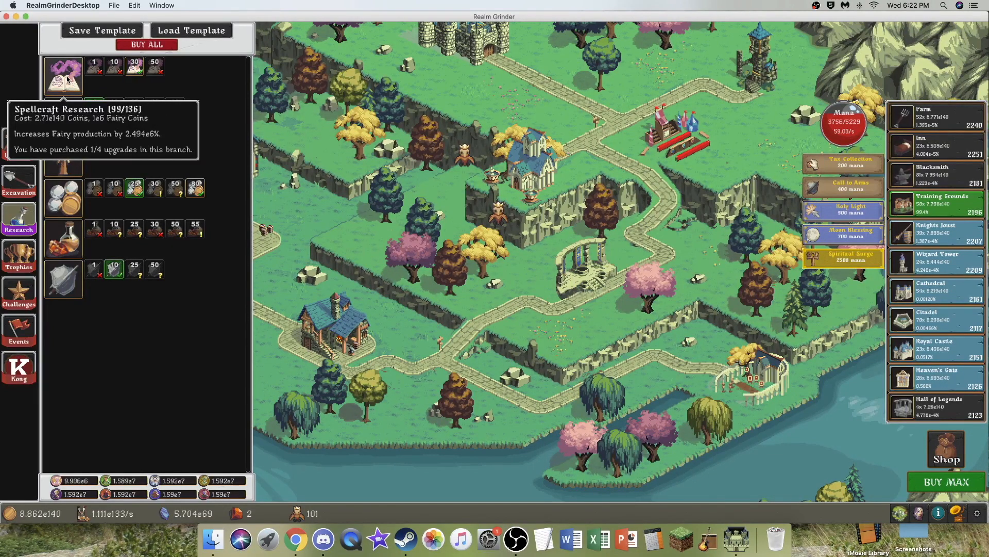
{"action": "left_click", "coordinate": [62, 75]}
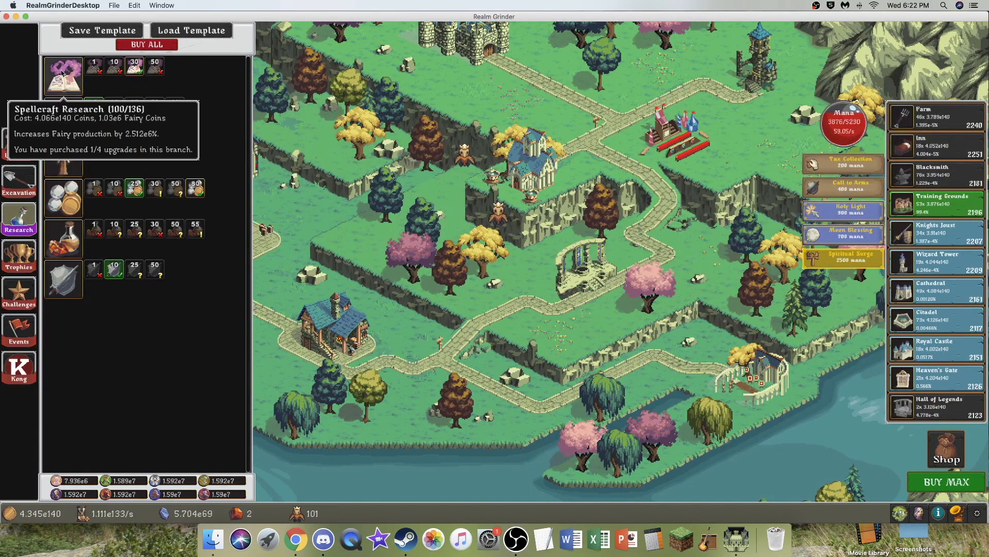
{"action": "mouse_move", "coordinate": [63, 113]}
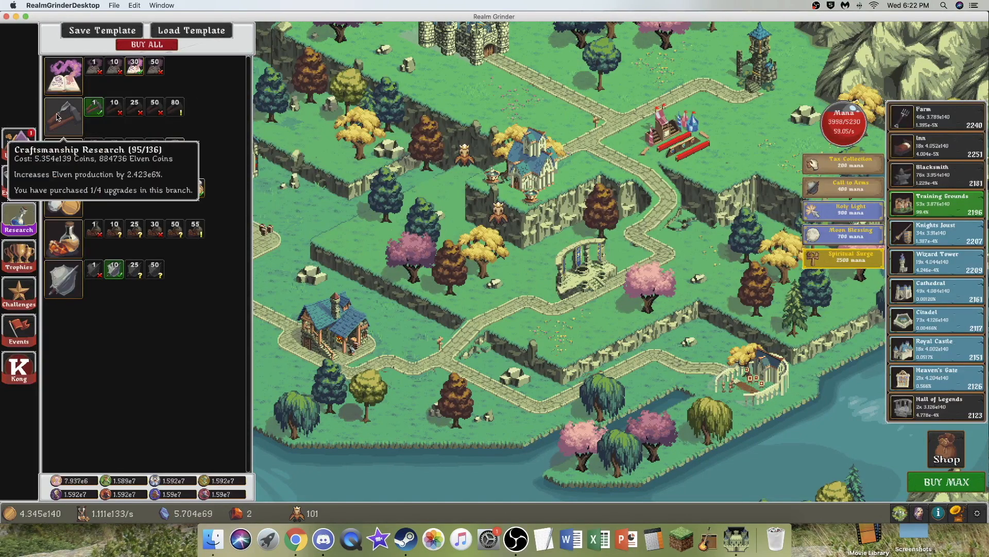
{"action": "left_click", "coordinate": [93, 106]}
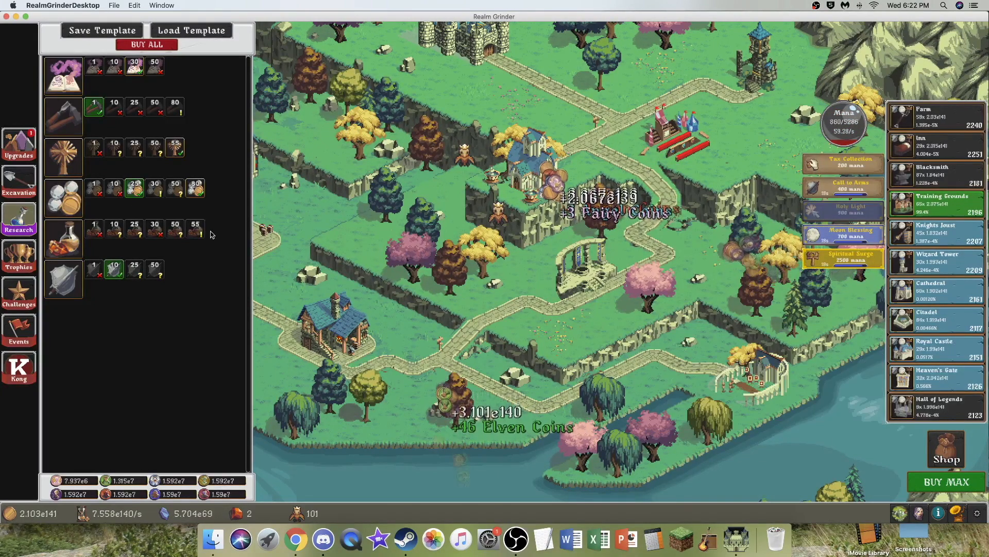
{"action": "mouse_move", "coordinate": [63, 116]}
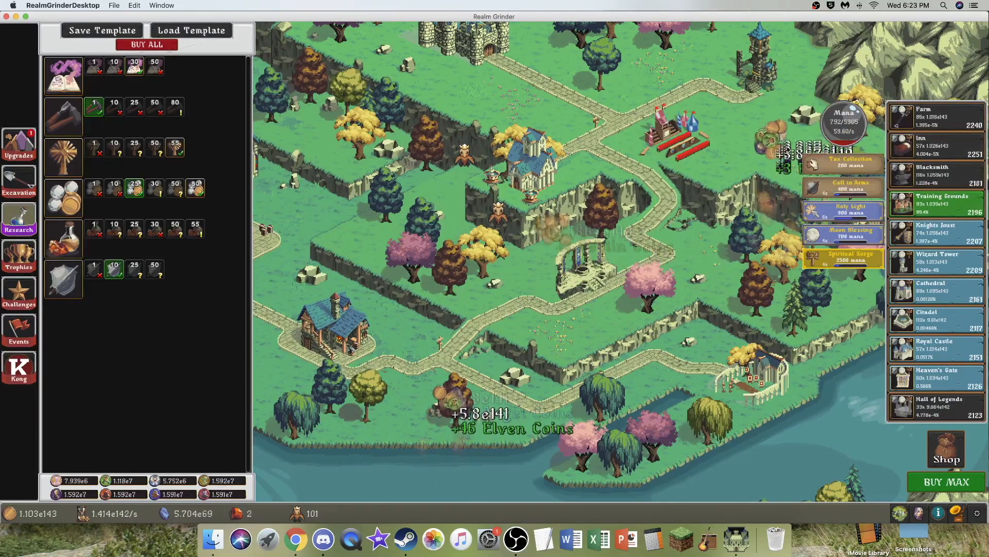
{"action": "mouse_move", "coordinate": [842, 162]}
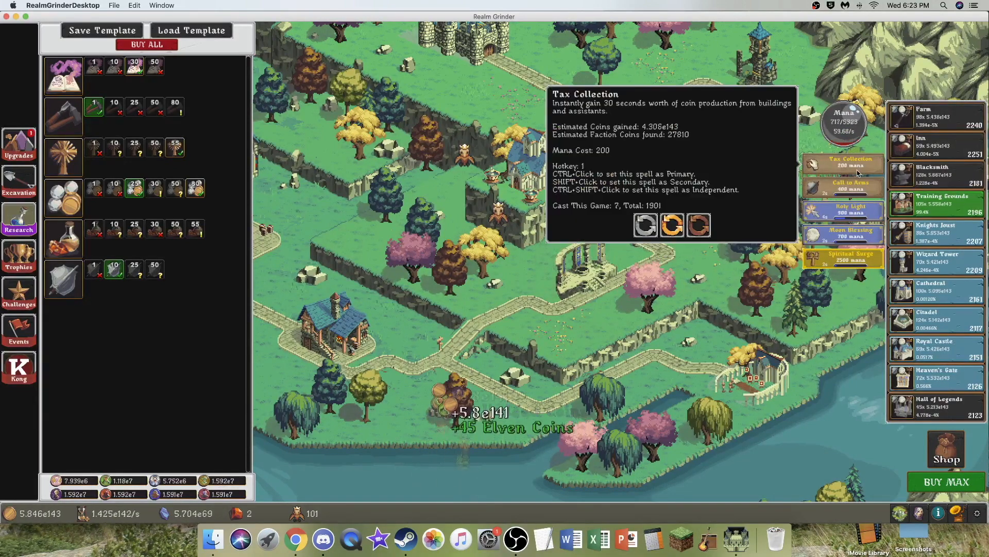
{"action": "left_click", "coordinate": [841, 163]}
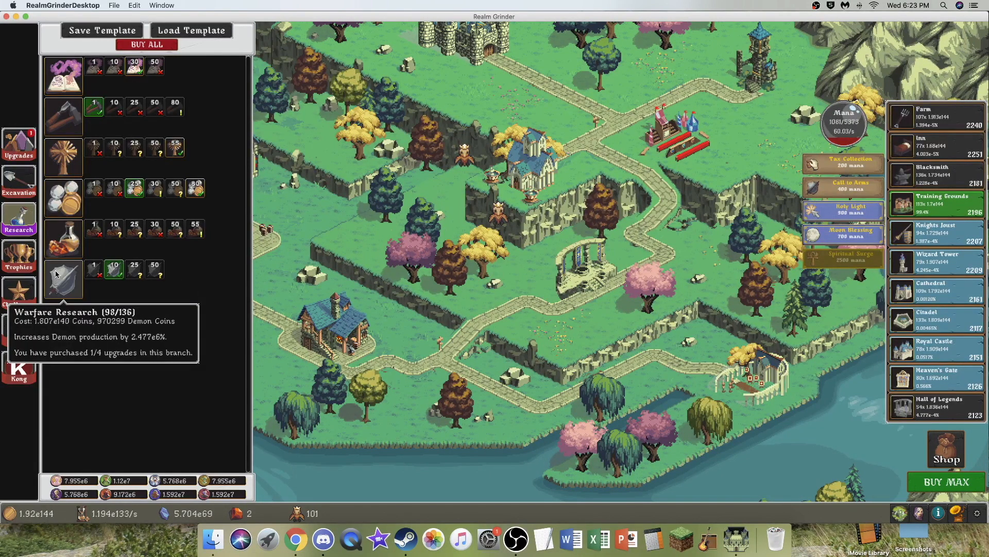
{"action": "left_click", "coordinate": [114, 266]}
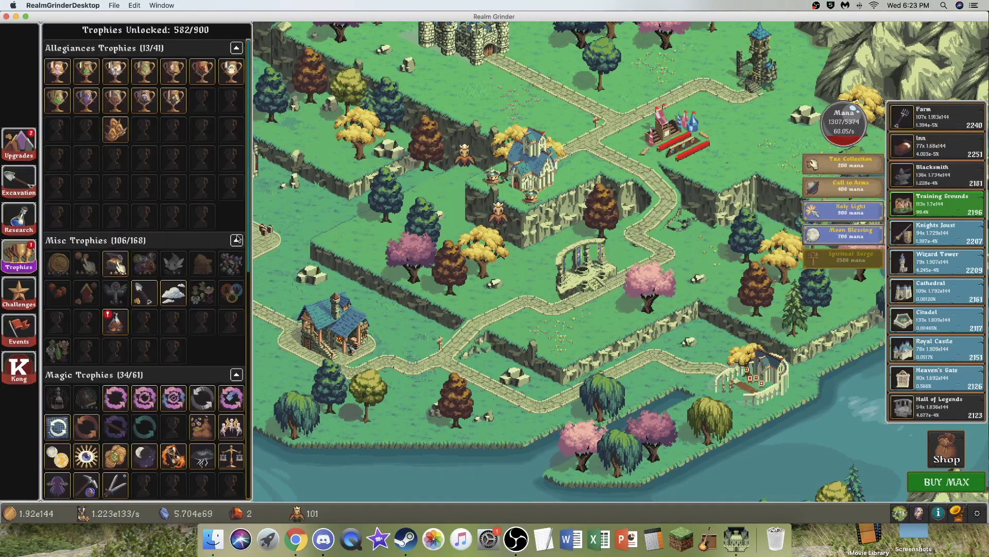
{"action": "mouse_move", "coordinate": [115, 321]}
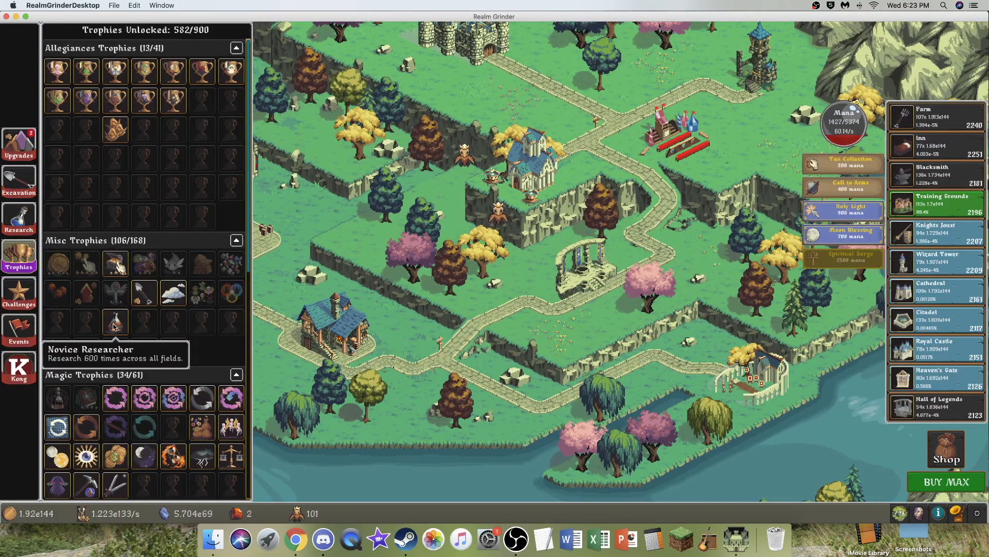
{"action": "mouse_move", "coordinate": [28, 235]}
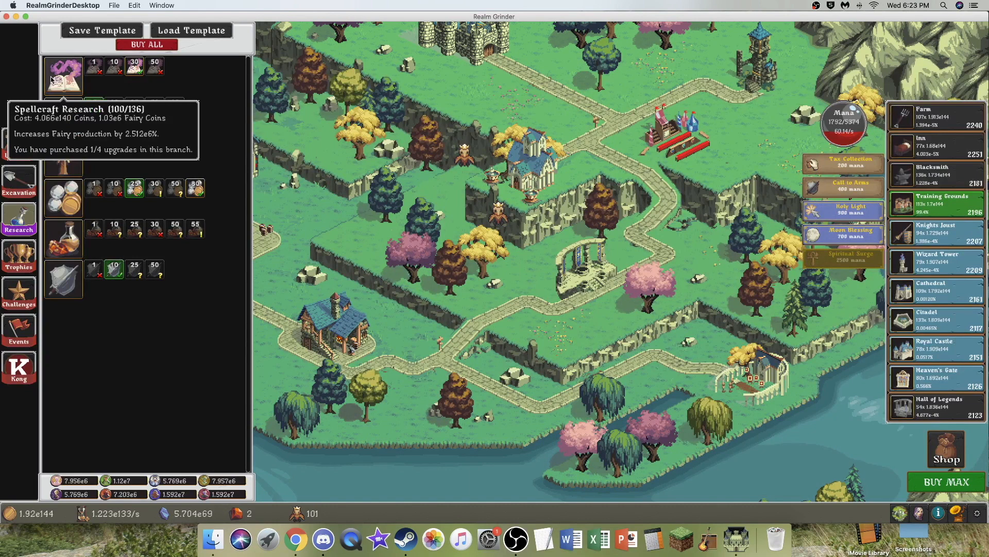
Raise Spellcraft research to 106 and Divine to 100, buy Wizard Towers, and show excavations.
{"action": "left_click", "coordinate": [62, 74]}
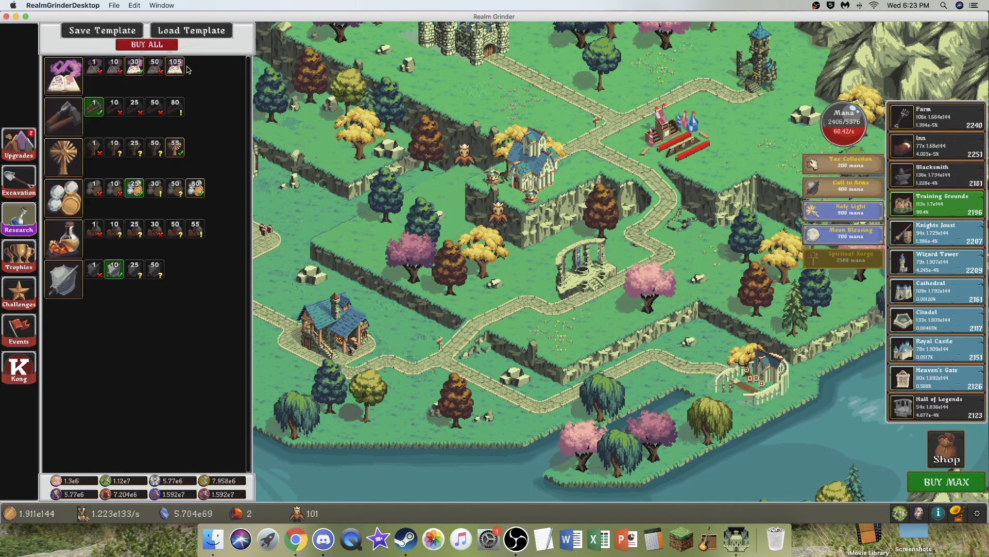
{"action": "mouse_move", "coordinate": [844, 131]}
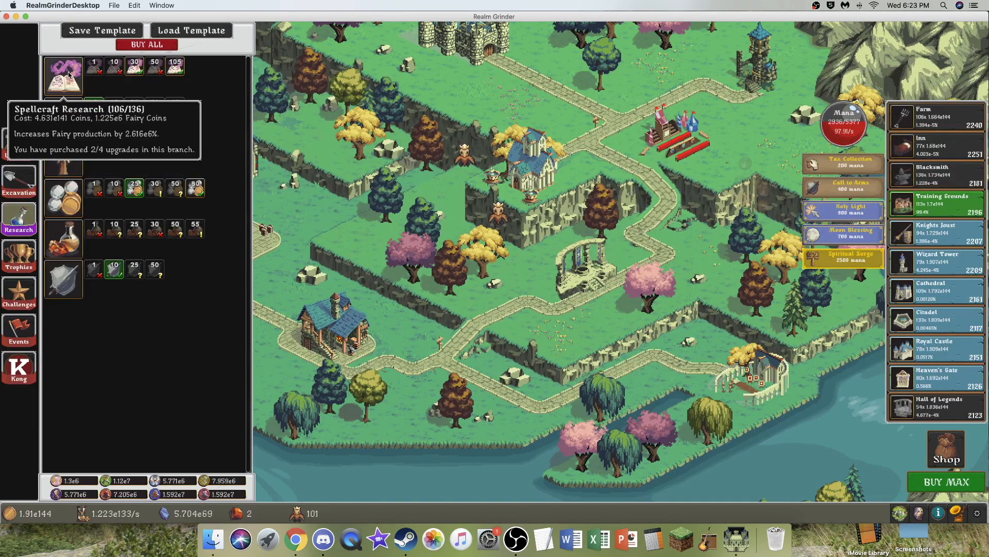
{"action": "left_click", "coordinate": [62, 73]}
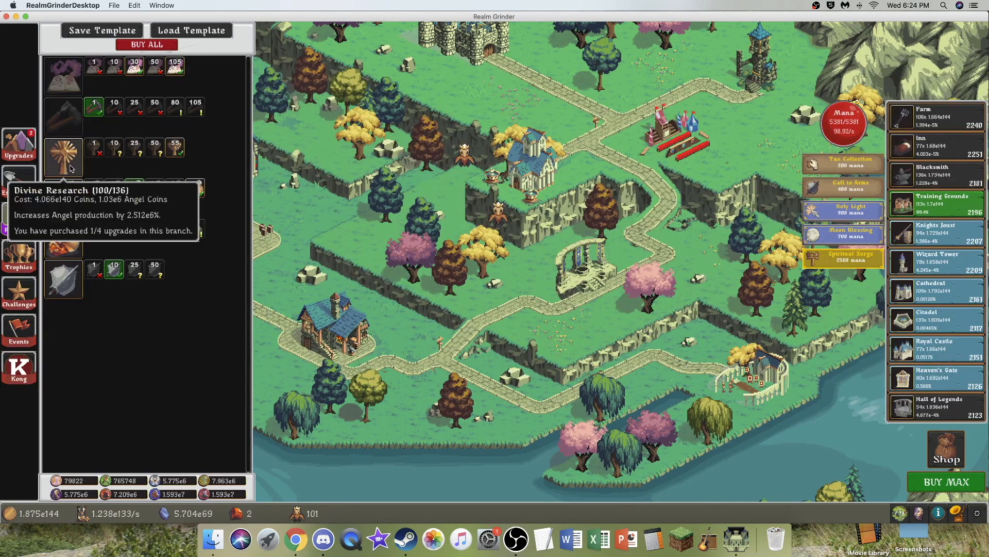
{"action": "left_click", "coordinate": [62, 158]}
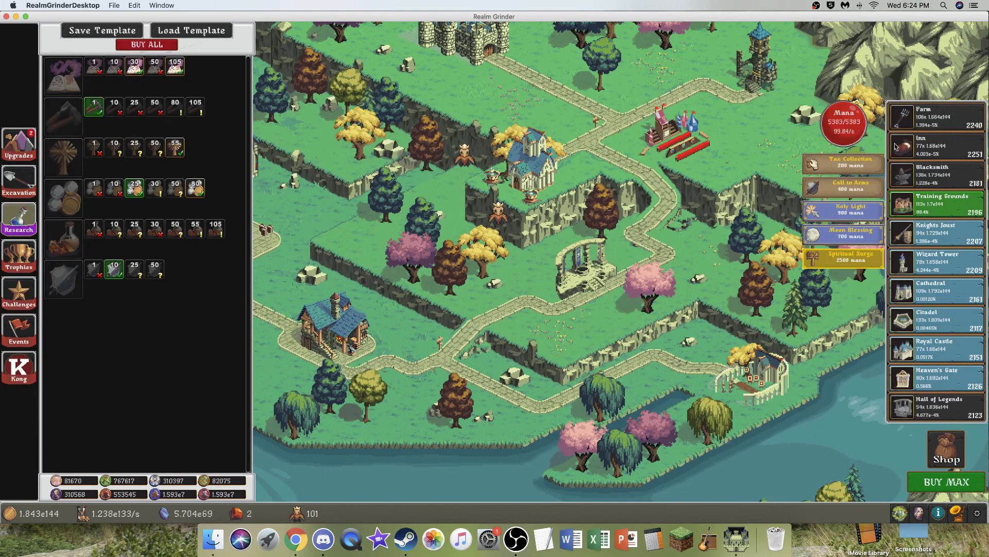
{"action": "mouse_move", "coordinate": [937, 259]}
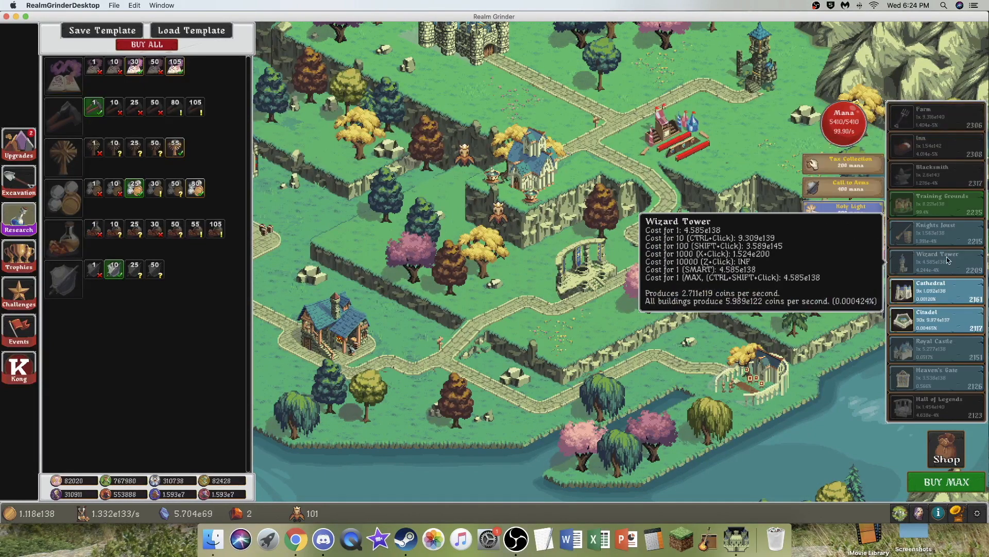
{"action": "left_click", "coordinate": [938, 259]}
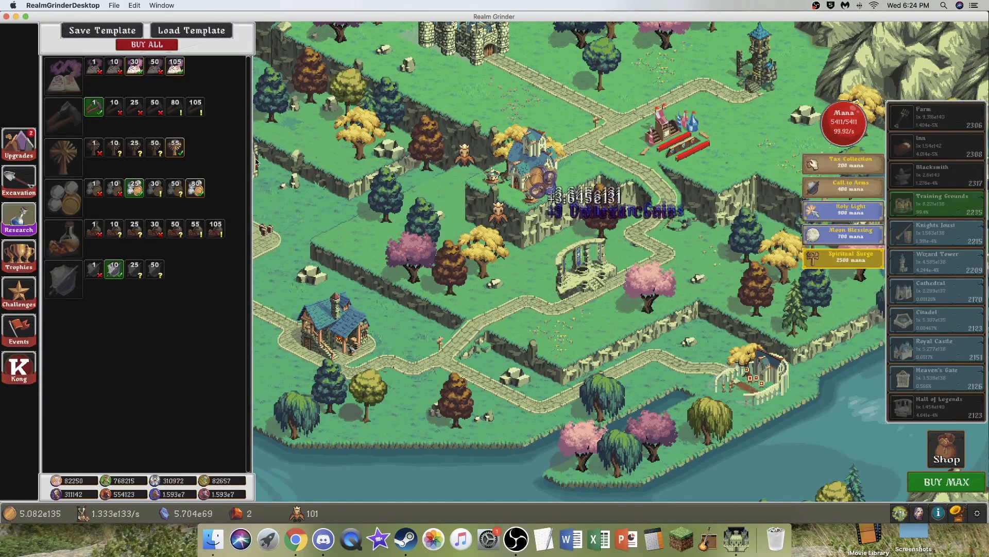
{"action": "mouse_move", "coordinate": [175, 65]}
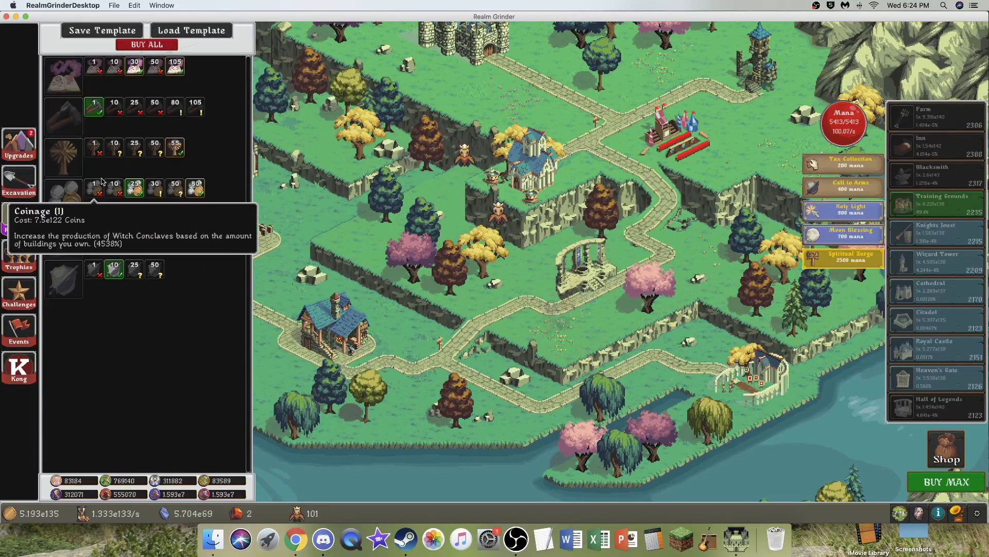
{"action": "left_click", "coordinate": [19, 181]}
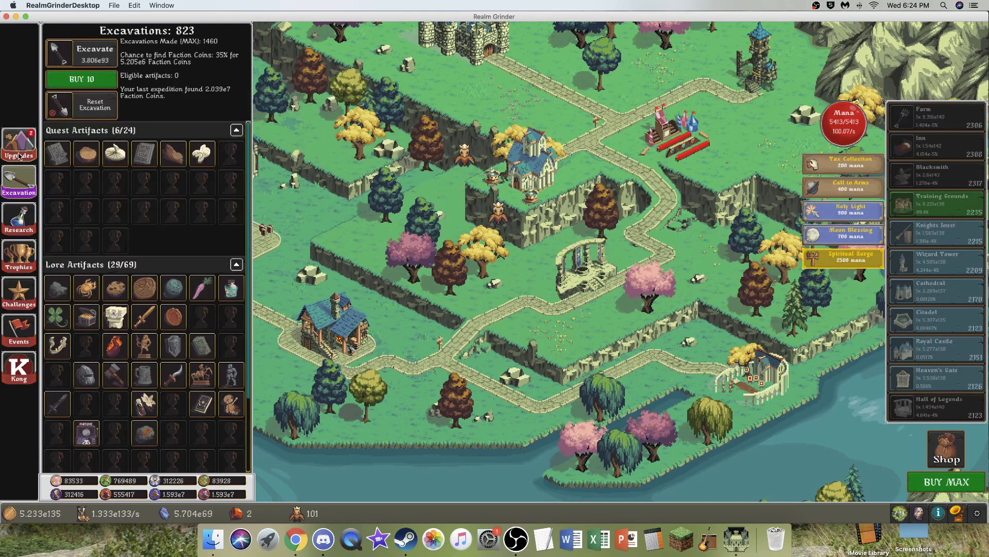
Buy the Novice Researcher upgrade and then all other affordable upgrades.
{"action": "left_click", "coordinate": [19, 142]}
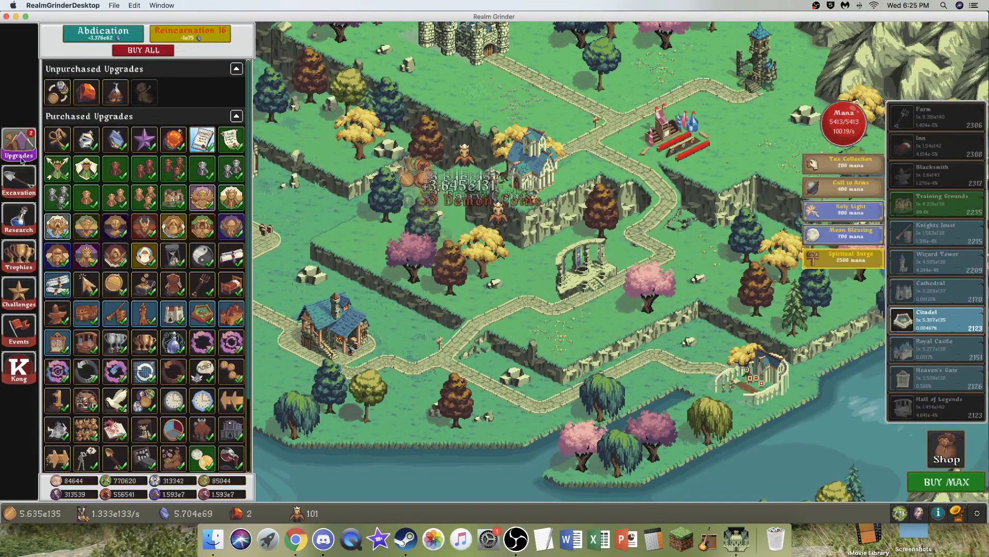
{"action": "mouse_move", "coordinate": [116, 92]}
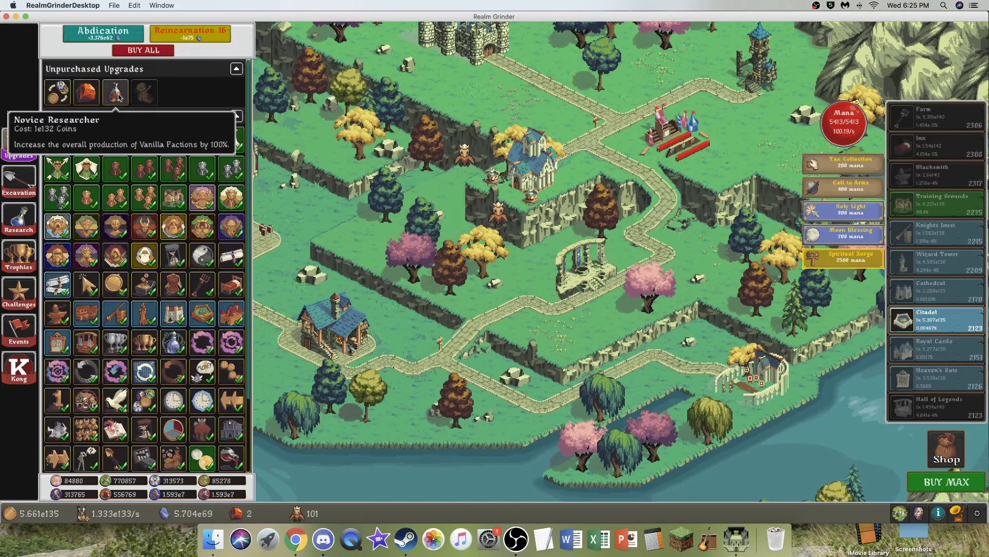
{"action": "left_click", "coordinate": [115, 92]}
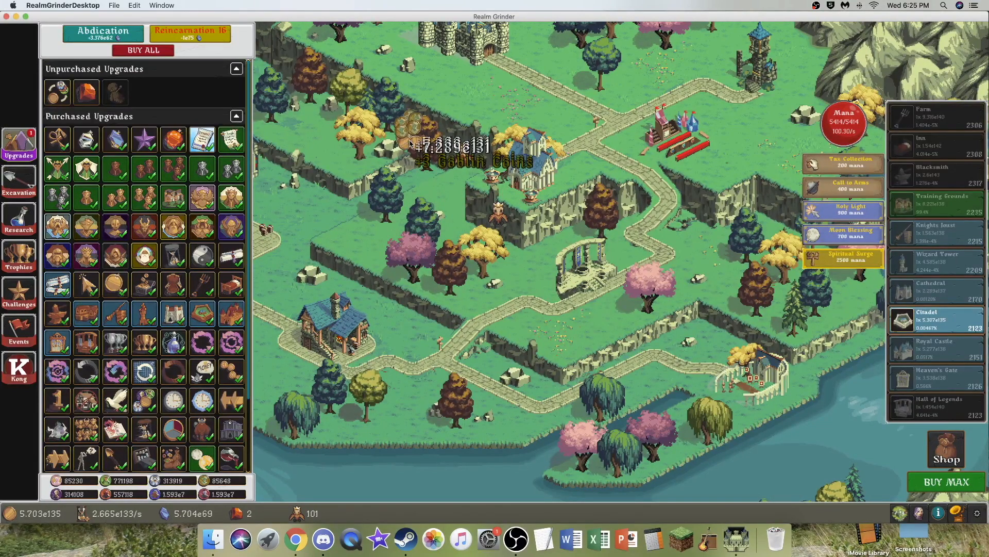
{"action": "left_click", "coordinate": [435, 151]}
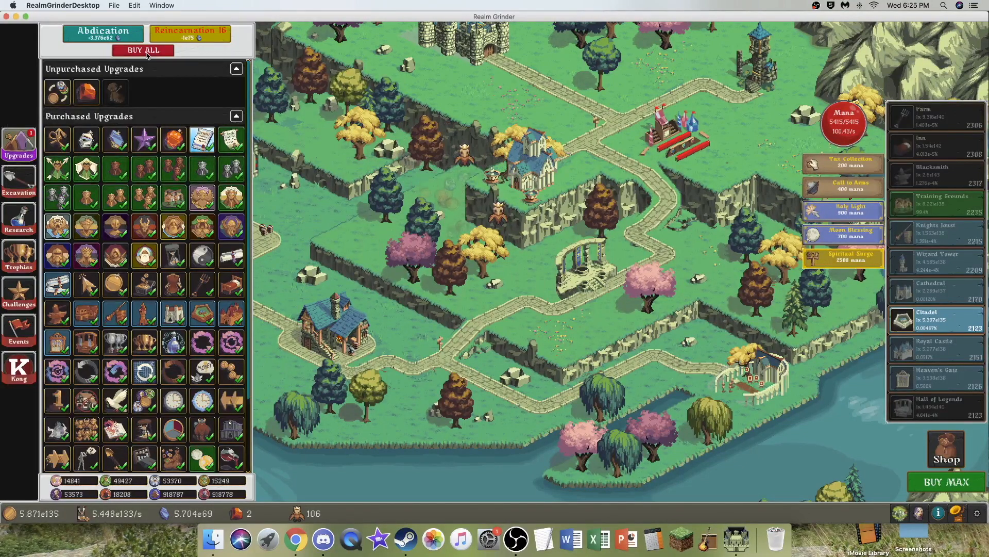
{"action": "left_click", "coordinate": [142, 50]}
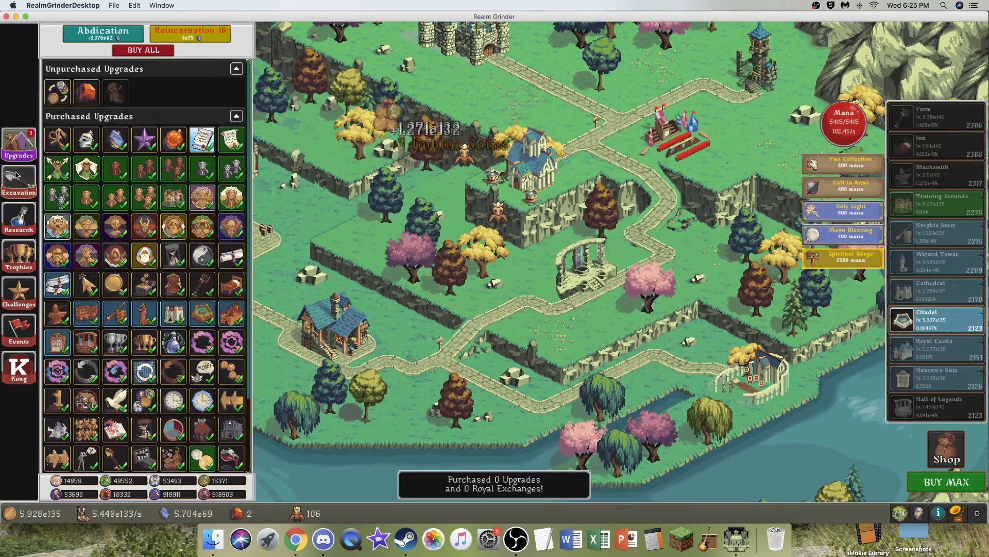
Buy another Citadel and run more excavations for faction coins.
{"action": "left_click", "coordinate": [19, 219]}
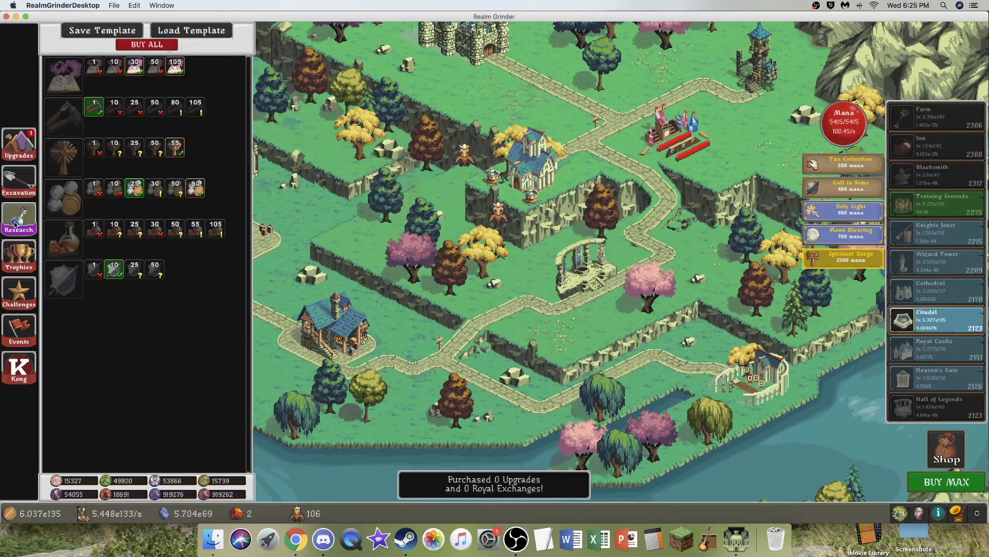
{"action": "mouse_move", "coordinate": [65, 197]}
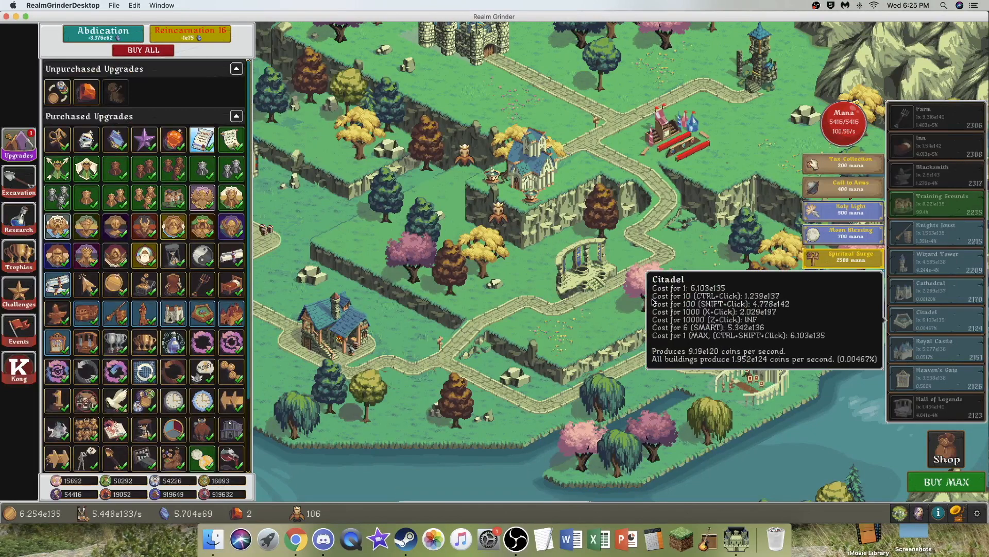
{"action": "left_click", "coordinate": [637, 297]}
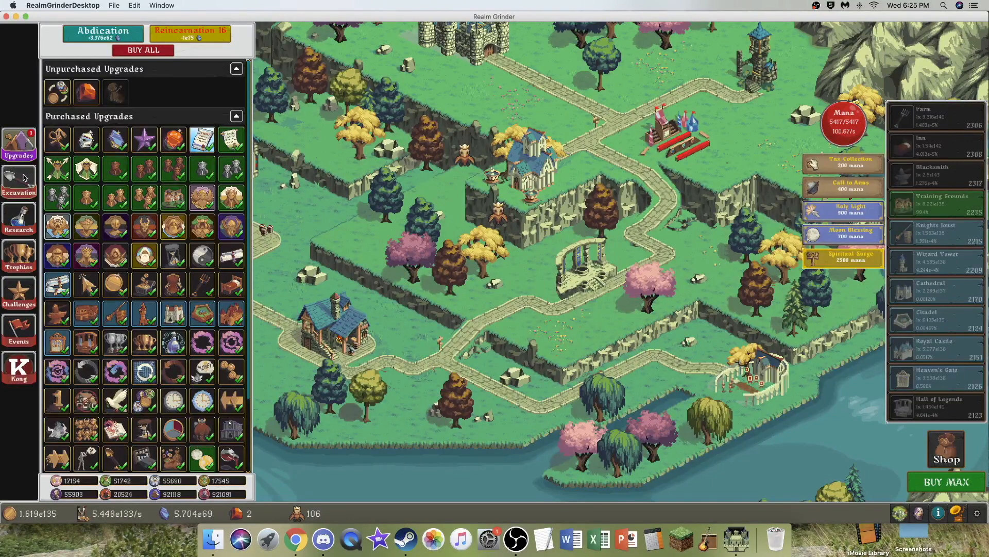
{"action": "left_click", "coordinate": [19, 181]}
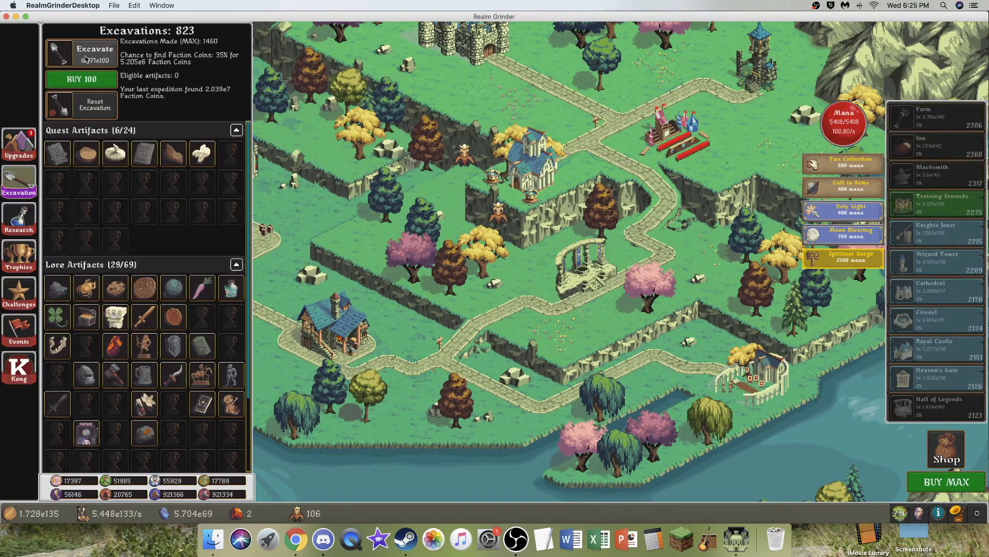
{"action": "left_click", "coordinate": [80, 53]}
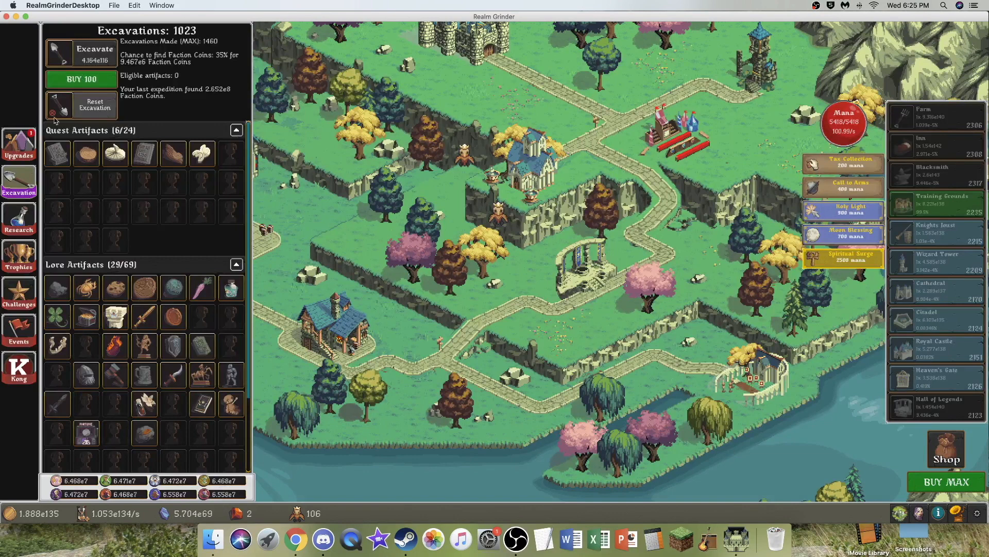
Buy all affordable Royal Exchanges, then open and close the save-import prompt.
{"action": "left_click", "coordinate": [18, 145]}
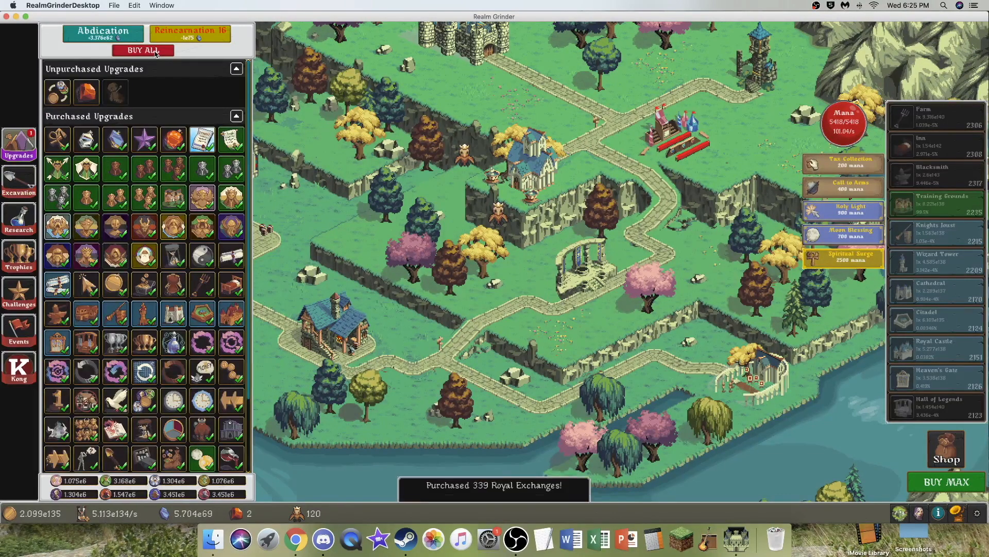
{"action": "left_click", "coordinate": [18, 221]}
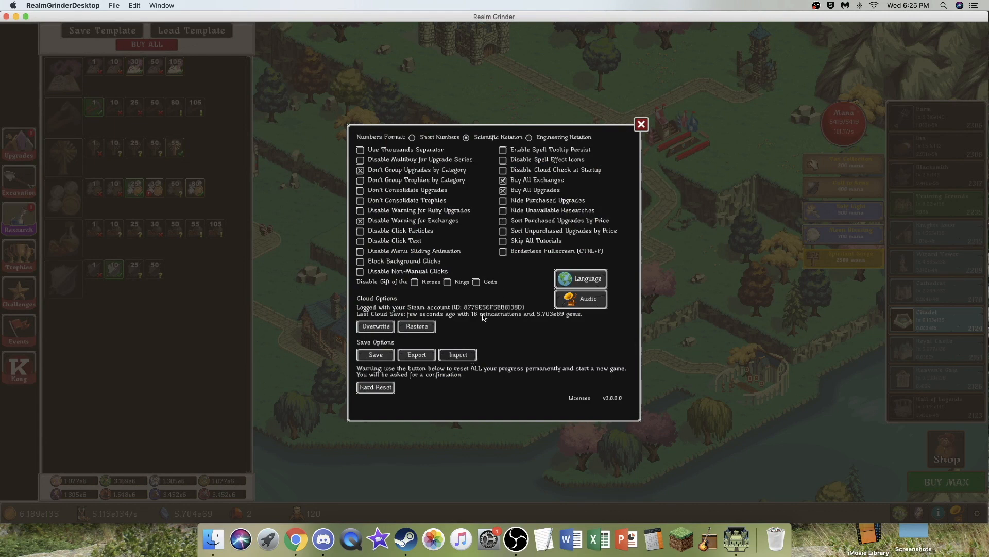
{"action": "left_click", "coordinate": [457, 354]}
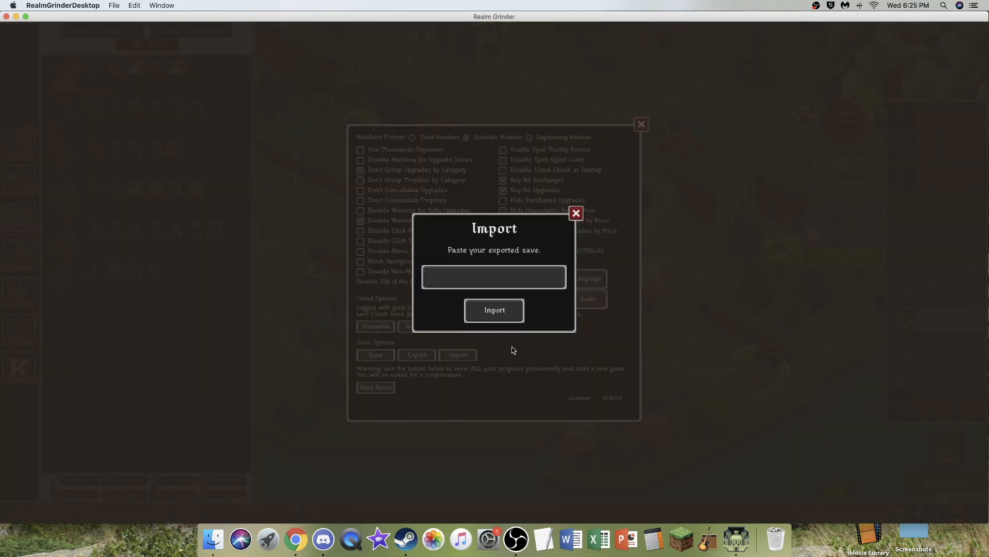
{"action": "left_click", "coordinate": [575, 212]}
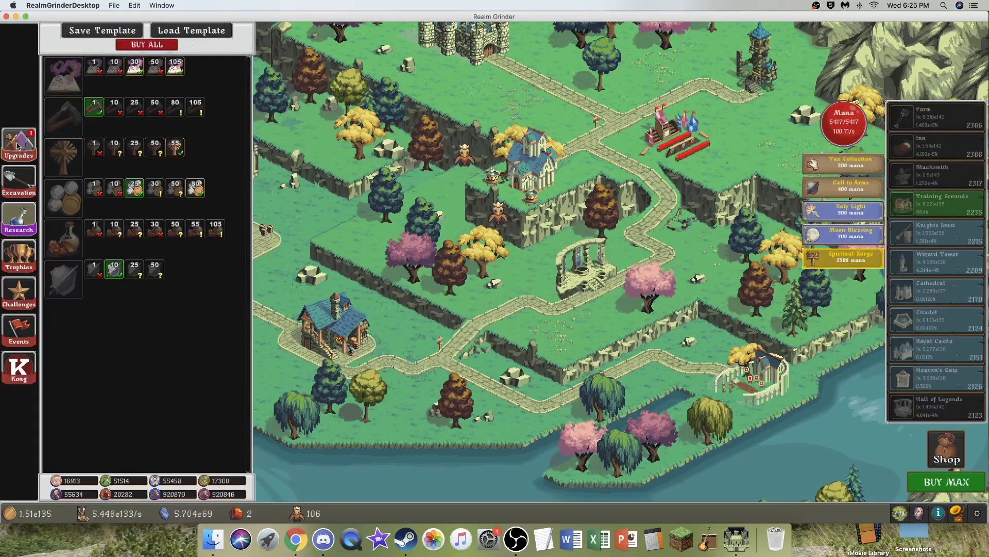
Dig another excavation and buy all affordable researches and Royal Exchanges.
{"action": "left_click", "coordinate": [19, 181]}
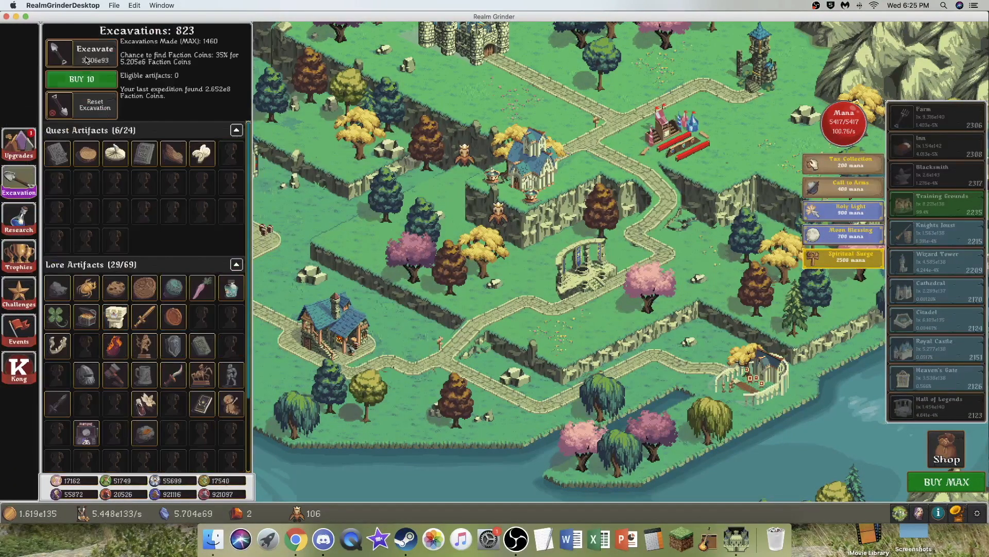
{"action": "left_click", "coordinate": [81, 54]}
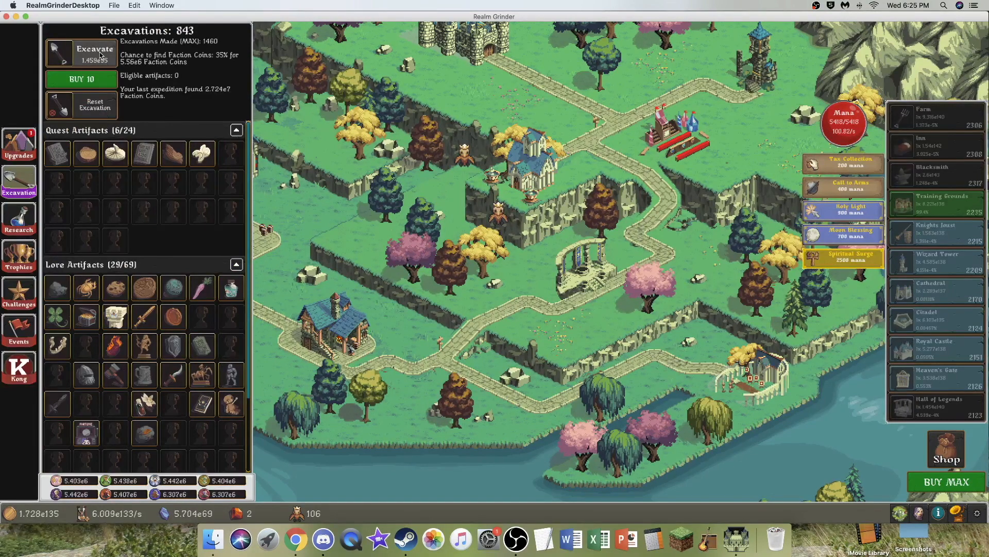
{"action": "left_click", "coordinate": [19, 144]}
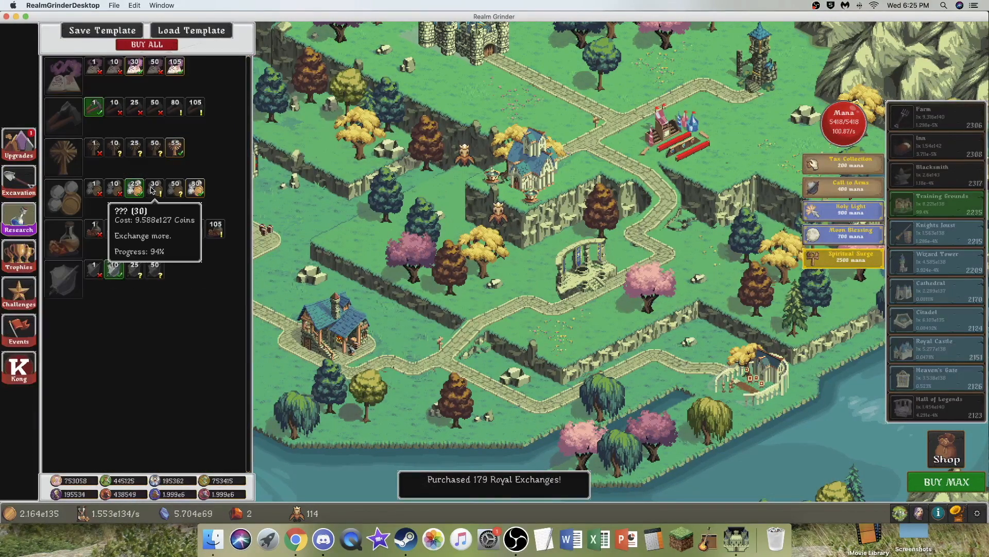
{"action": "left_click", "coordinate": [19, 183]}
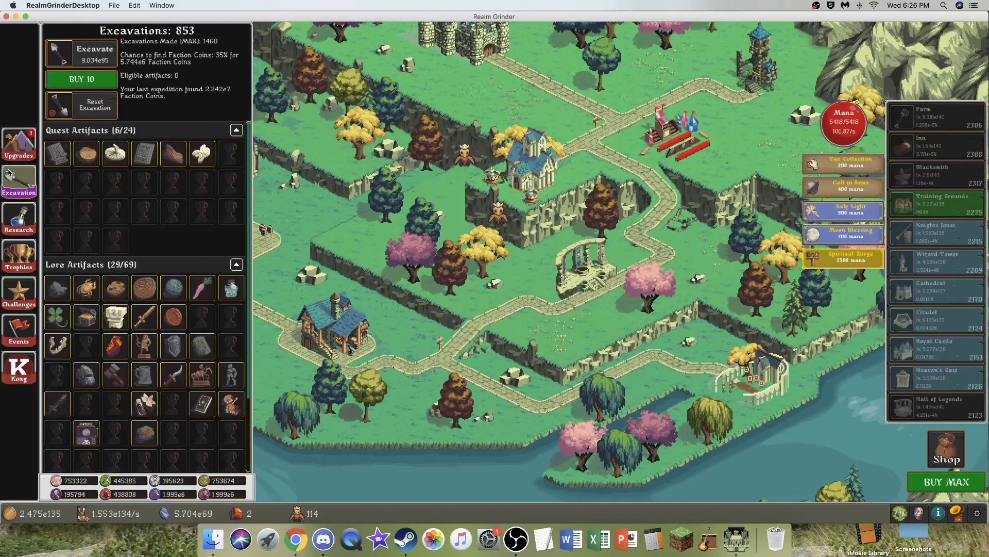
{"action": "left_click", "coordinate": [19, 145]}
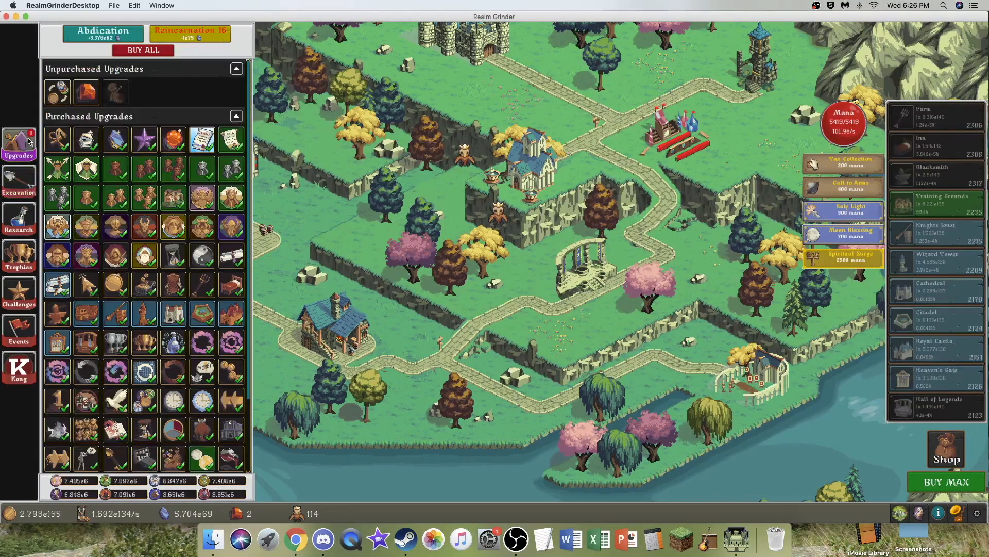
{"action": "left_click", "coordinate": [19, 219]}
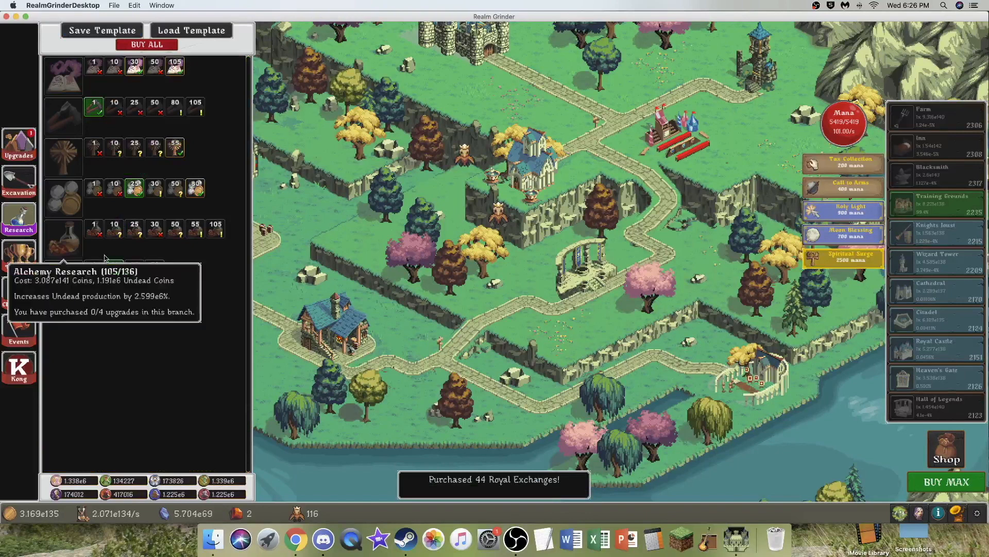
{"action": "left_click", "coordinate": [19, 142]}
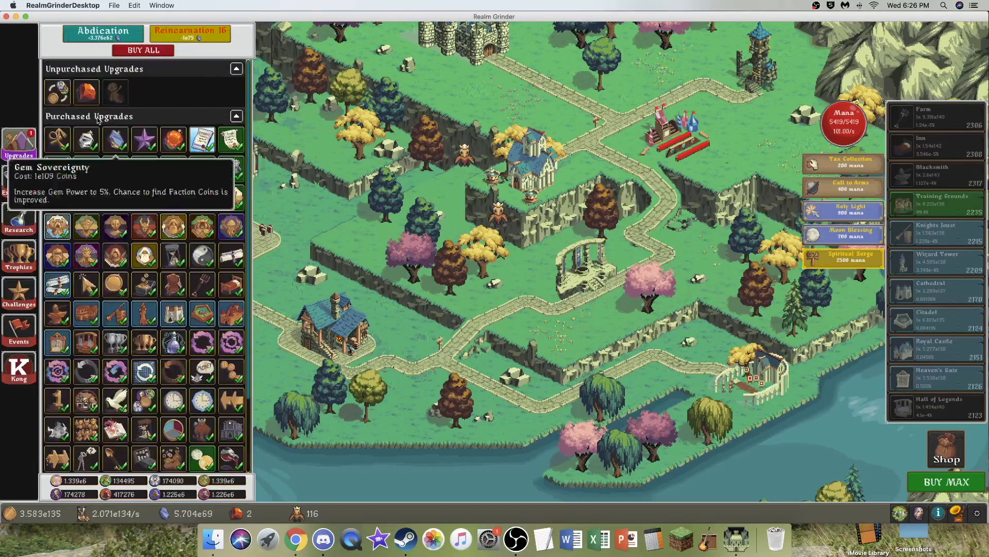
Keep digging and buying exchanges until excavations reach 880.
{"action": "left_click", "coordinate": [19, 180]}
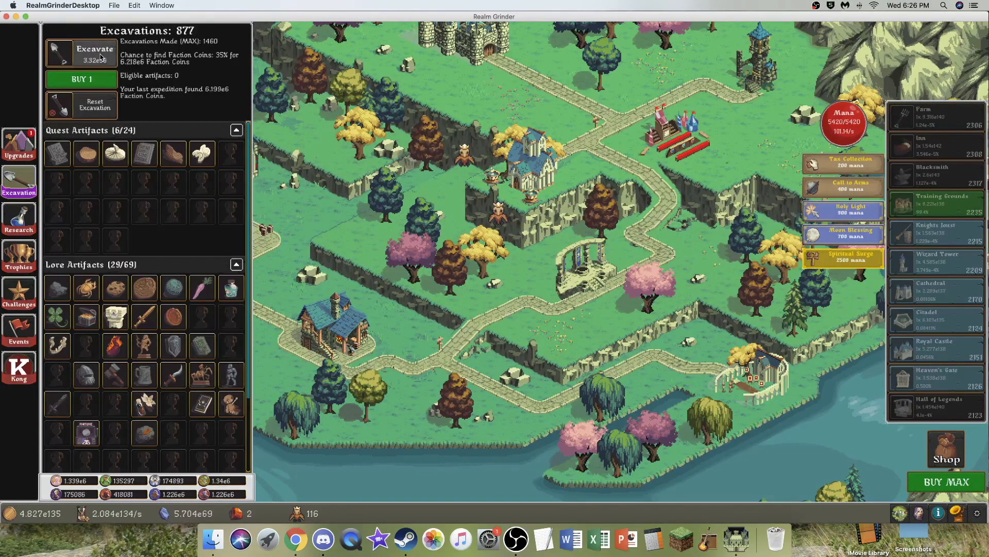
{"action": "left_click", "coordinate": [95, 53]}
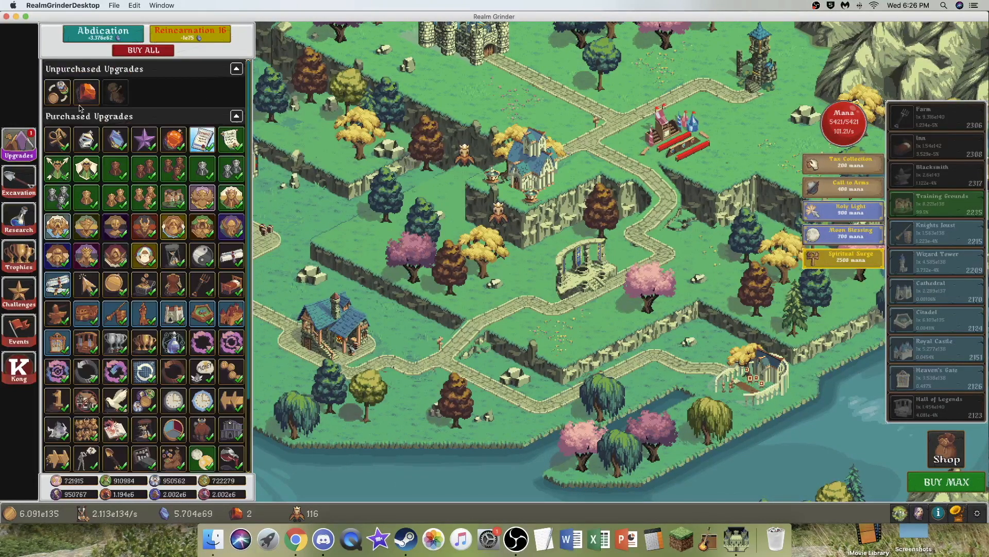
{"action": "left_click", "coordinate": [19, 181]}
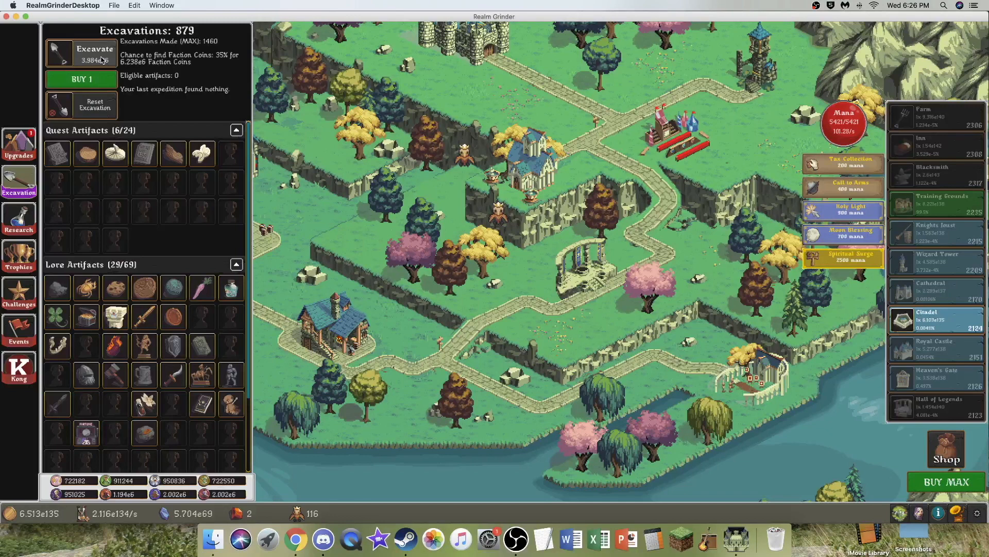
{"action": "left_click", "coordinate": [81, 54]}
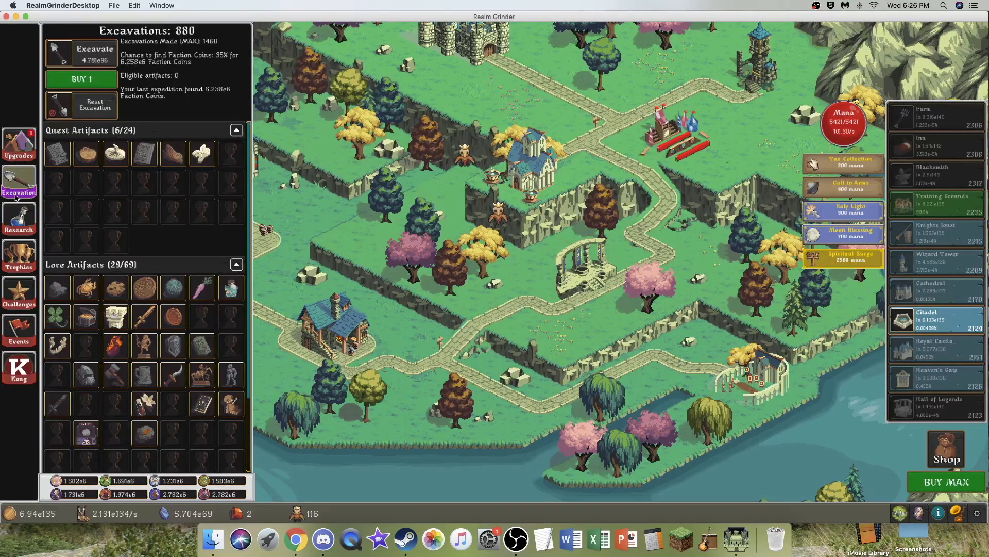
{"action": "left_click", "coordinate": [19, 144]}
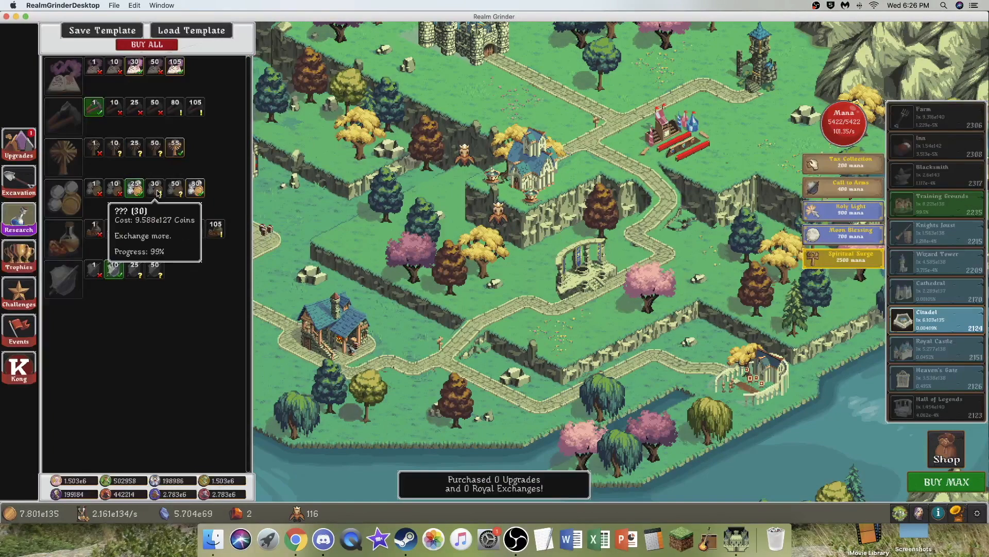
{"action": "left_click", "coordinate": [19, 180]}
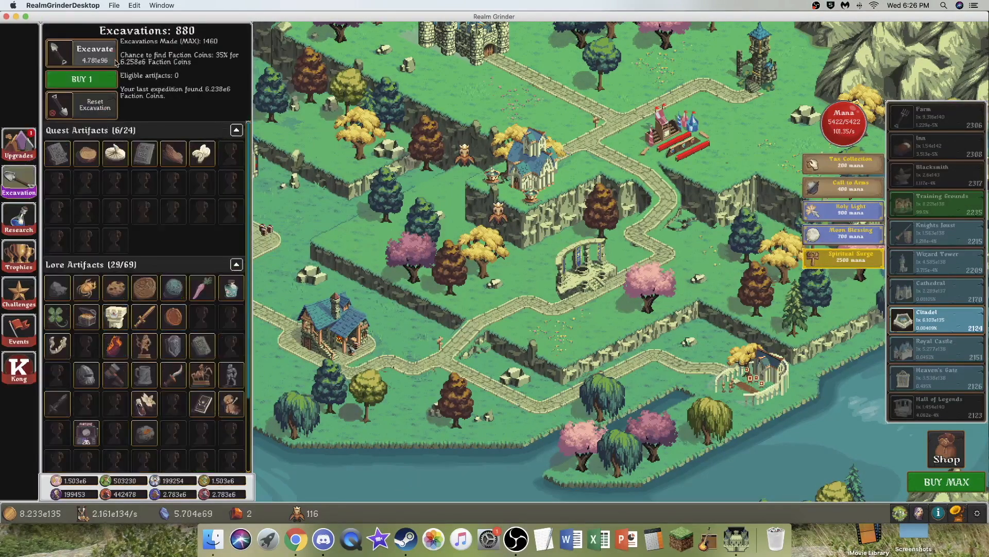
{"action": "left_click", "coordinate": [95, 54]}
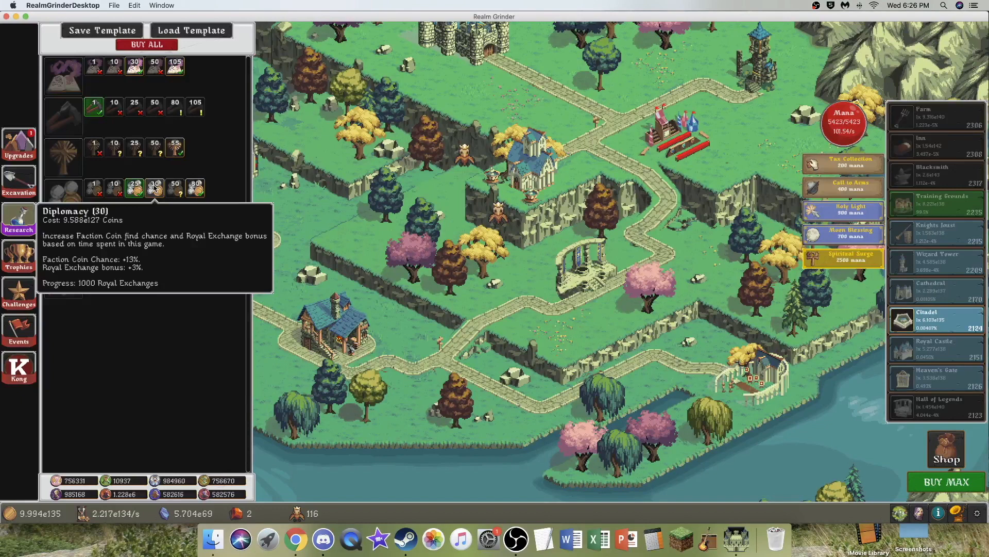
Browse research and trophies, then show Royal Exchange 38% bonuses and faction-coin costs.
{"action": "left_click", "coordinate": [134, 187]}
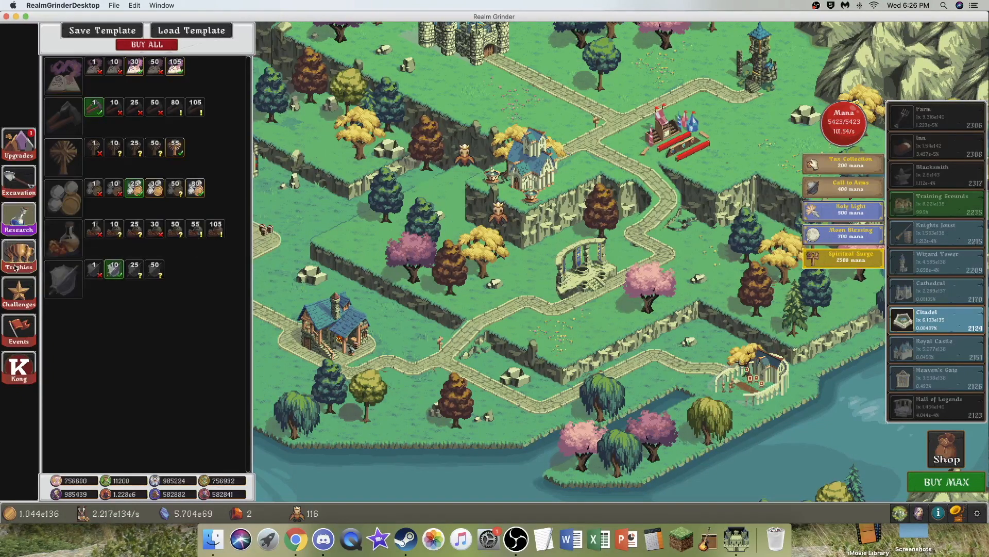
{"action": "left_click", "coordinate": [18, 256]}
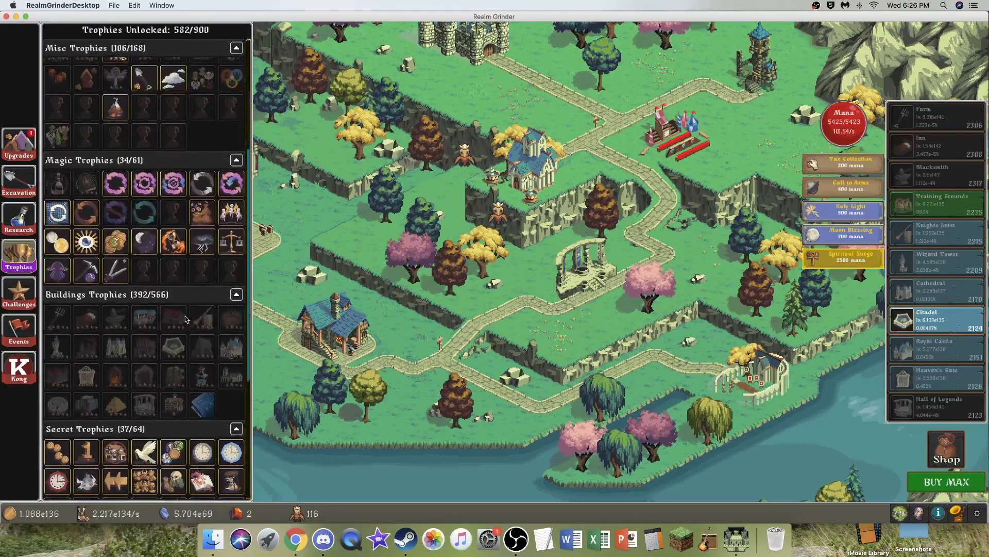
{"action": "scroll", "scroll_direction": "down", "scroll_amount": 3}
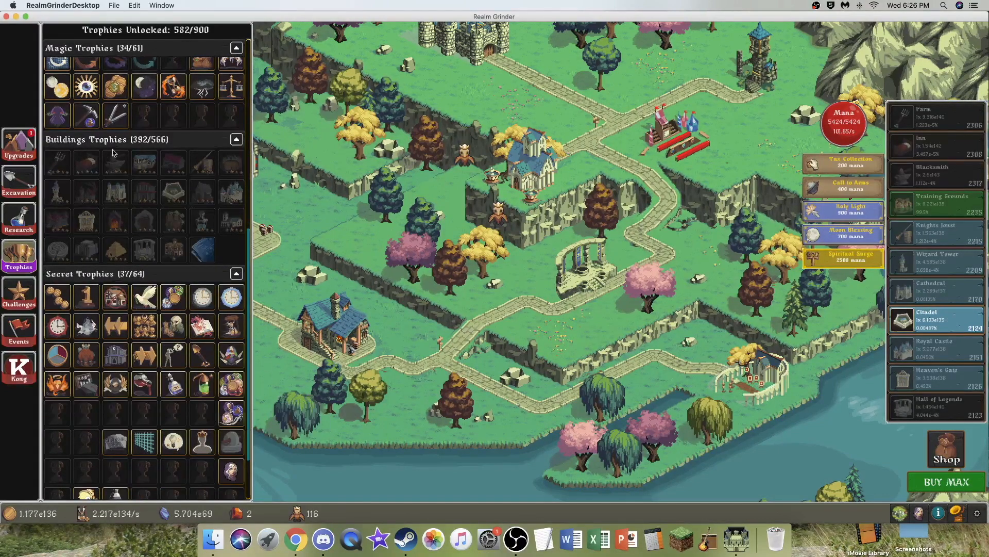
{"action": "left_click", "coordinate": [19, 143]}
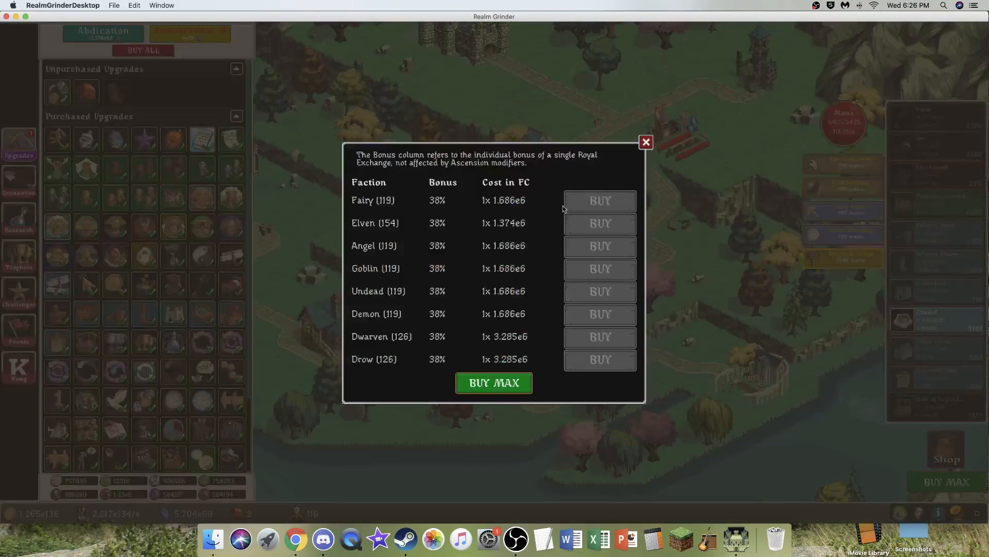
Close the Royal Exchange window, dig to 882 excavations, and return to Research.
{"action": "left_click", "coordinate": [646, 141]}
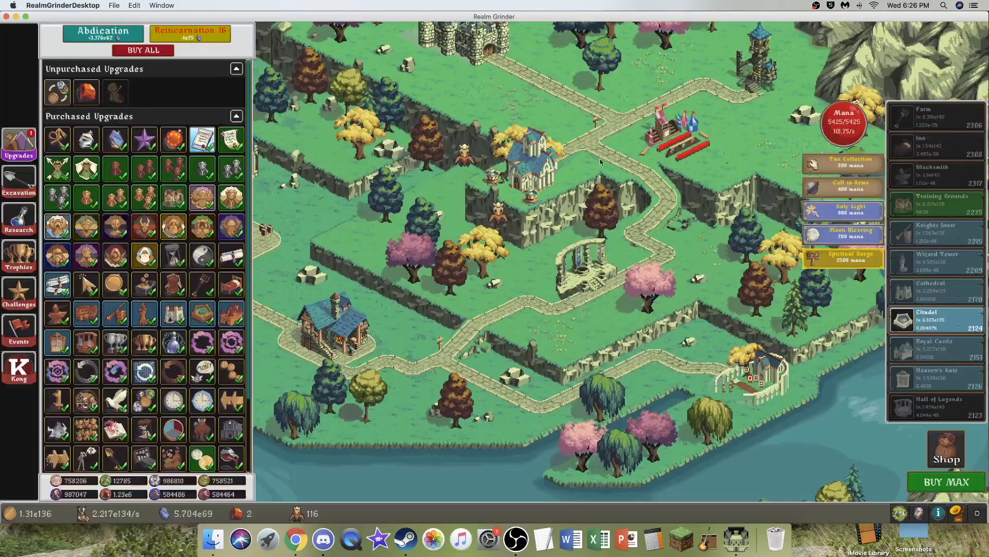
{"action": "left_click", "coordinate": [18, 180]}
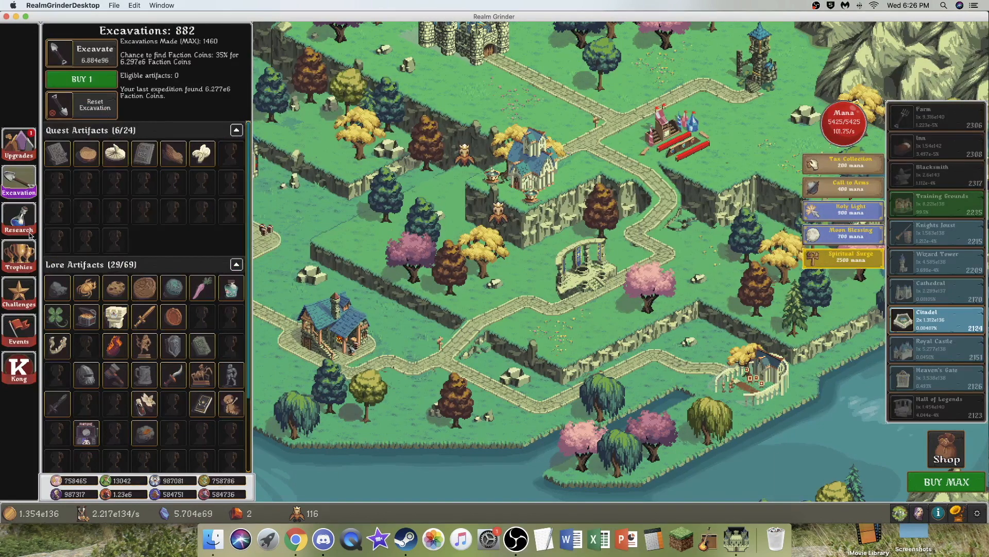
{"action": "left_click", "coordinate": [19, 219]}
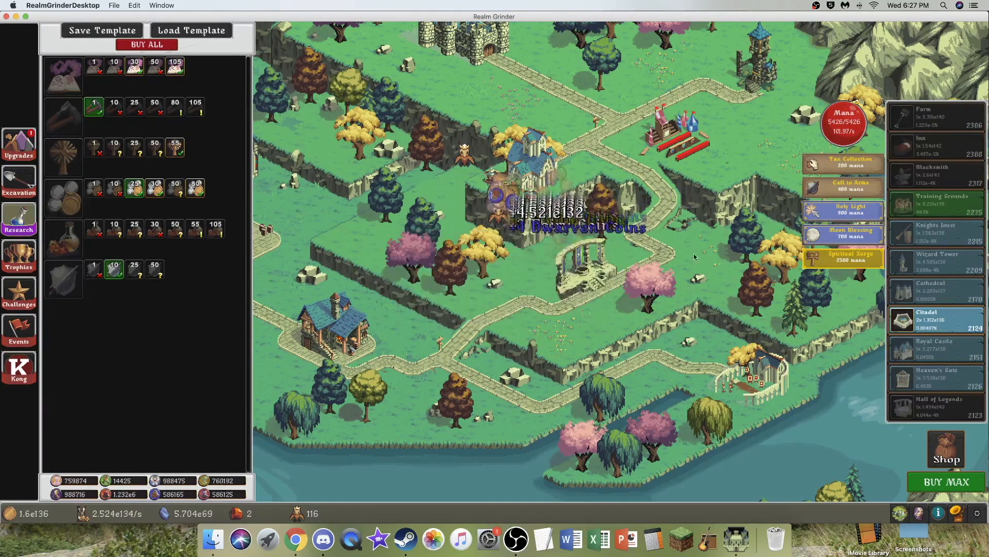
{"action": "mouse_move", "coordinate": [934, 320]}
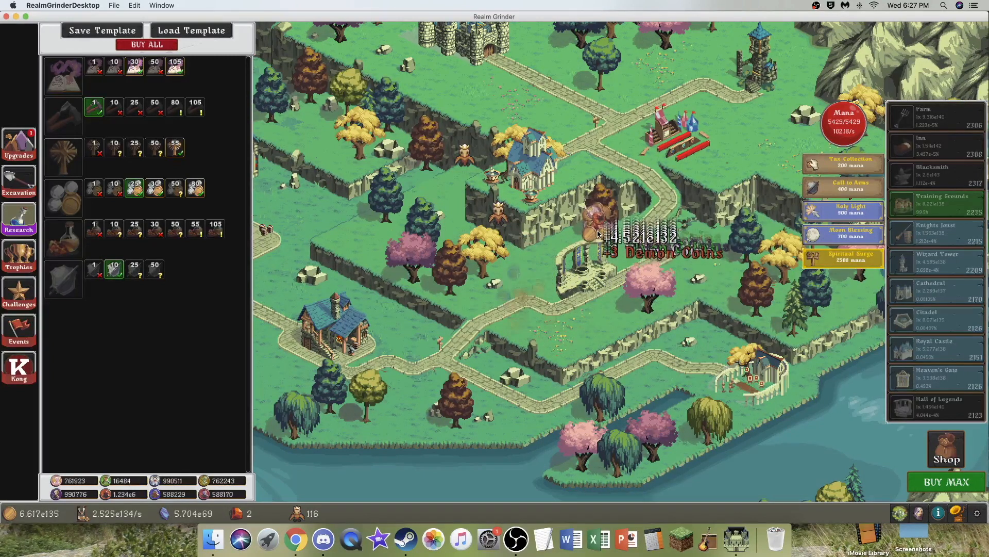
{"action": "mouse_move", "coordinate": [215, 224]}
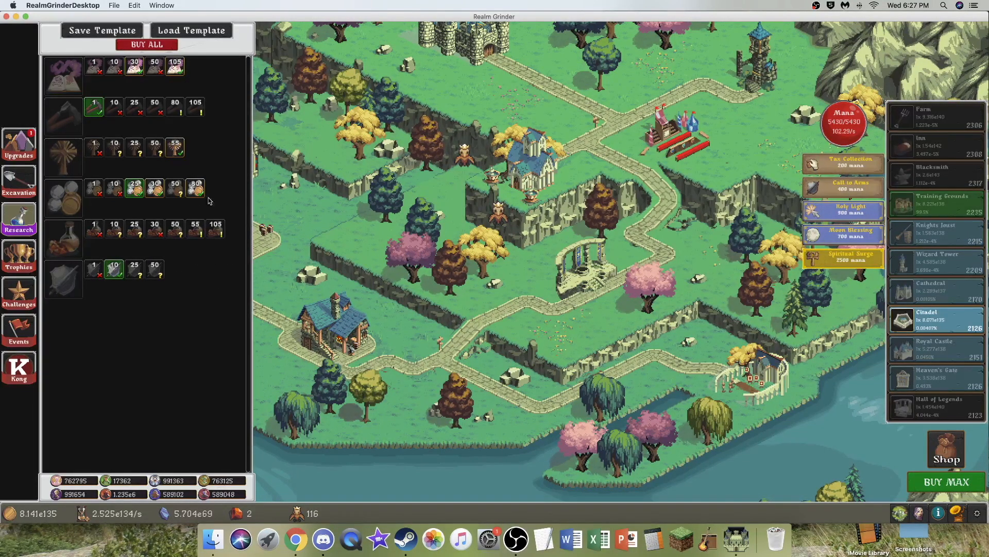
{"action": "mouse_move", "coordinate": [196, 229]}
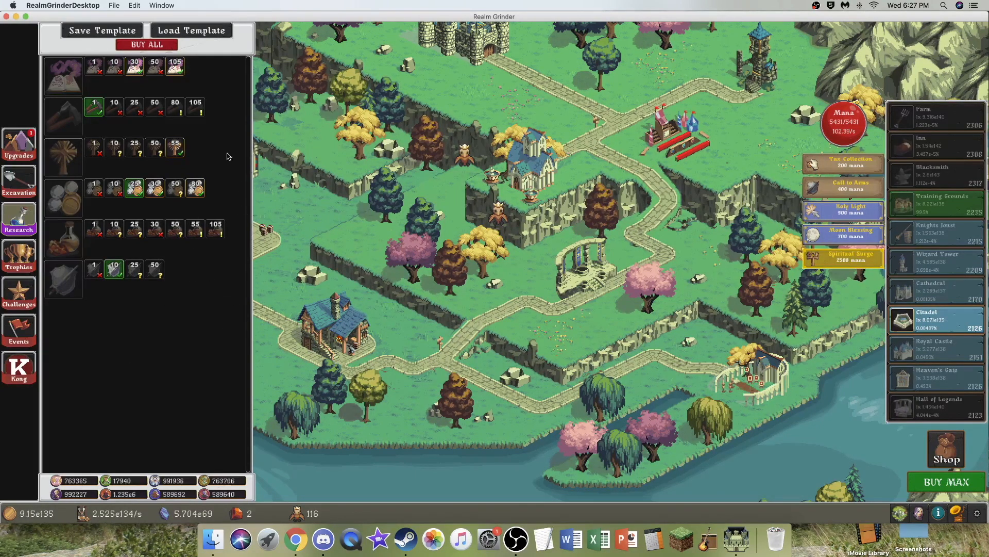
{"action": "mouse_move", "coordinate": [175, 107]}
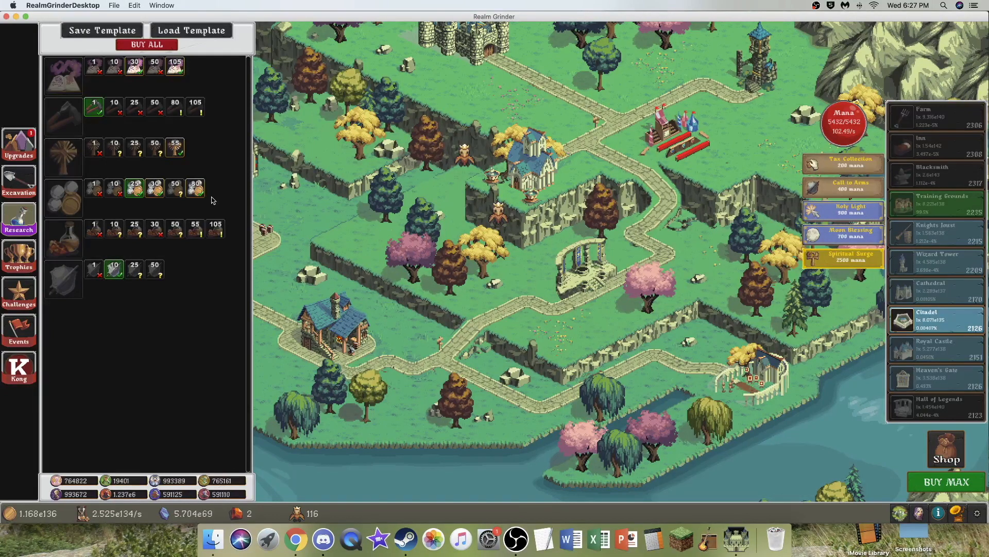
Gather coins plus Fairy and Demon faction coins from the realm, reaching 1.176e144 coins.
{"action": "left_click", "coordinate": [635, 233]}
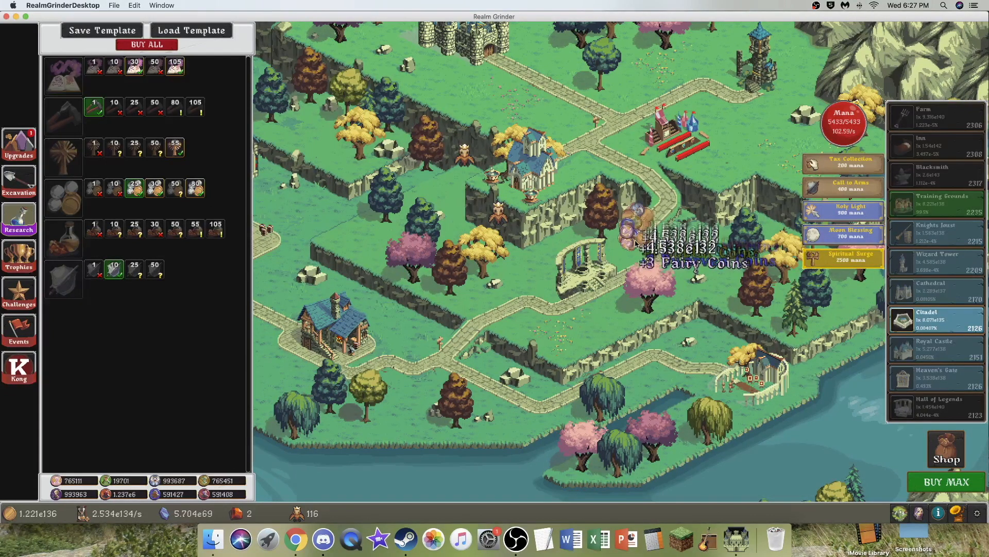
{"action": "left_click", "coordinate": [638, 246]}
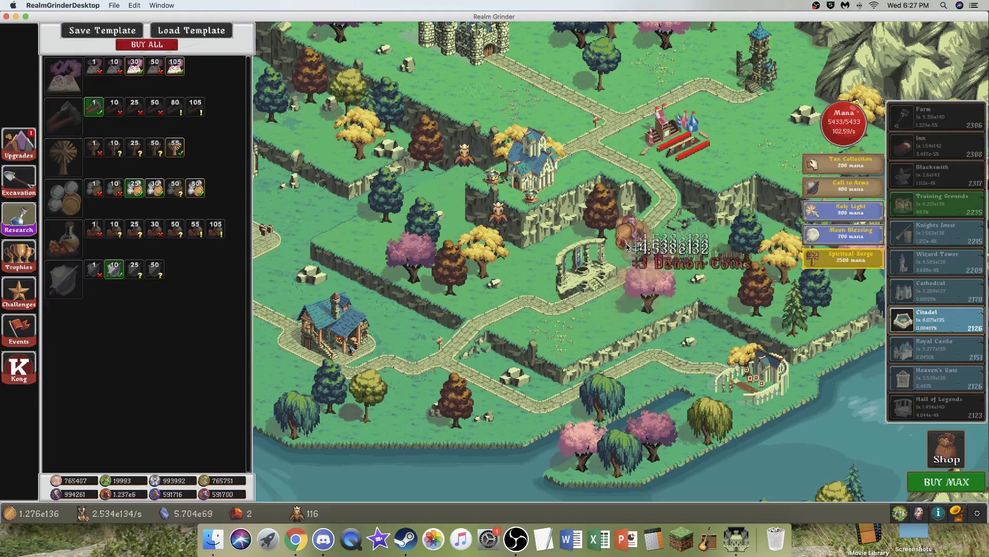
{"action": "left_click", "coordinate": [643, 252]}
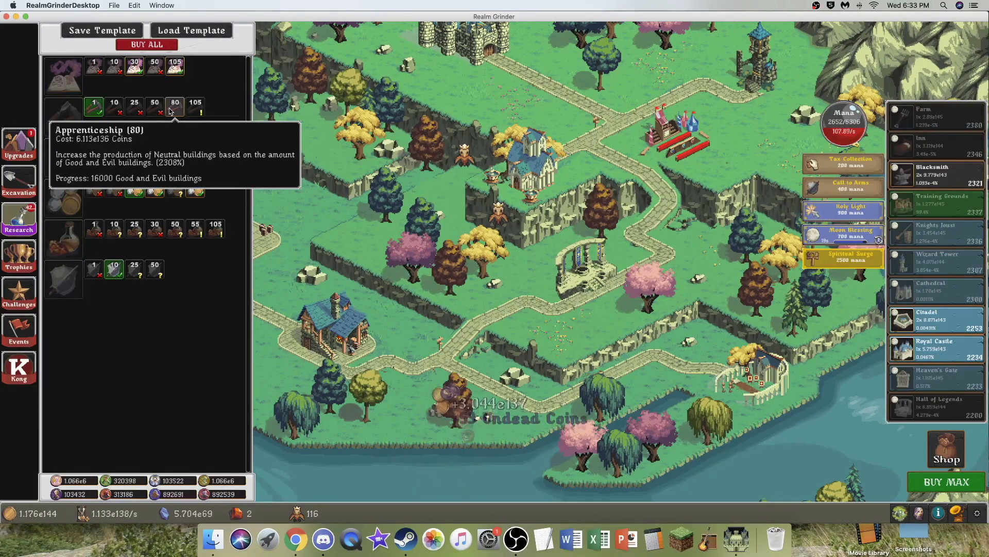
{"action": "left_click", "coordinate": [175, 107]}
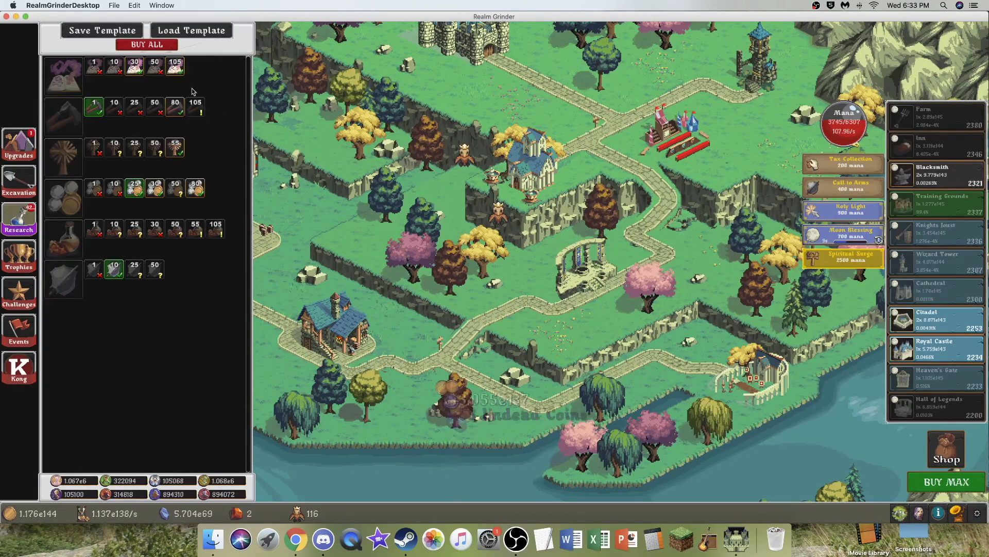
{"action": "mouse_move", "coordinate": [936, 259]}
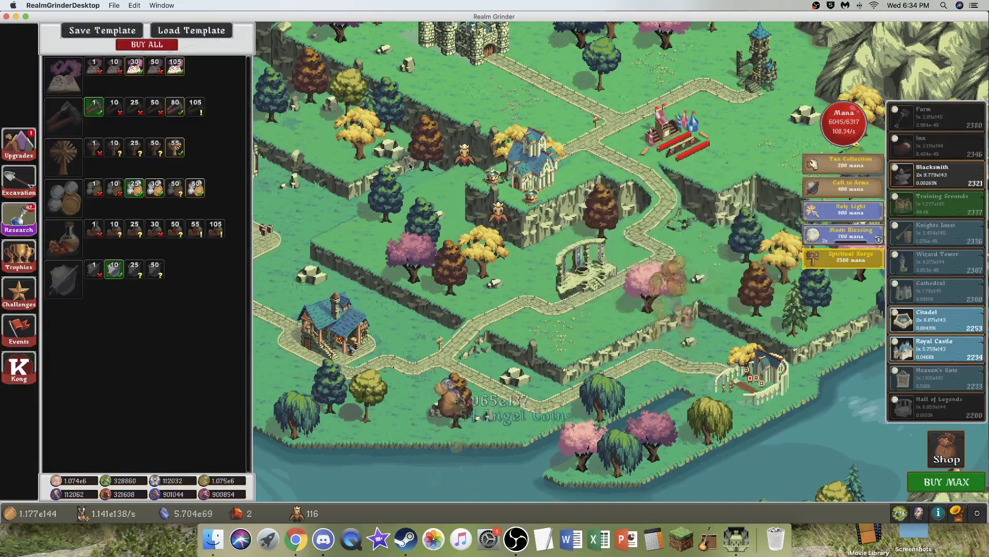
{"action": "mouse_move", "coordinate": [175, 107]}
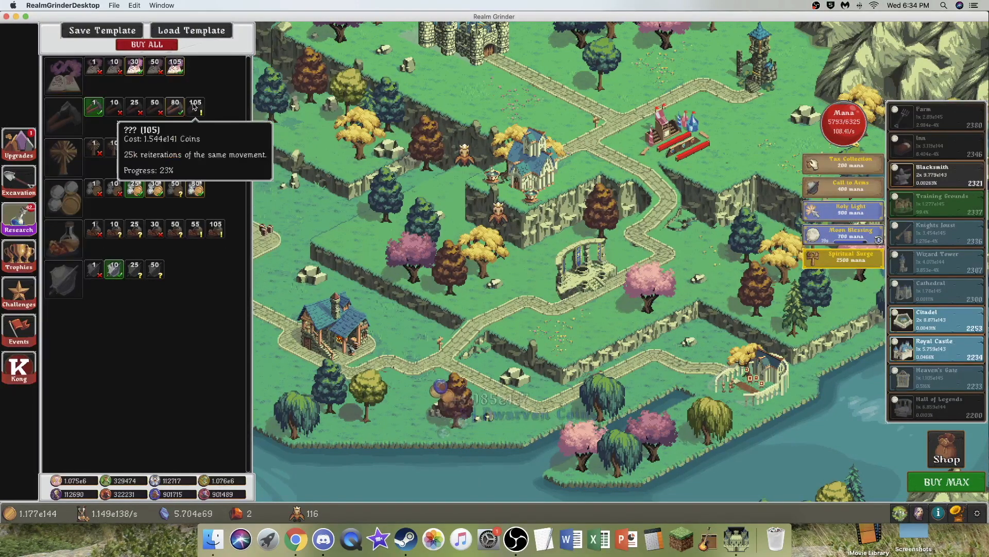
{"action": "mouse_move", "coordinate": [764, 333]}
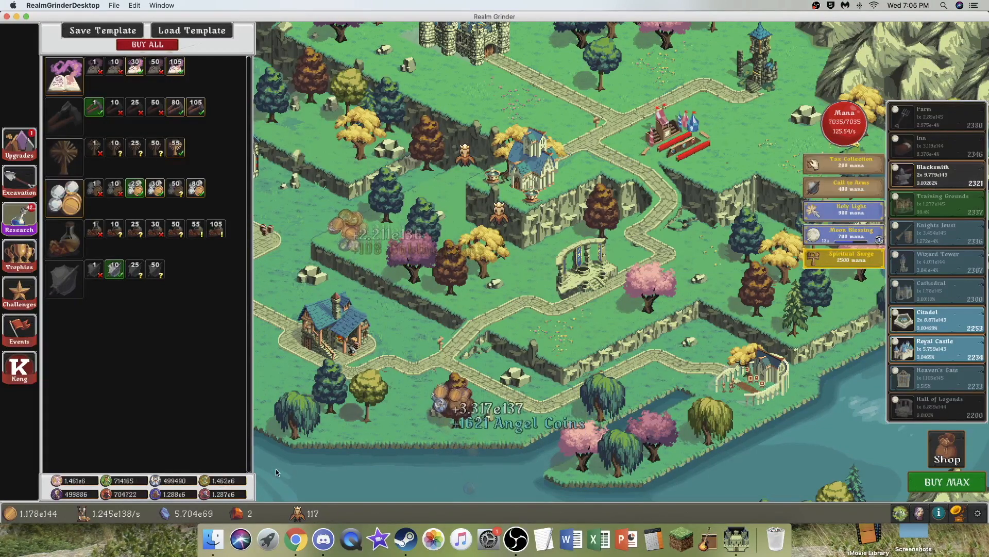
{"action": "mouse_move", "coordinate": [843, 162]}
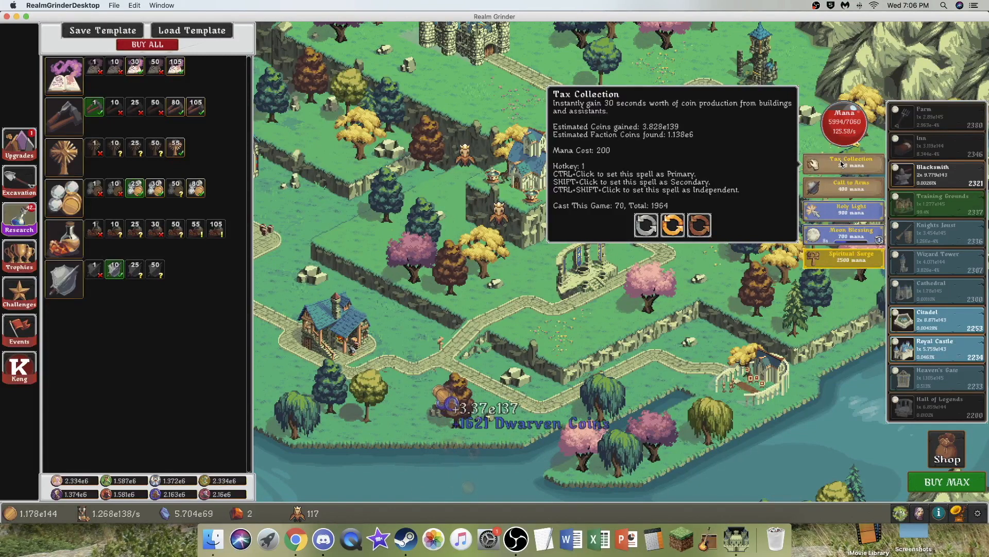
Cast Tax Collection several more times, bringing its cast count to 96.
{"action": "left_click", "coordinate": [843, 164]}
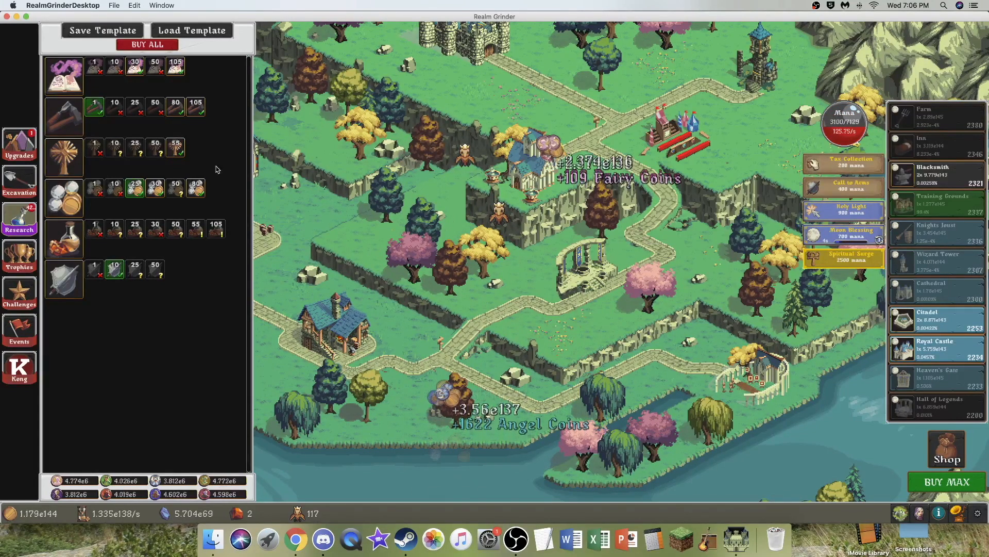
{"action": "mouse_move", "coordinate": [196, 225]}
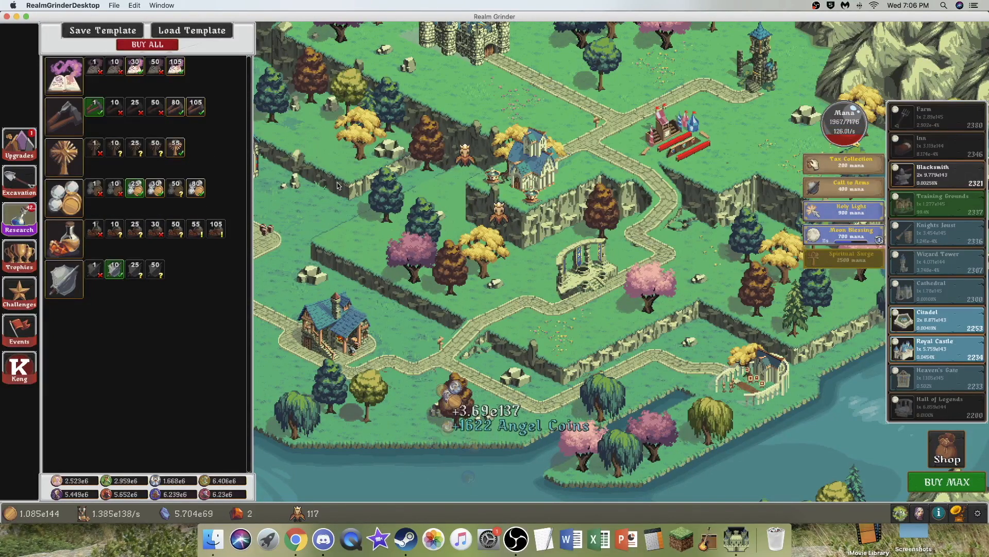
{"action": "mouse_move", "coordinate": [63, 199]}
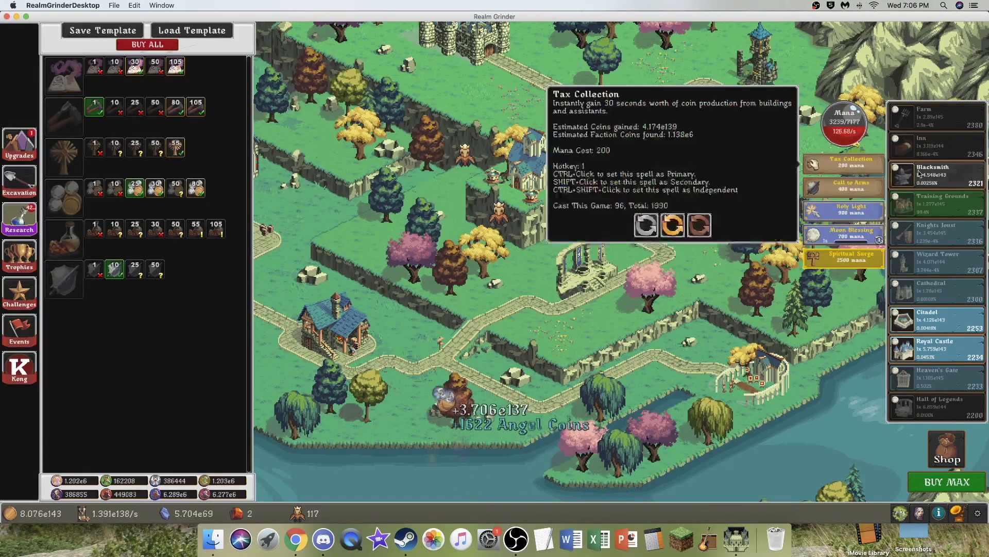
{"action": "left_click", "coordinate": [843, 161]}
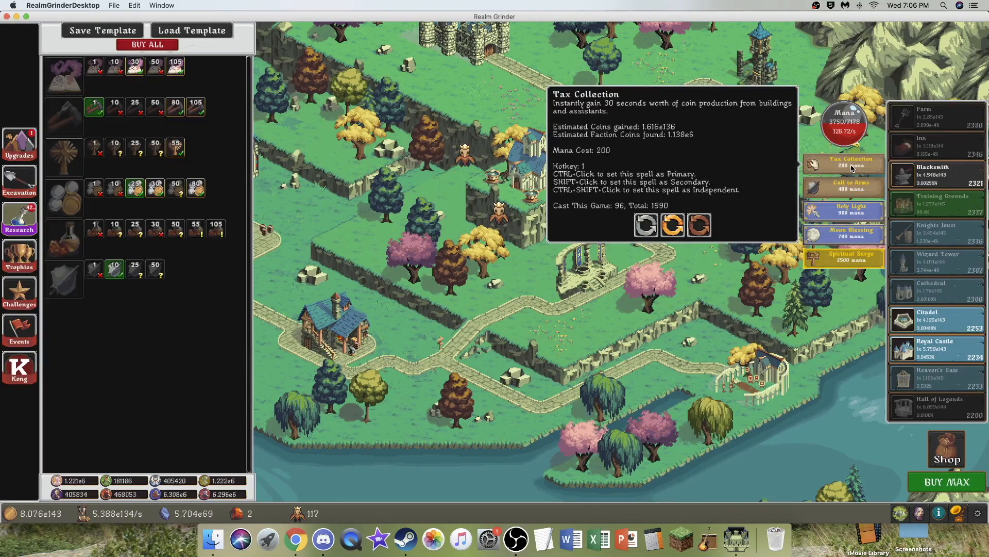
{"action": "left_click", "coordinate": [843, 163]}
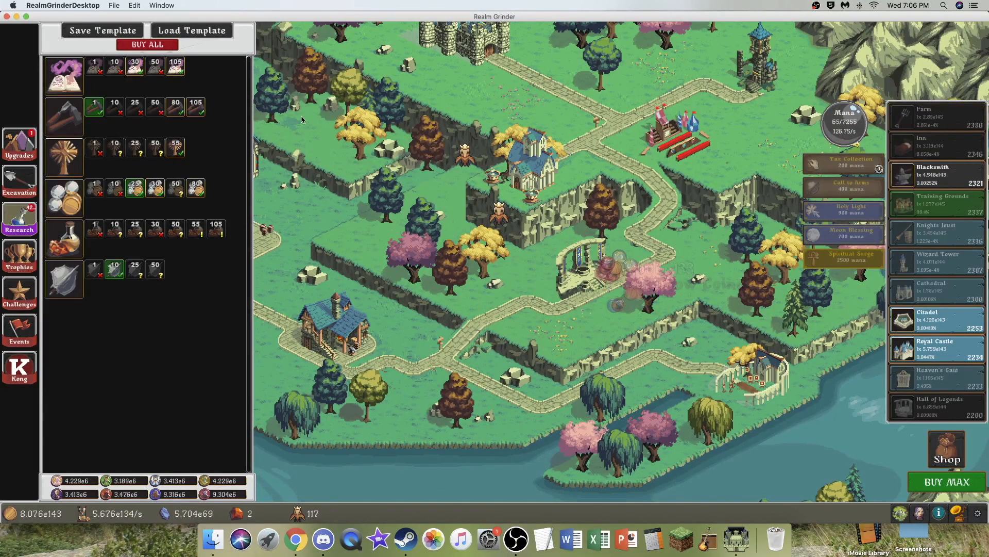
{"action": "mouse_move", "coordinate": [63, 117]}
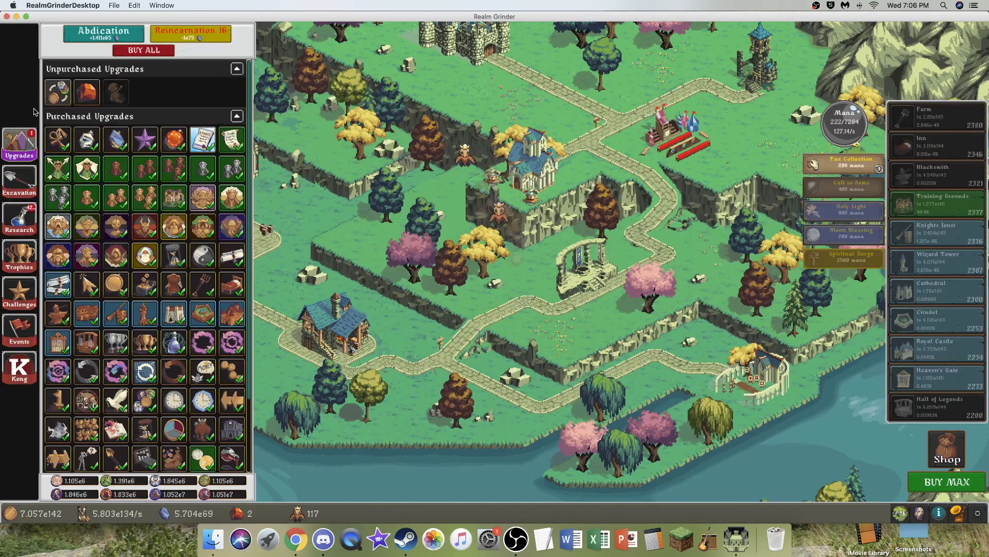
Check excavation artifacts, cast Tax Collection up to 158 casts, then view trophies.
{"action": "left_click", "coordinate": [548, 149]}
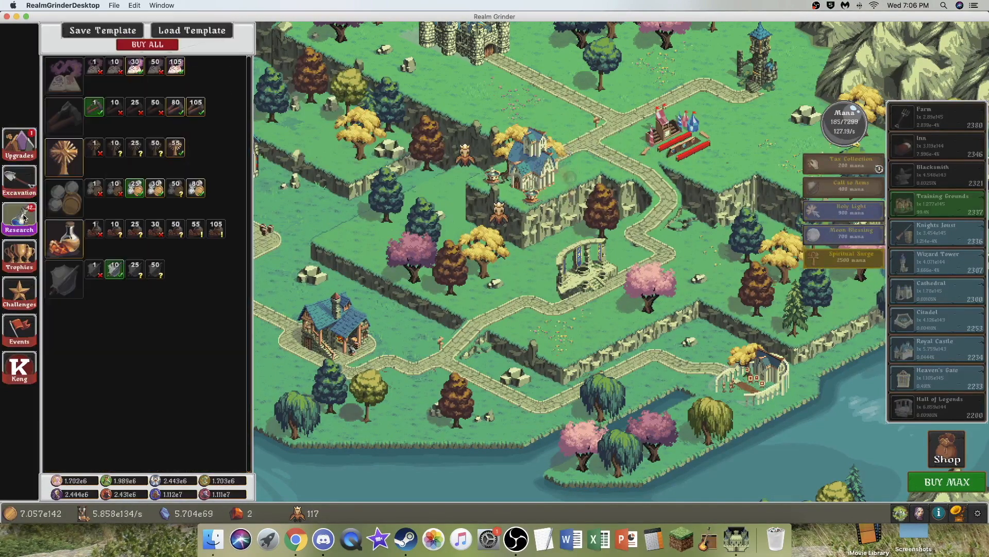
{"action": "mouse_move", "coordinate": [63, 156]}
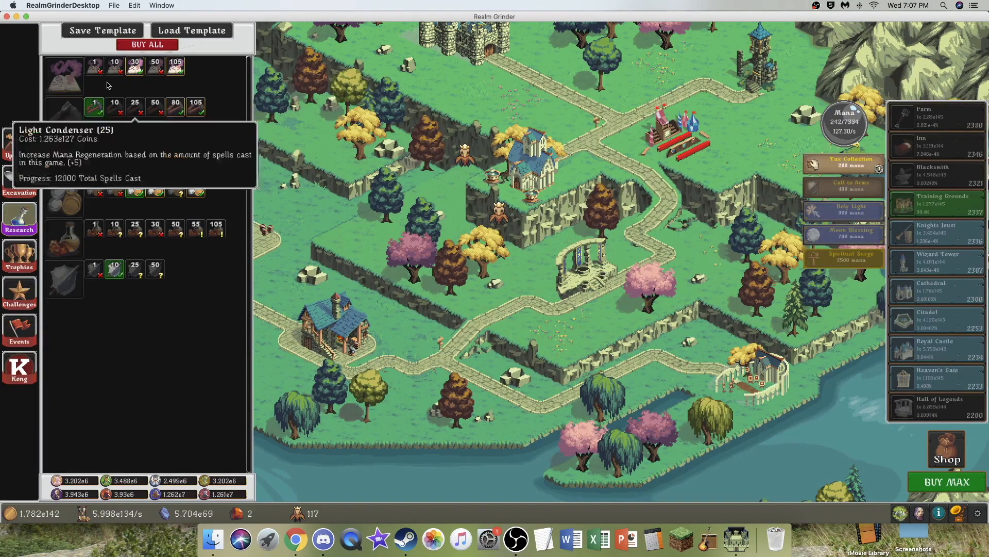
{"action": "left_click", "coordinate": [19, 181]}
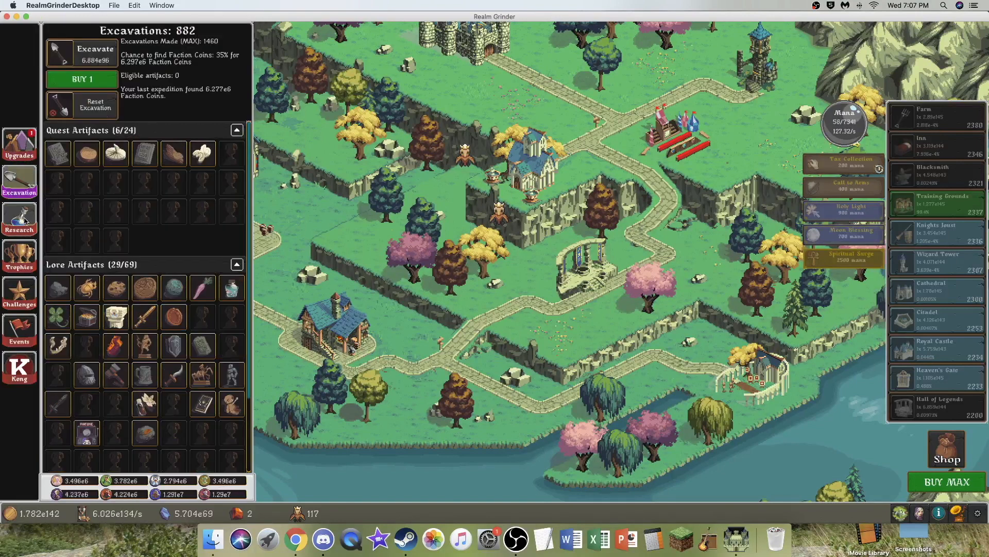
{"action": "left_click", "coordinate": [19, 218]}
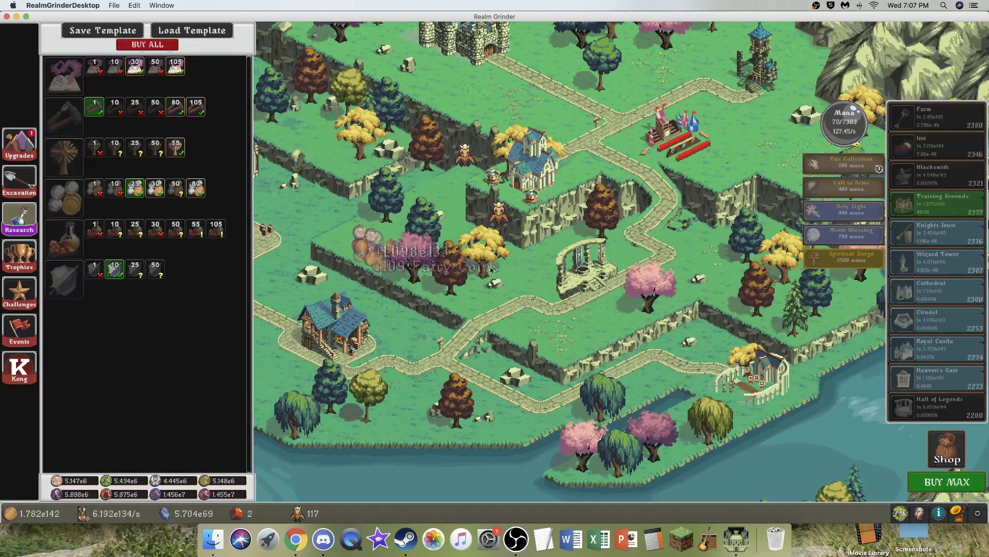
{"action": "left_click", "coordinate": [492, 252]}
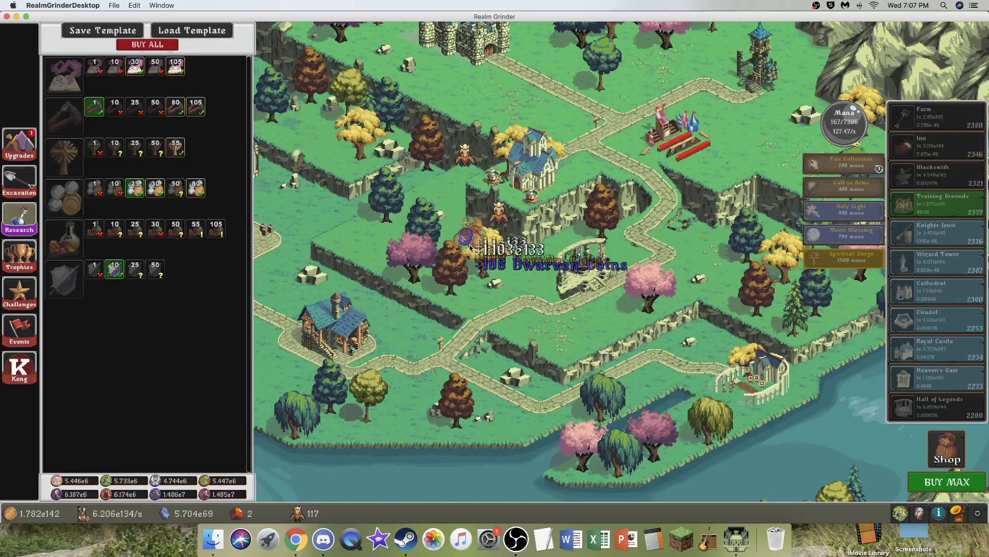
{"action": "left_click", "coordinate": [486, 246]}
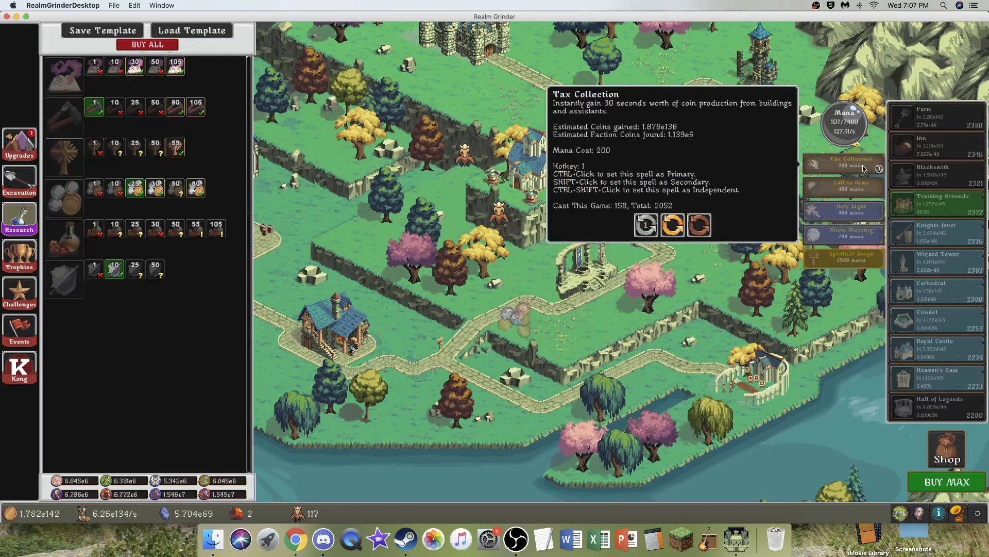
{"action": "left_click", "coordinate": [843, 163]}
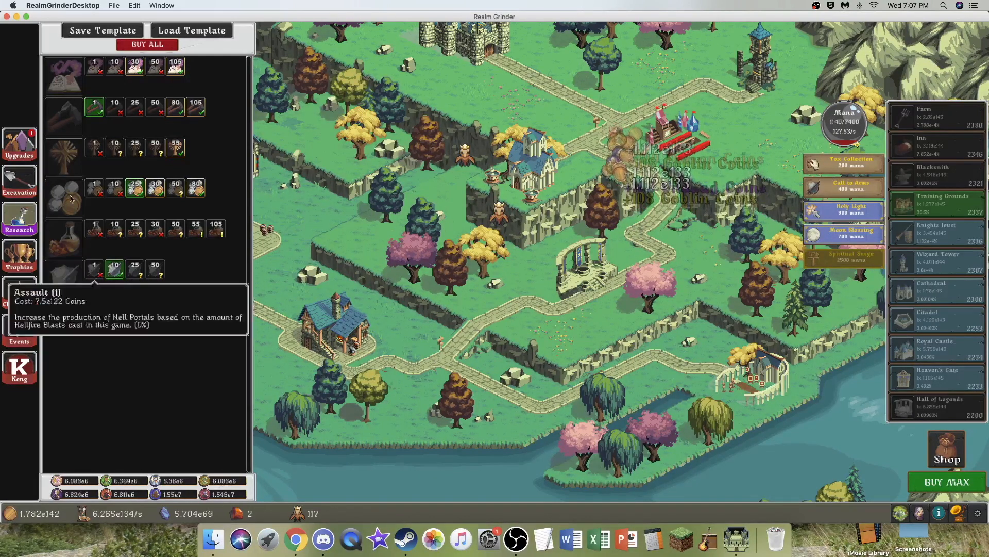
{"action": "left_click", "coordinate": [19, 256]}
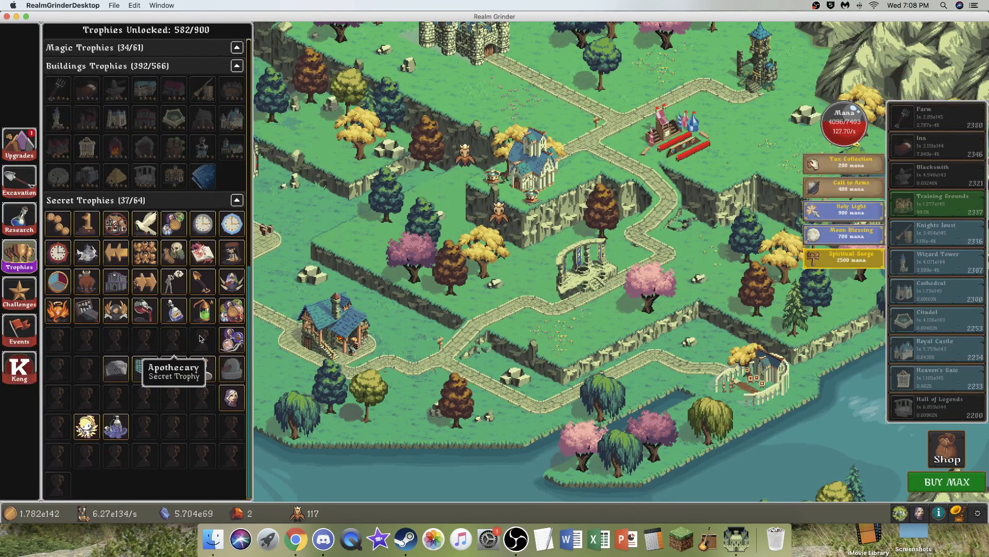
{"action": "mouse_move", "coordinate": [66, 350]}
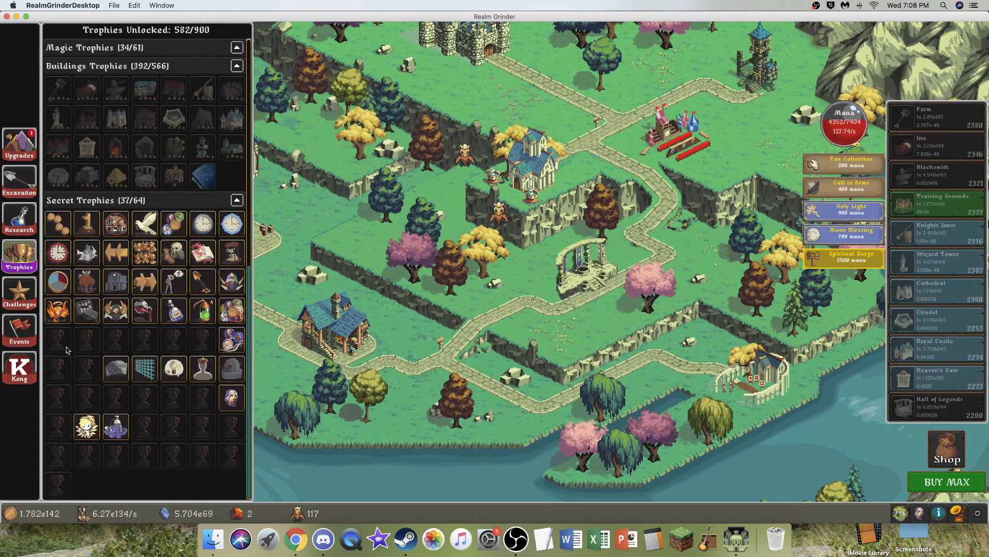
{"action": "left_click", "coordinate": [19, 221]}
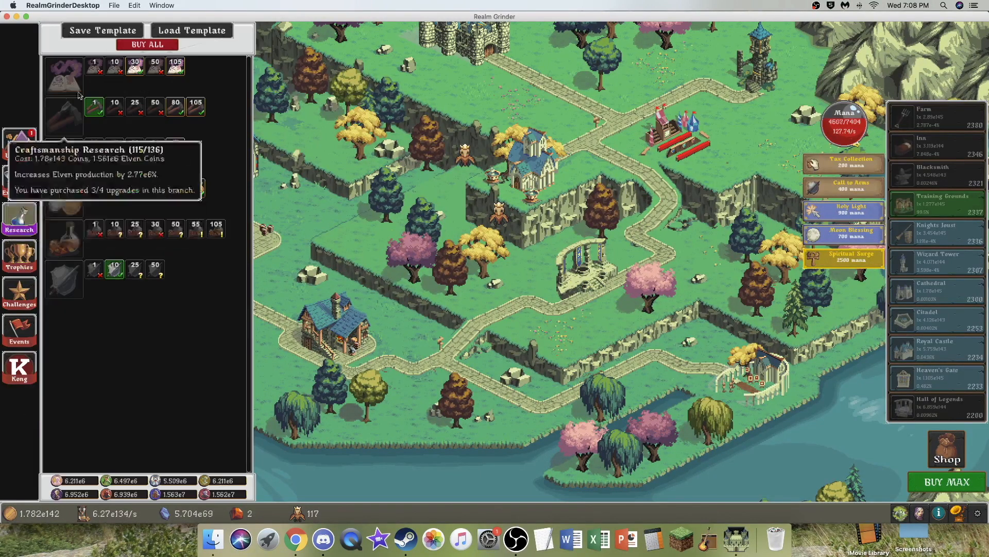
{"action": "left_click", "coordinate": [19, 140]}
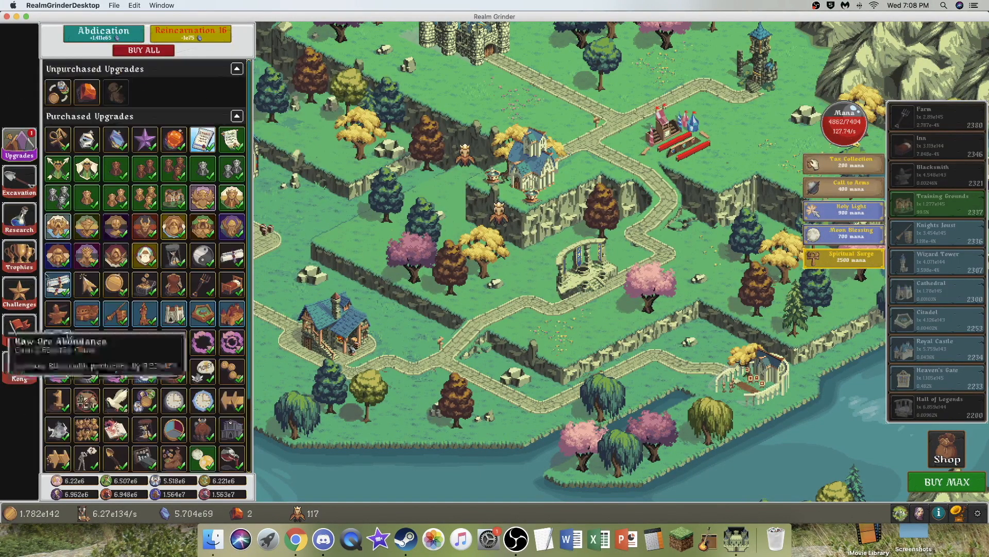
{"action": "left_click", "coordinate": [19, 256]}
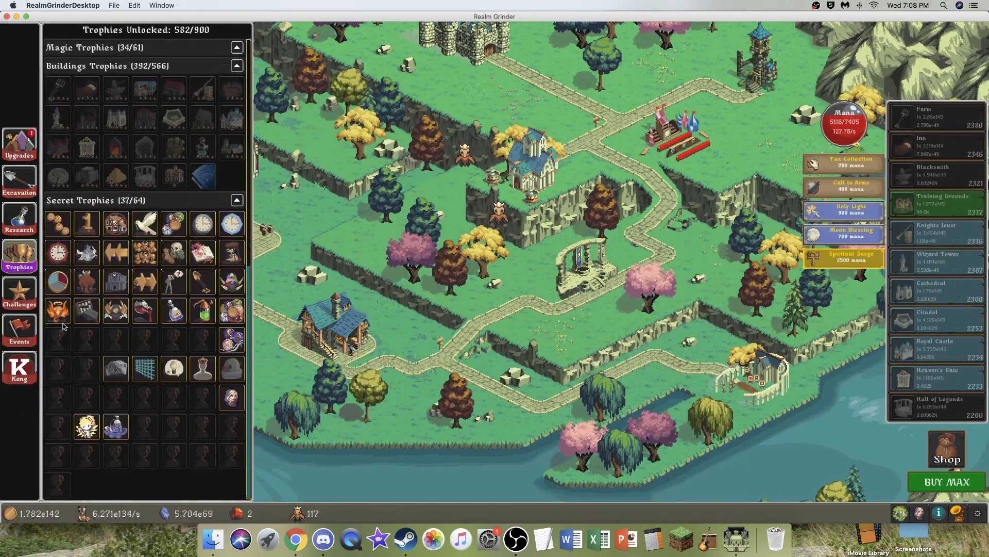
{"action": "left_click", "coordinate": [19, 219]}
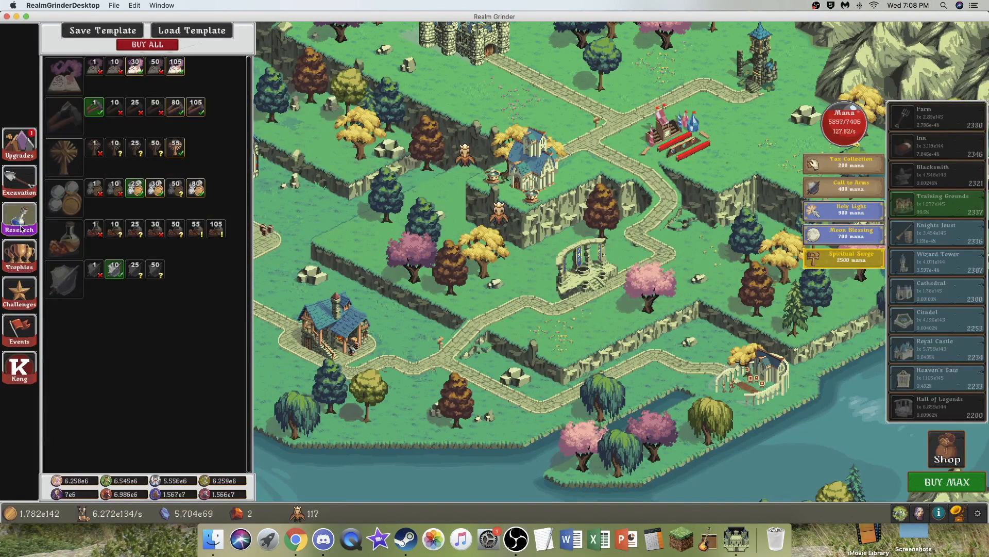
{"action": "left_click", "coordinate": [19, 259]}
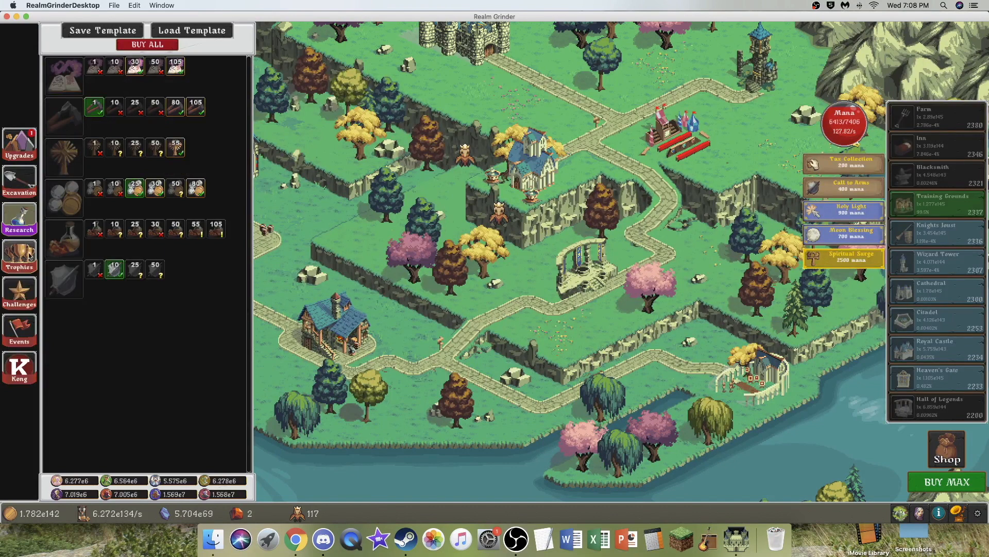
{"action": "left_click", "coordinate": [19, 256]}
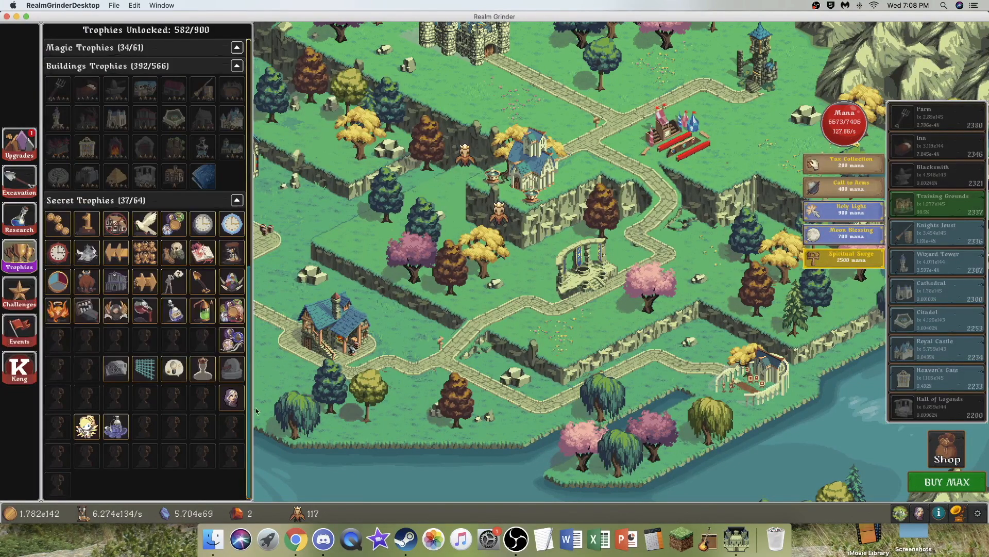
{"action": "left_click", "coordinate": [20, 219]}
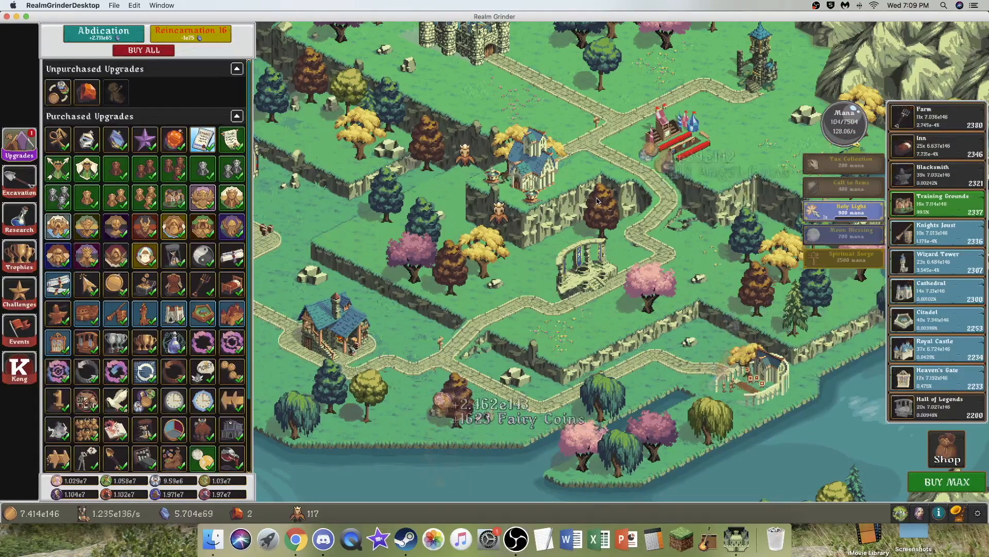
Switch to the research tree, where branches now reach tier-120 markers.
{"action": "left_click", "coordinate": [19, 219]}
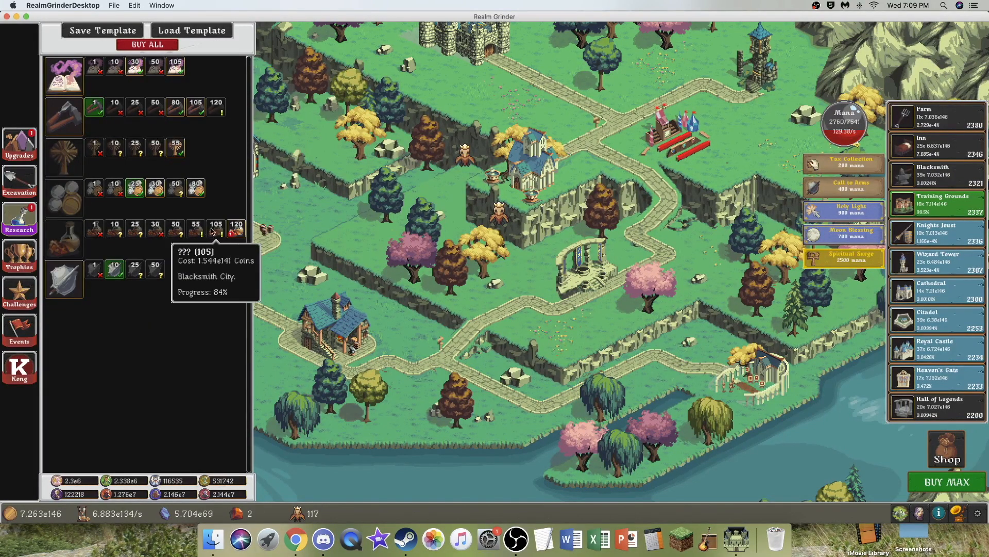
{"action": "mouse_move", "coordinate": [236, 227]}
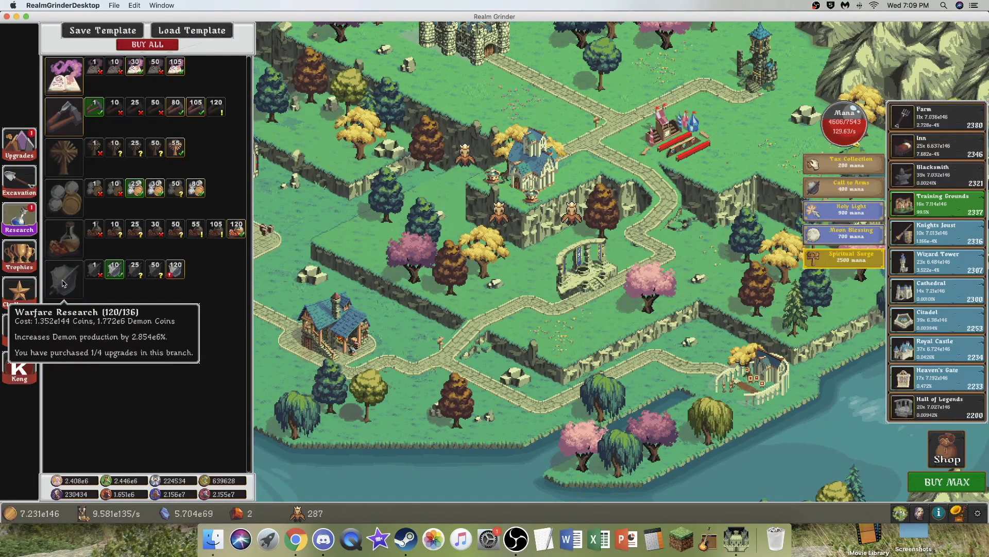
{"action": "mouse_move", "coordinate": [176, 268]}
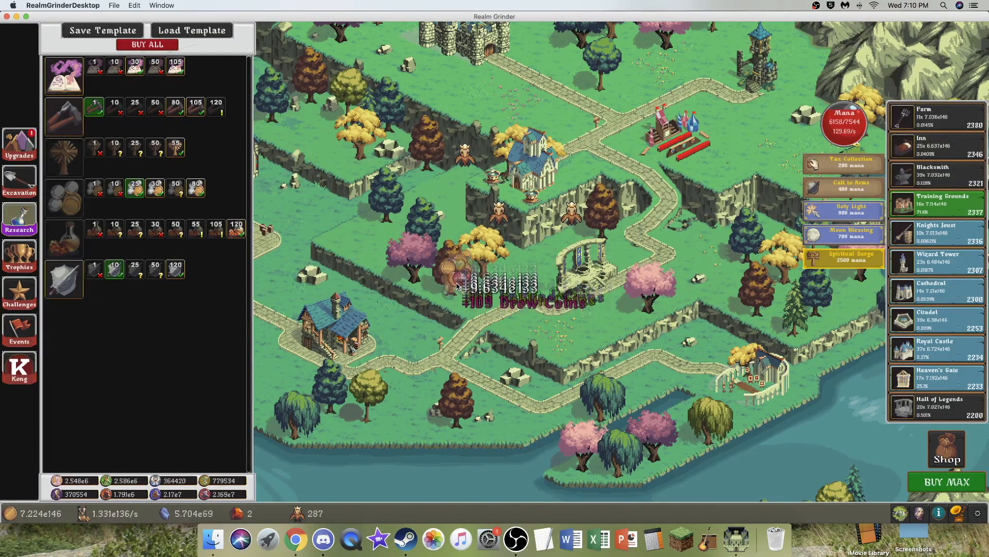
{"action": "mouse_move", "coordinate": [939, 203]}
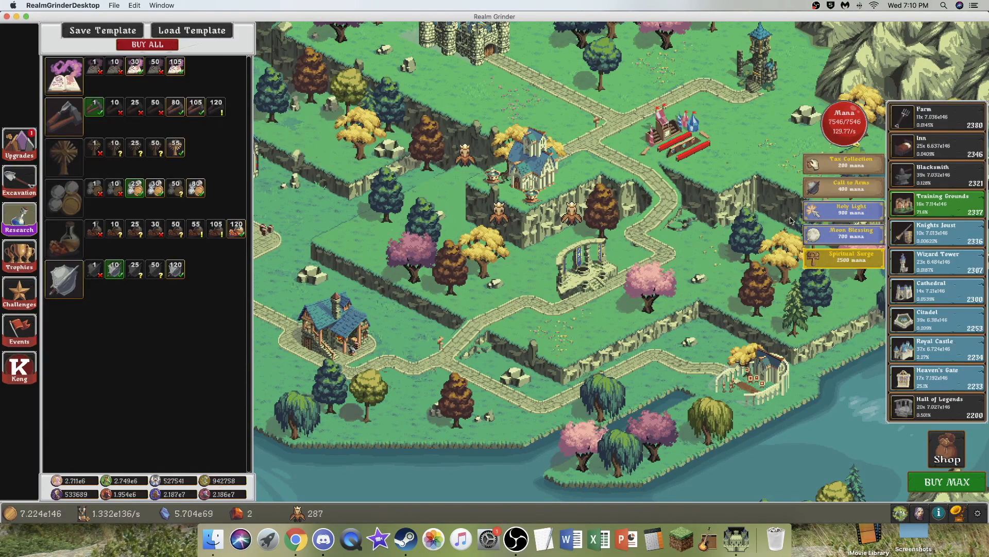
{"action": "mouse_move", "coordinate": [843, 233]}
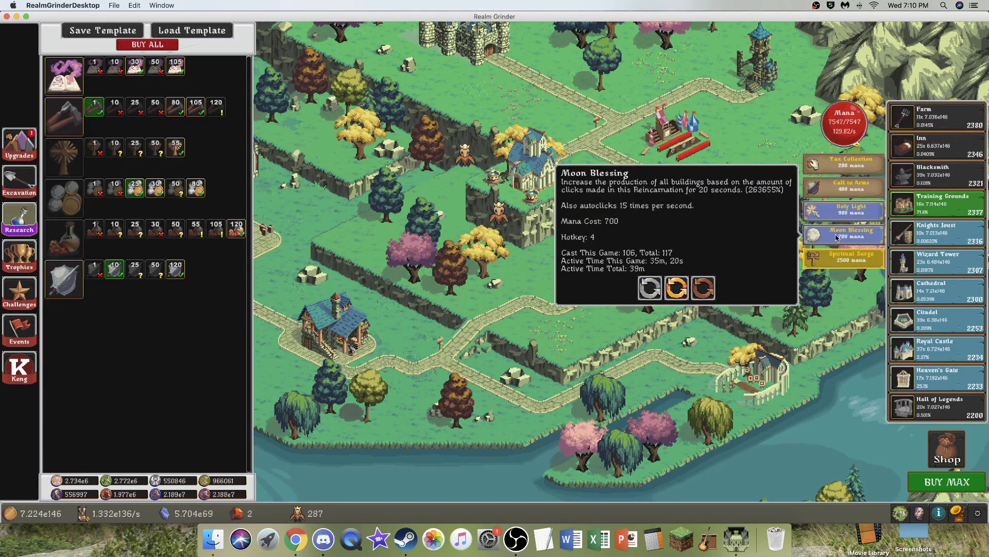
{"action": "mouse_move", "coordinate": [843, 186]}
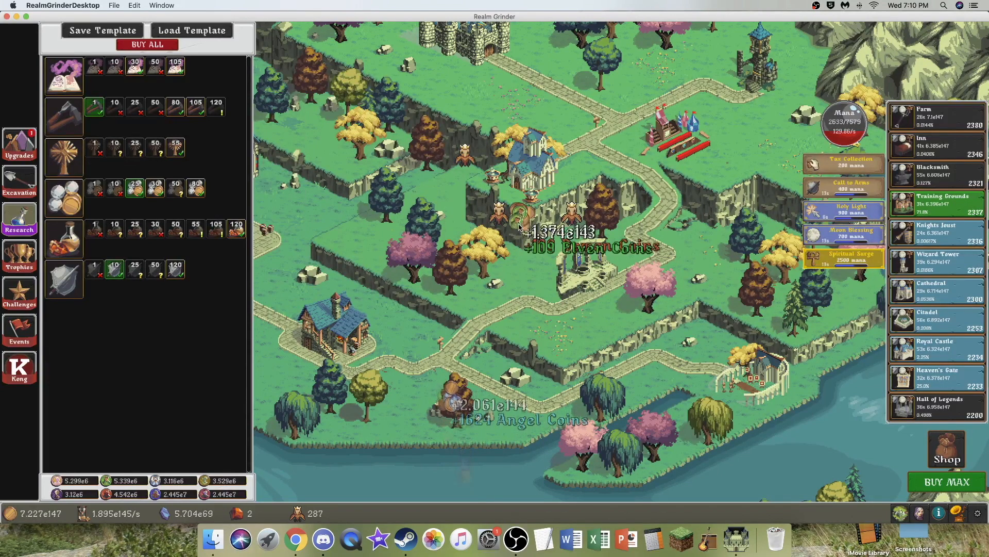
{"action": "mouse_move", "coordinate": [843, 163]}
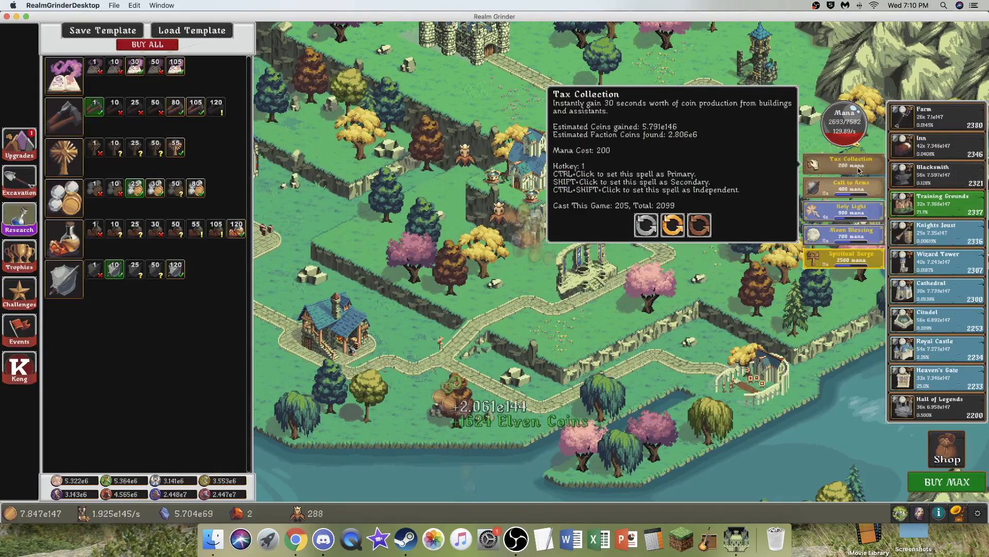
Cast Tax Collection for a coin burst, reaching 1.87e148 coins.
{"action": "left_click", "coordinate": [842, 163]}
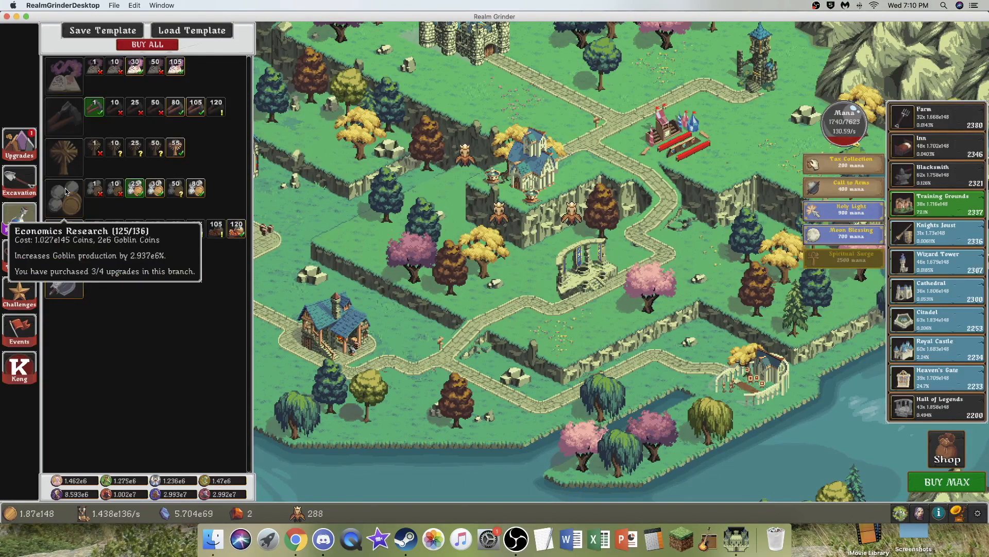
{"action": "mouse_move", "coordinate": [63, 229]}
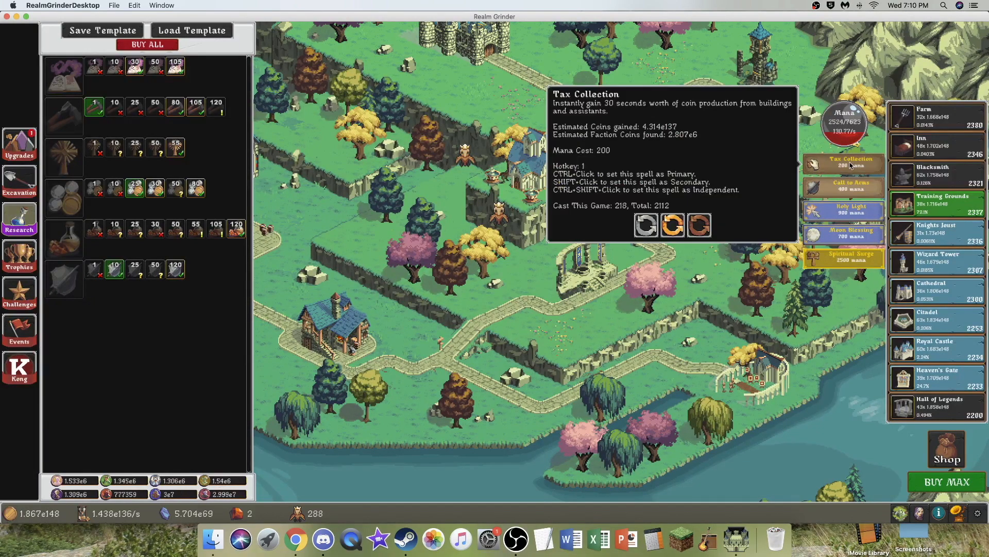
Cast Tax Collection five times, bringing casts to 255, and reopen the upgrade list.
{"action": "left_click", "coordinate": [844, 161]}
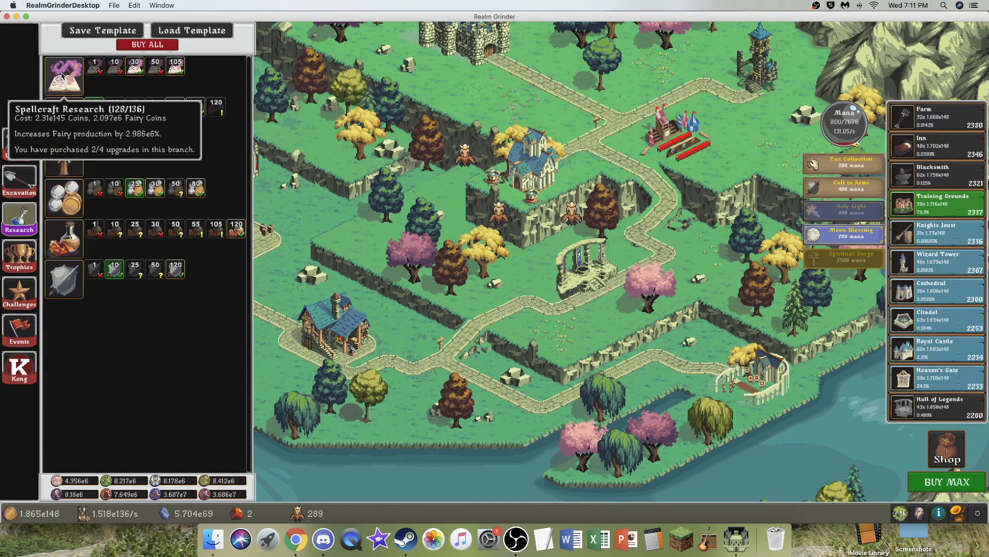
{"action": "mouse_move", "coordinate": [63, 239]}
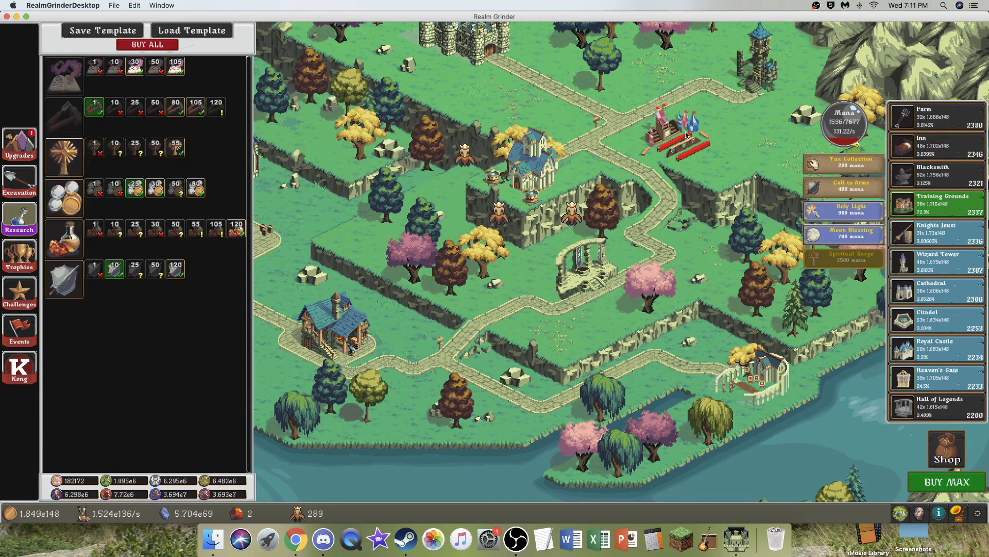
{"action": "left_click", "coordinate": [843, 162]}
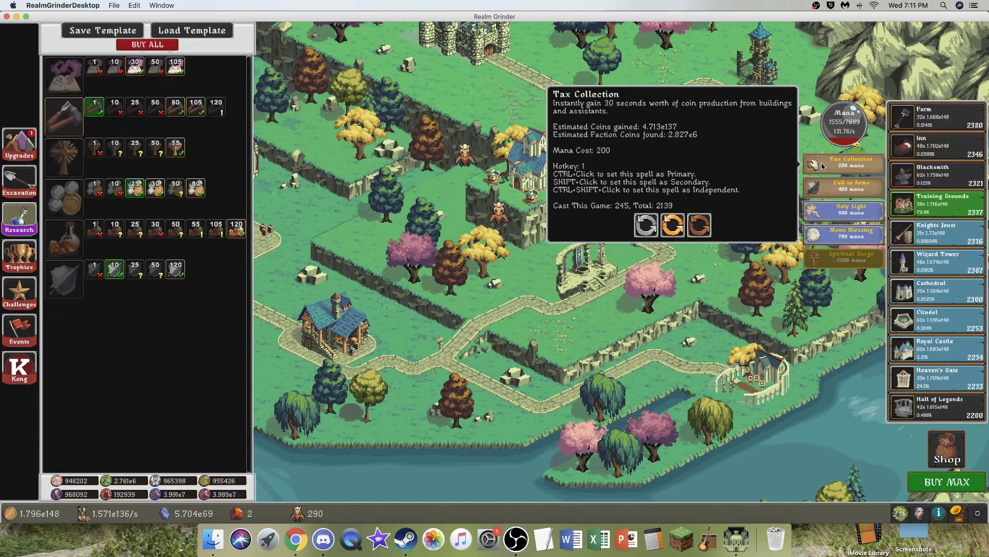
{"action": "left_click", "coordinate": [844, 163]}
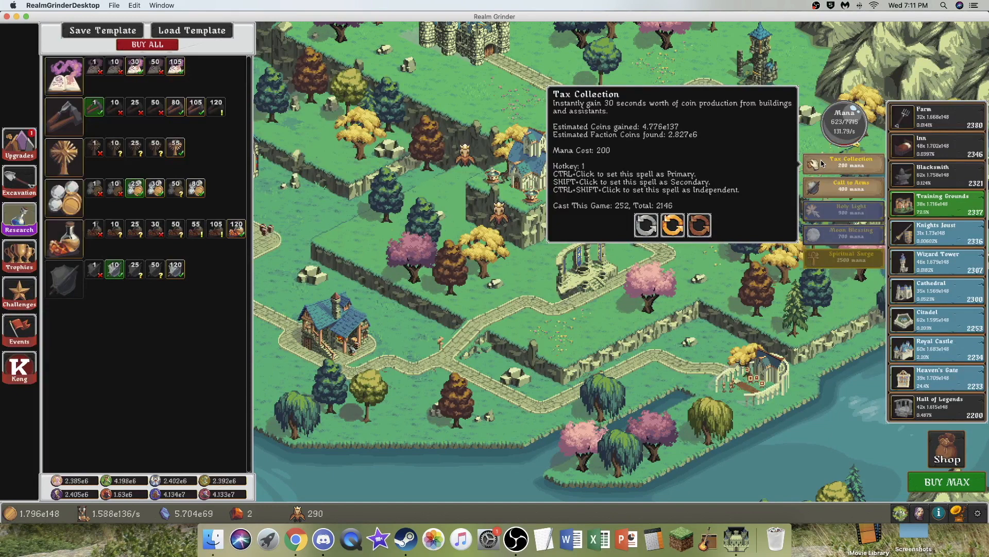
{"action": "left_click", "coordinate": [844, 163]}
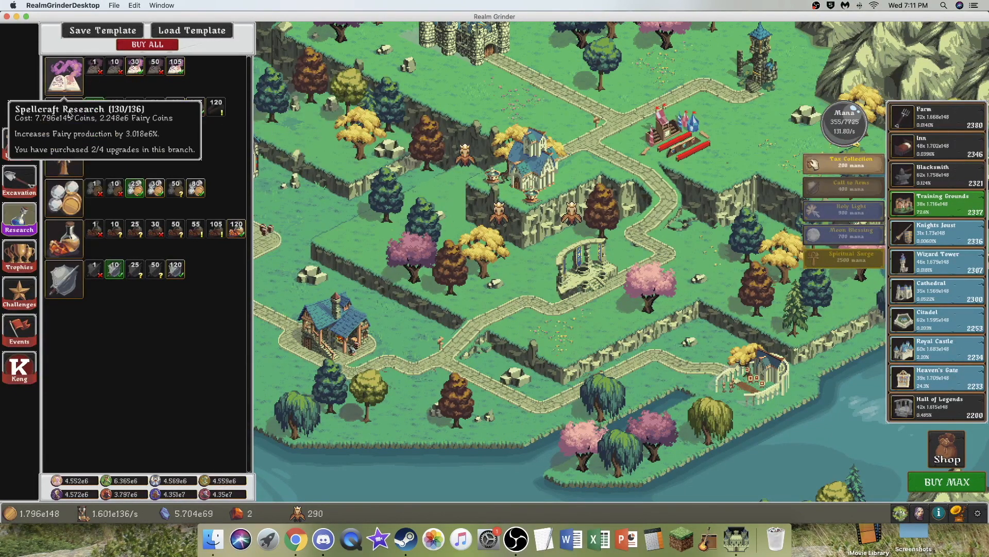
{"action": "left_click", "coordinate": [63, 74]}
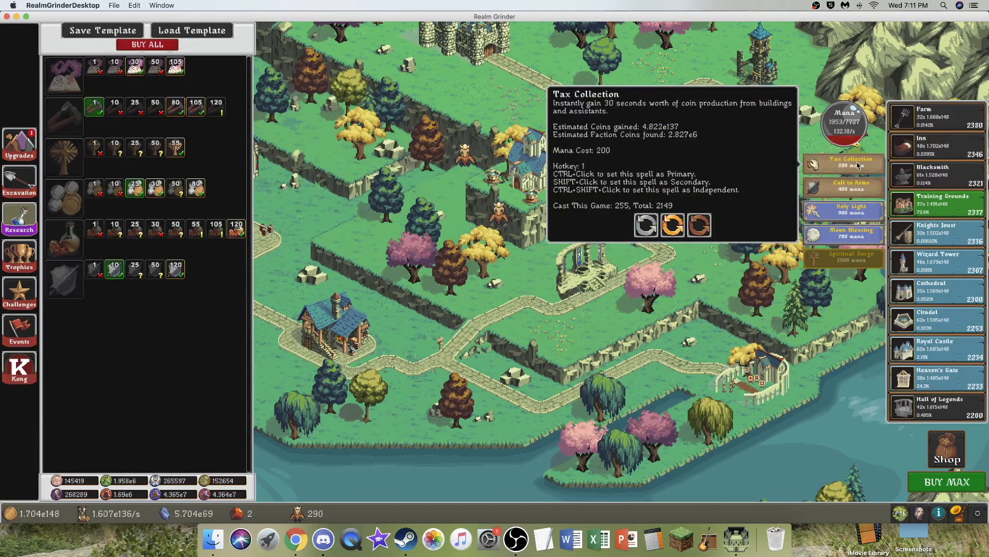
{"action": "left_click", "coordinate": [843, 163]}
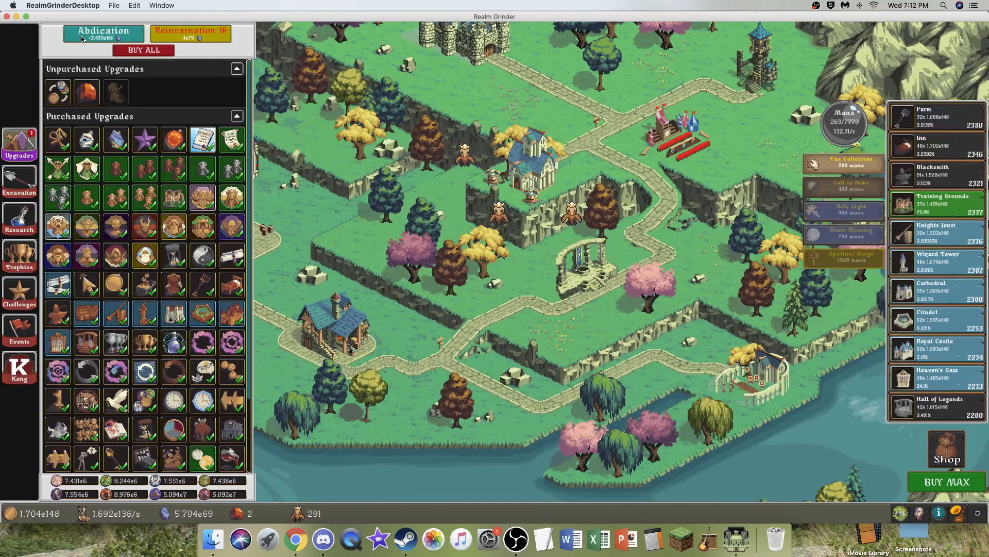
{"action": "mouse_move", "coordinate": [174, 340]}
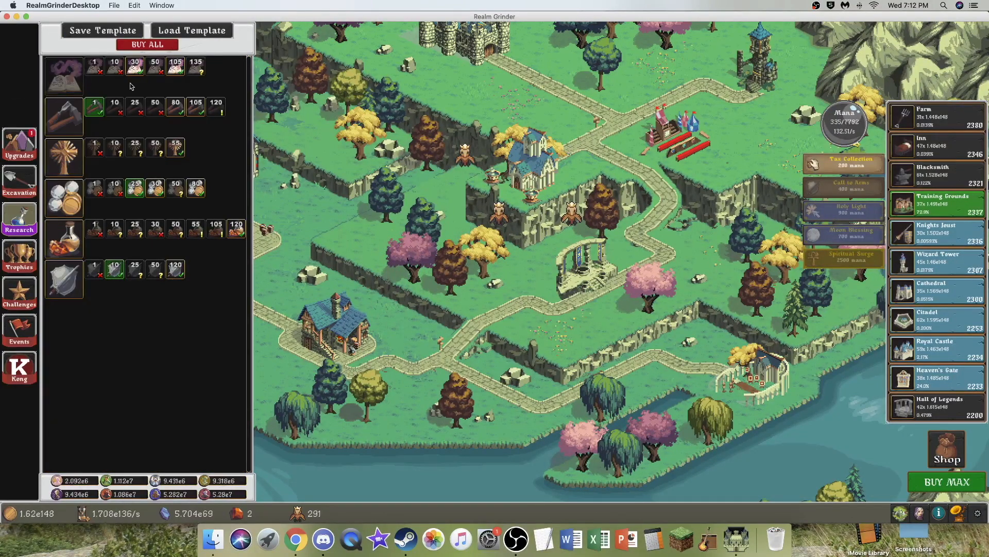
{"action": "mouse_move", "coordinate": [195, 62]}
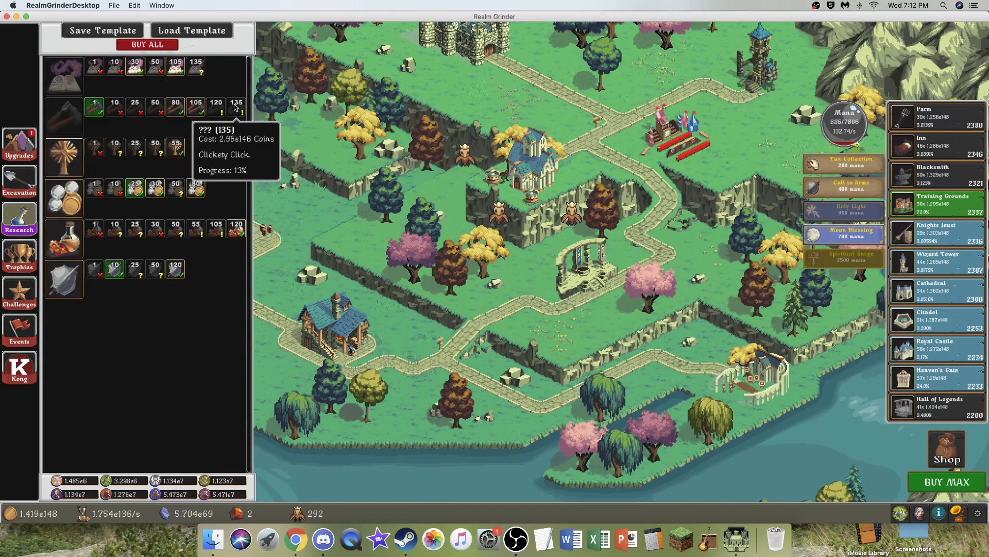
Buy the tier-135 research in a second research branch.
{"action": "left_click", "coordinate": [344, 208]}
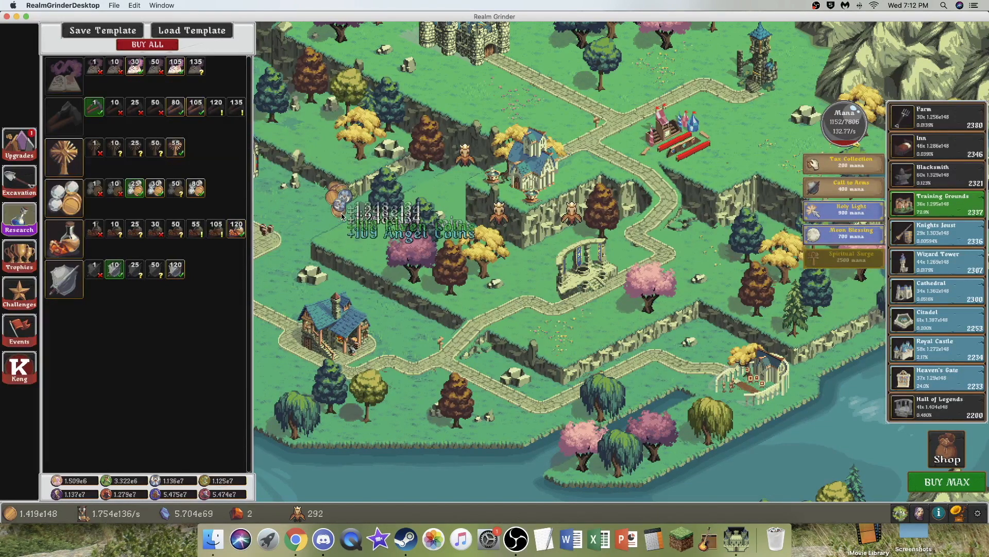
{"action": "mouse_move", "coordinate": [236, 111]}
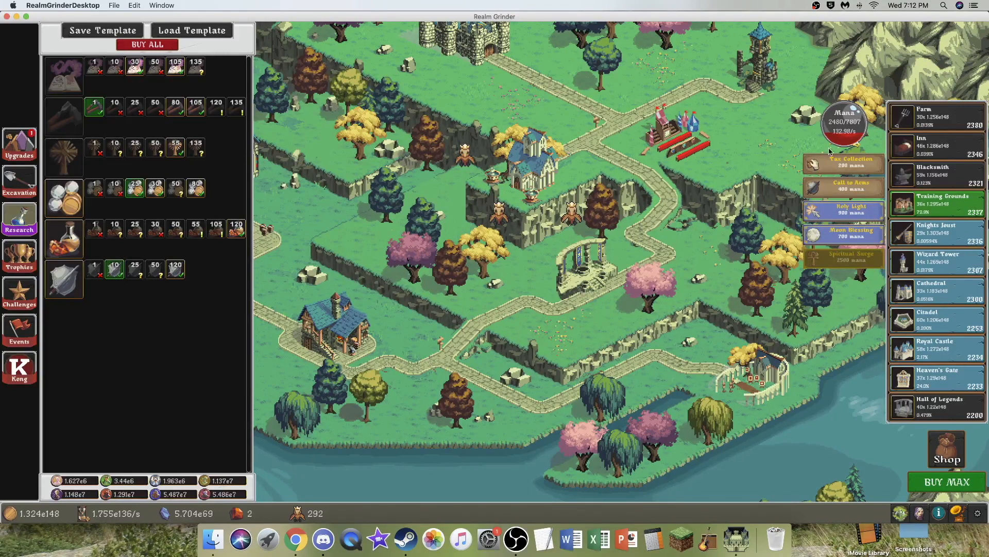
{"action": "mouse_move", "coordinate": [63, 158]}
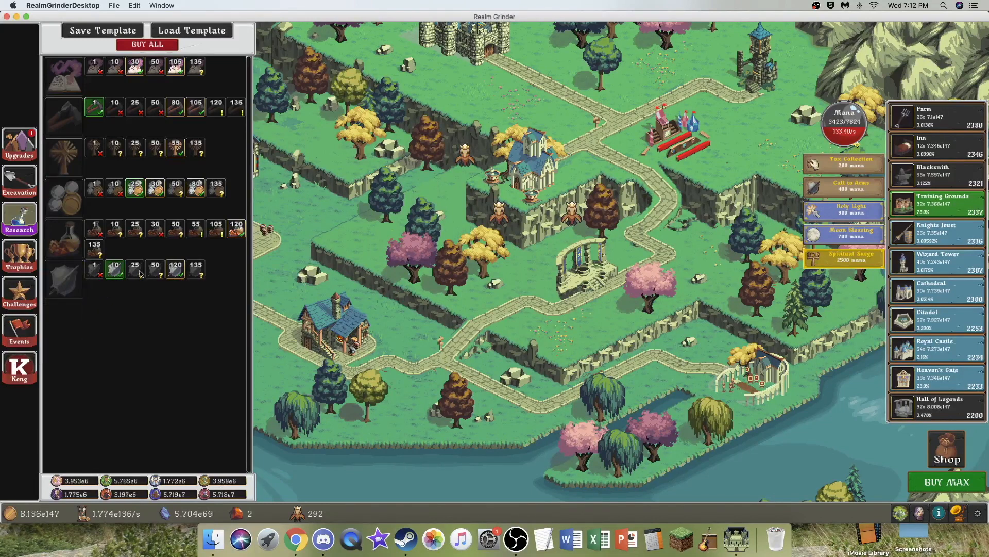
{"action": "mouse_move", "coordinate": [196, 268]}
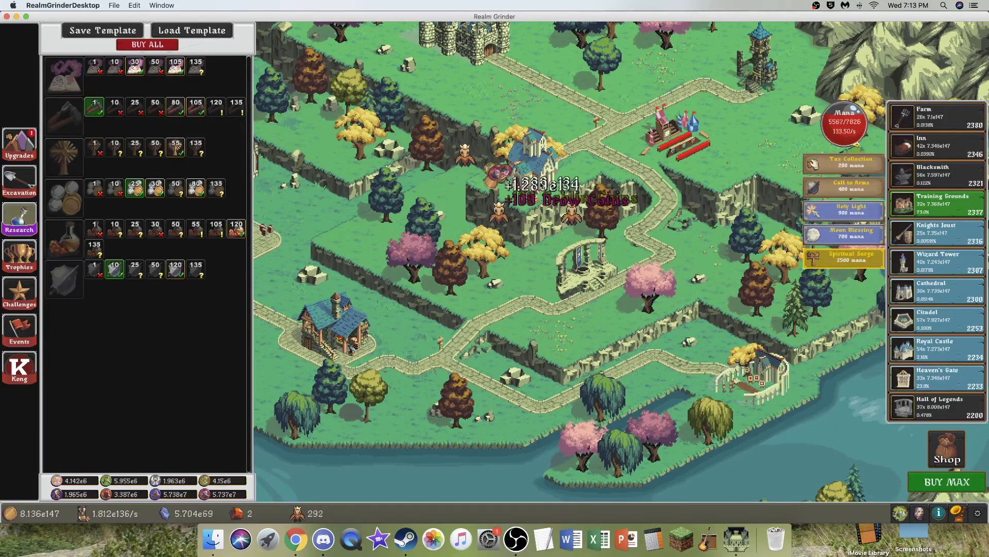
{"action": "mouse_move", "coordinate": [843, 233]}
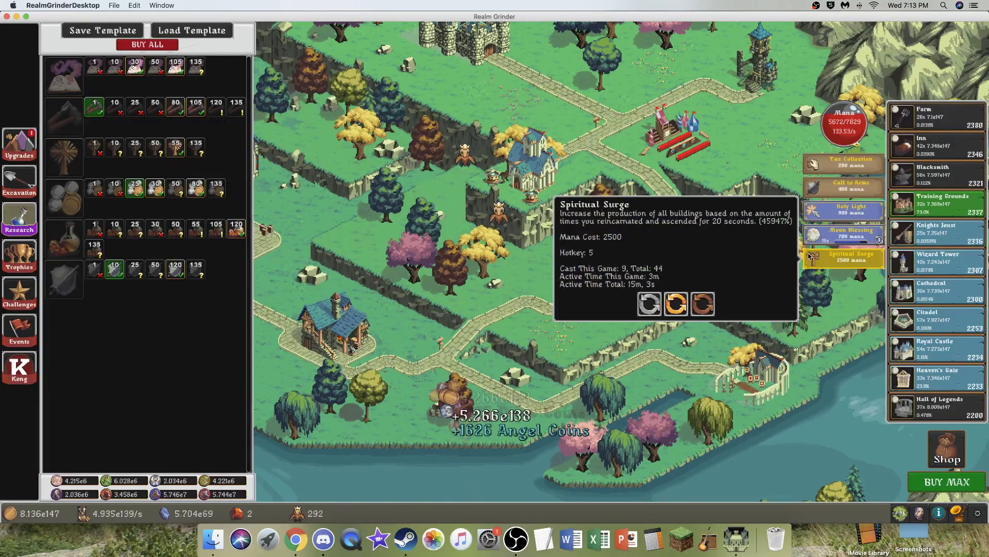
{"action": "mouse_move", "coordinate": [808, 292]}
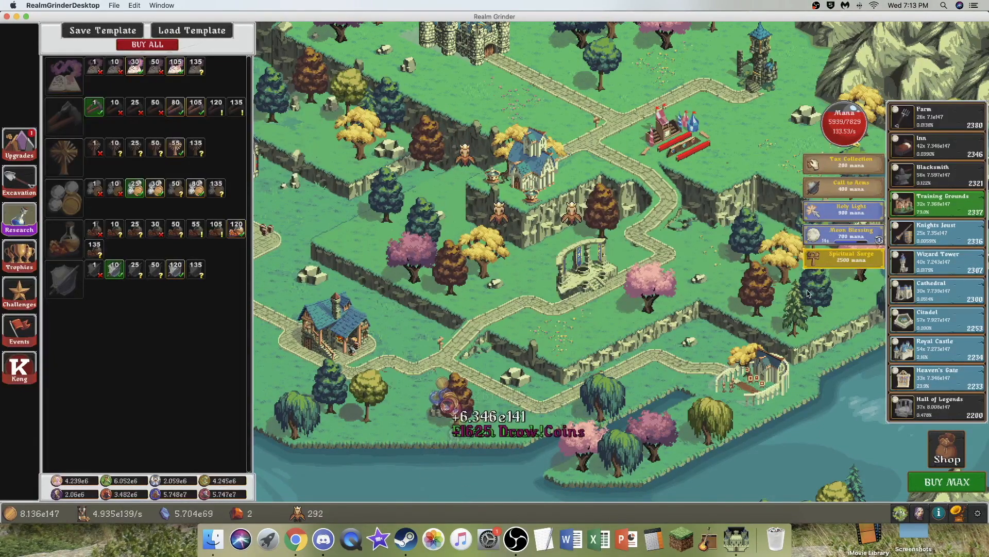
{"action": "mouse_move", "coordinate": [194, 108]}
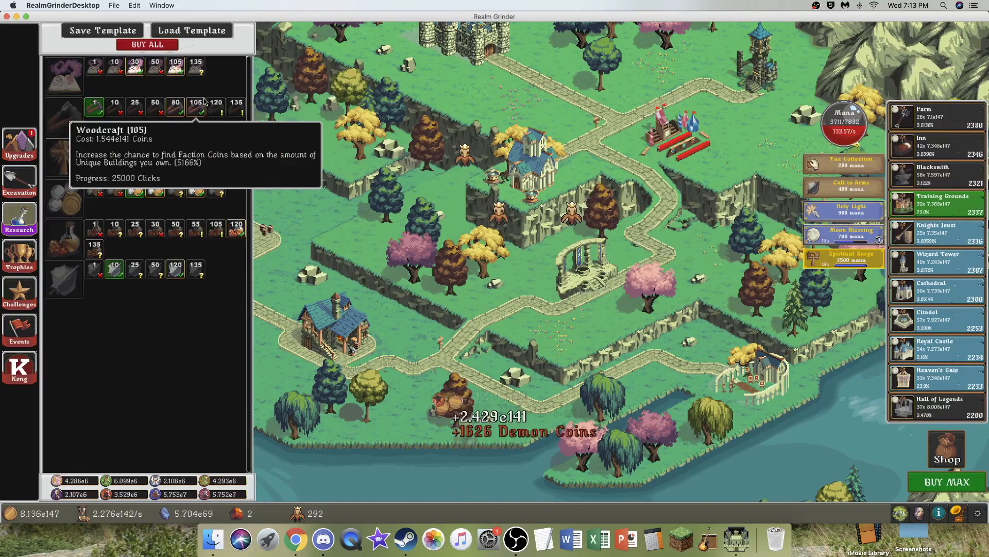